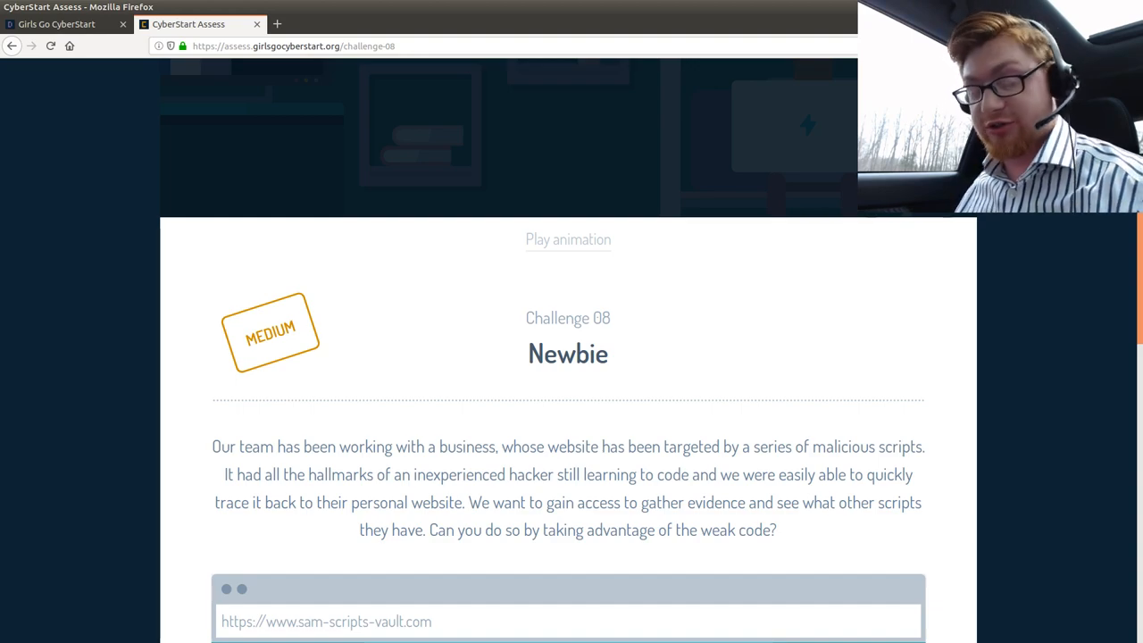
scroll("down", 3)
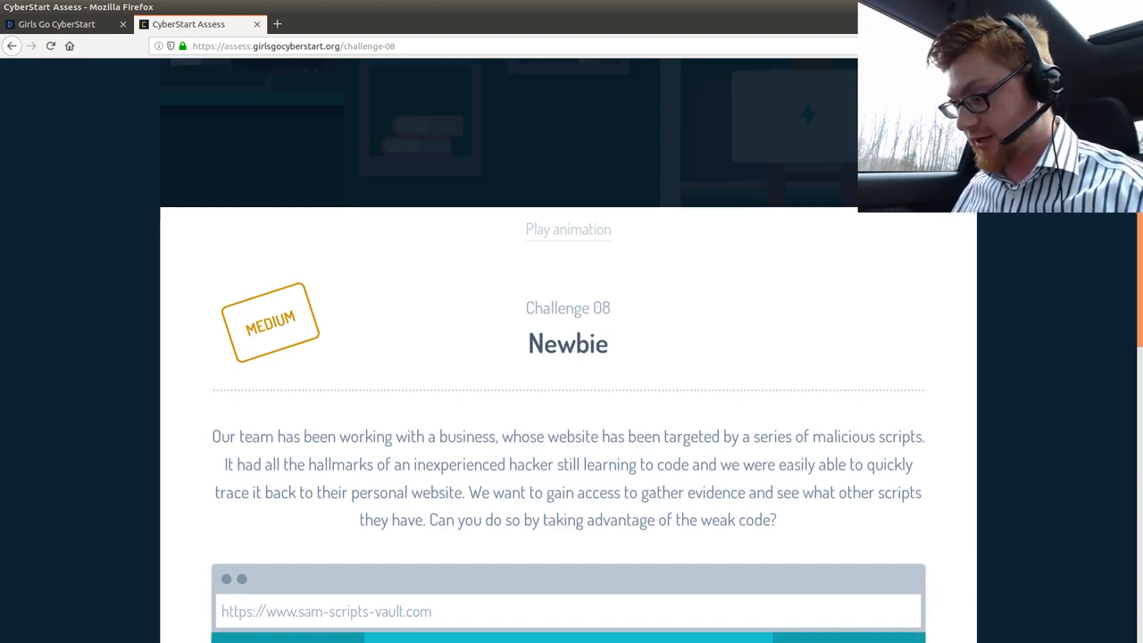
scroll("down", 3)
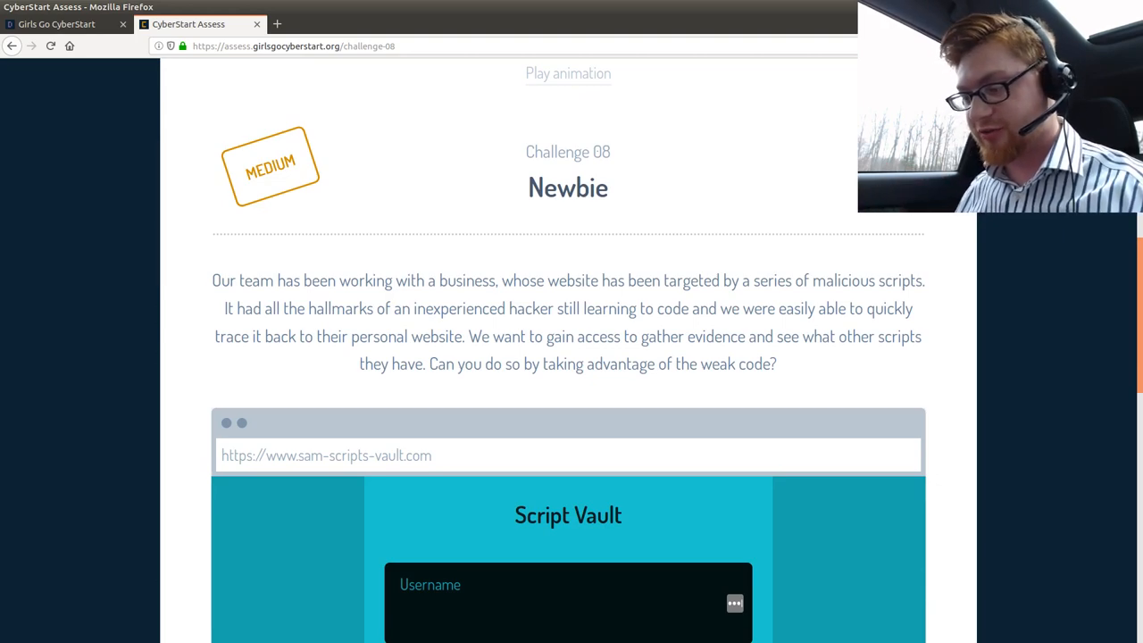
mouse_move(668, 427)
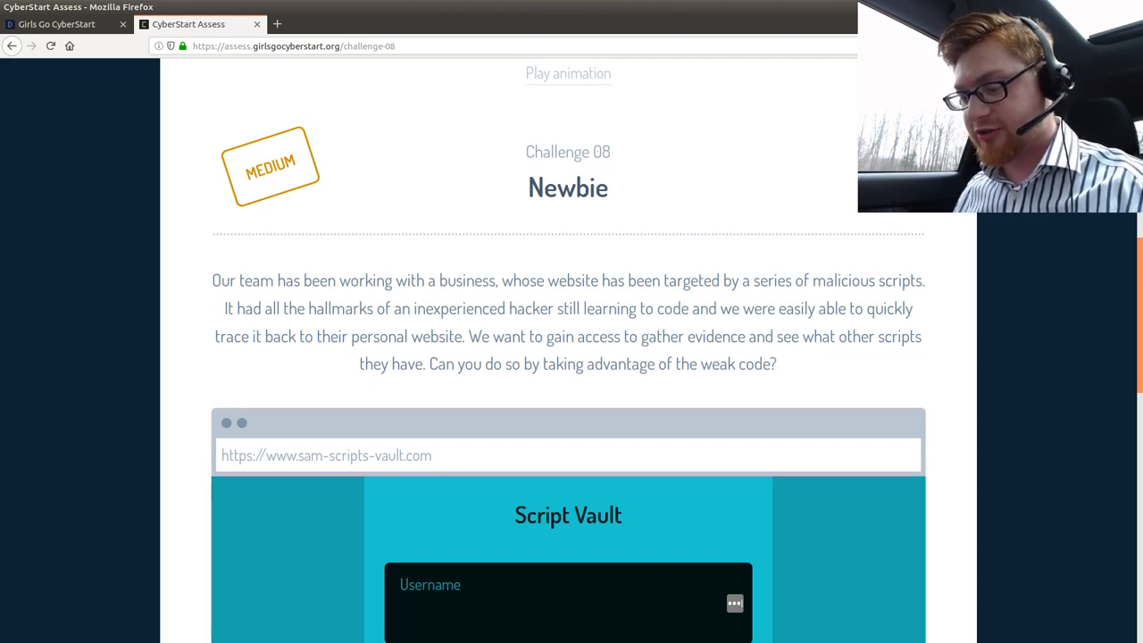
scroll("down", 3)
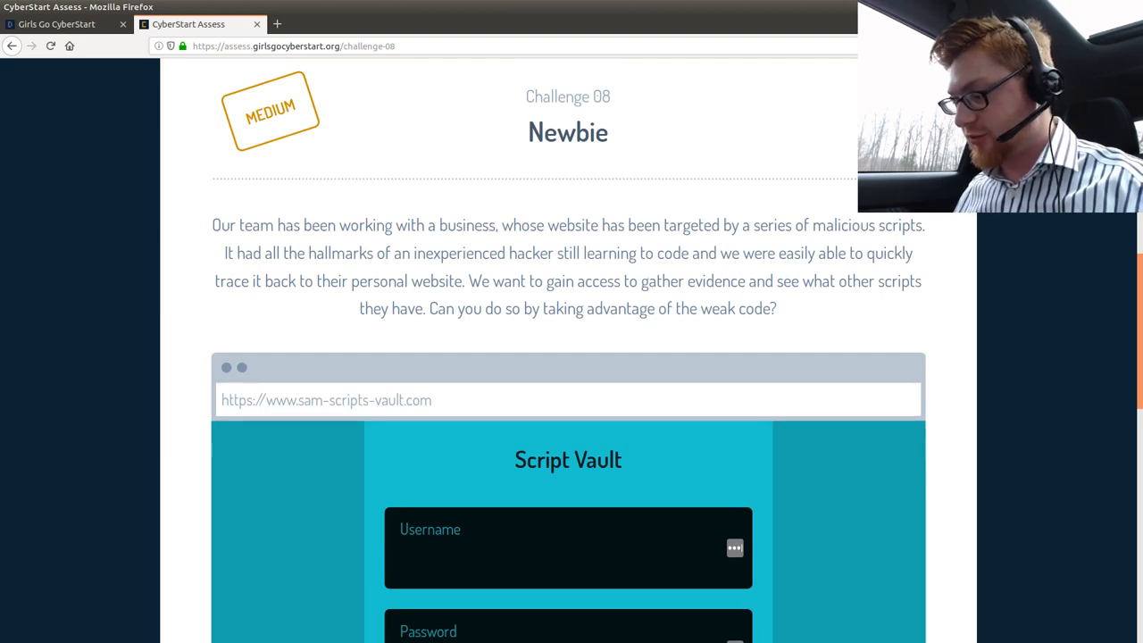
scroll("down", 3)
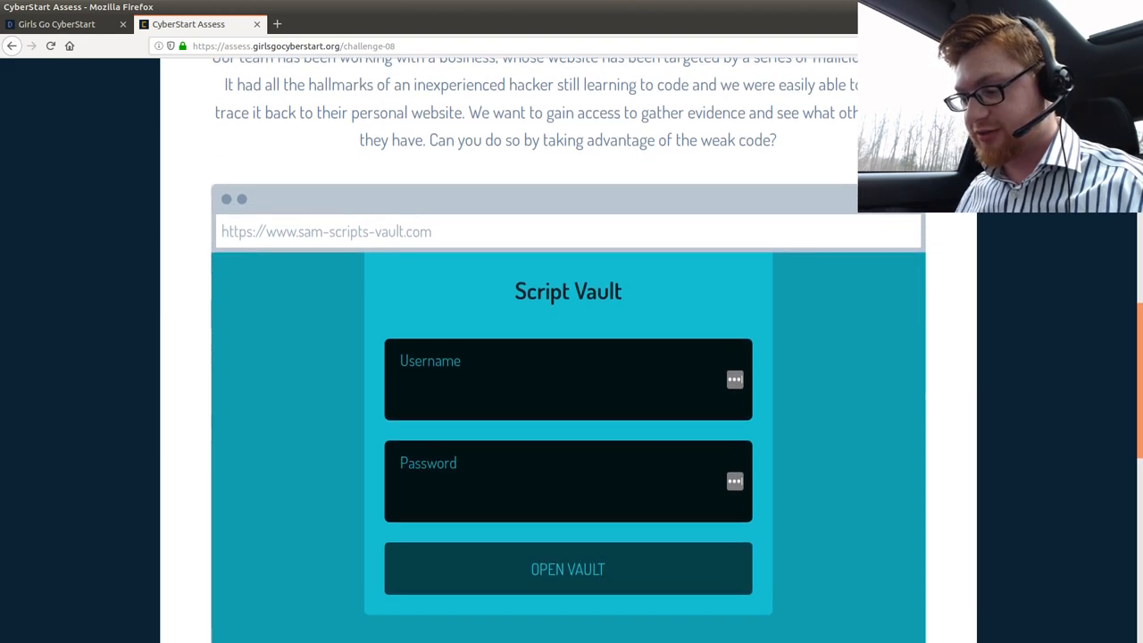
scroll("down", 3)
type("a'")
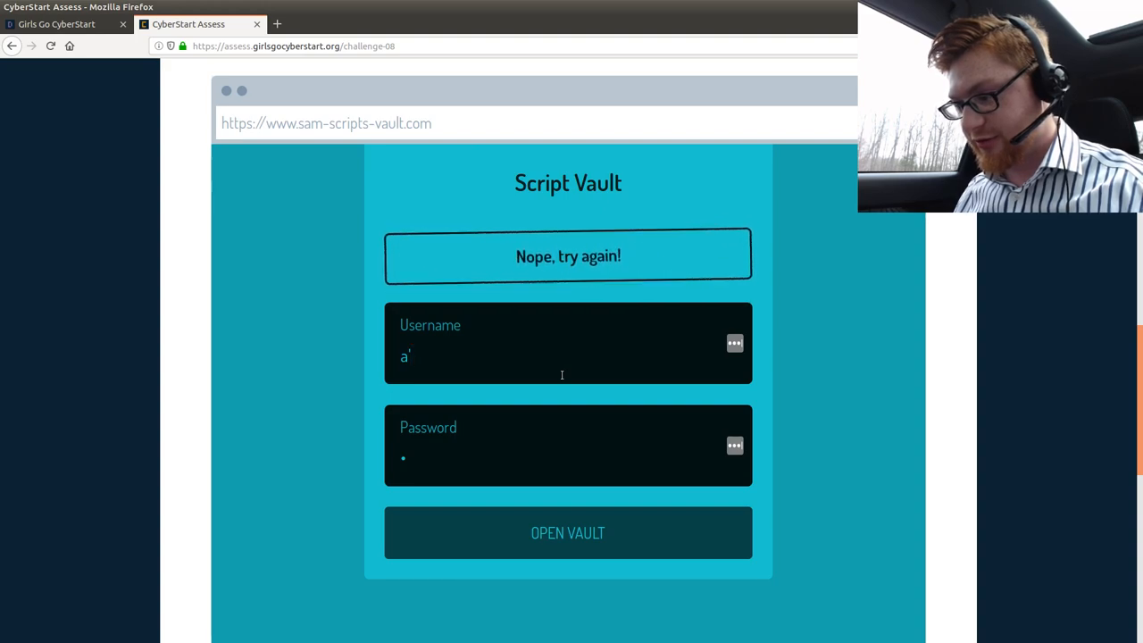
type("\"")
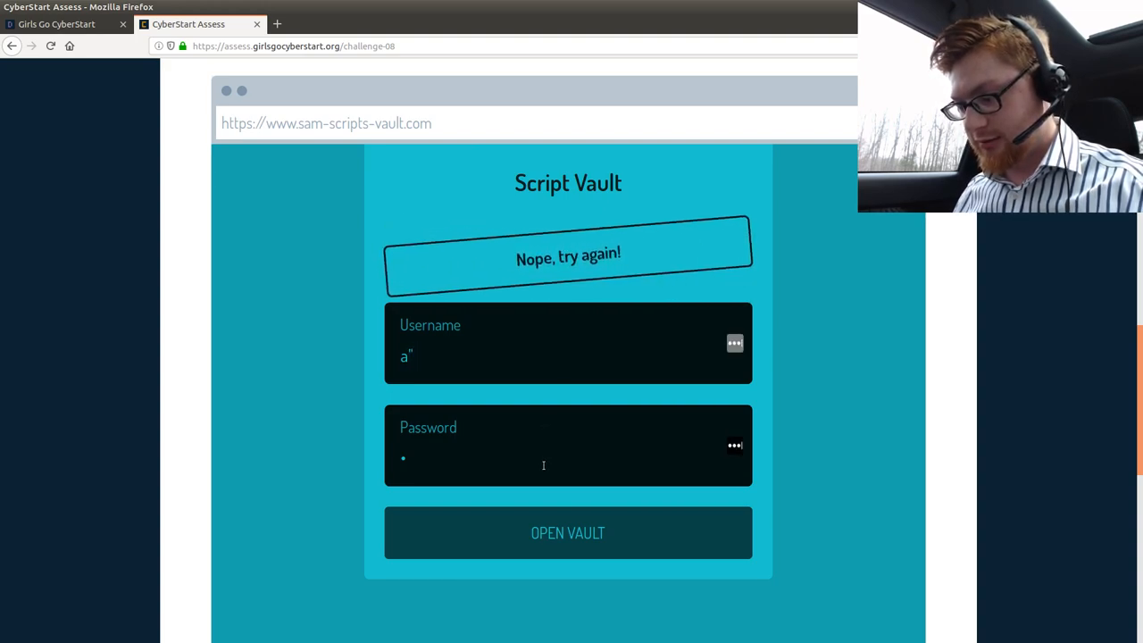
scroll("down", 3)
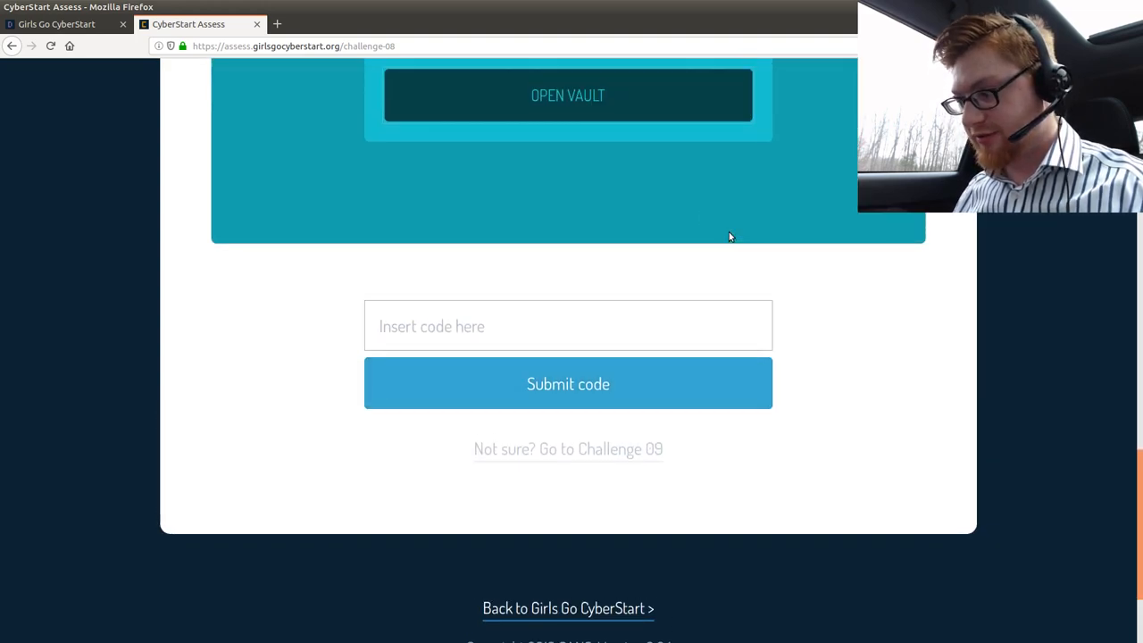
key("ctrl+u")
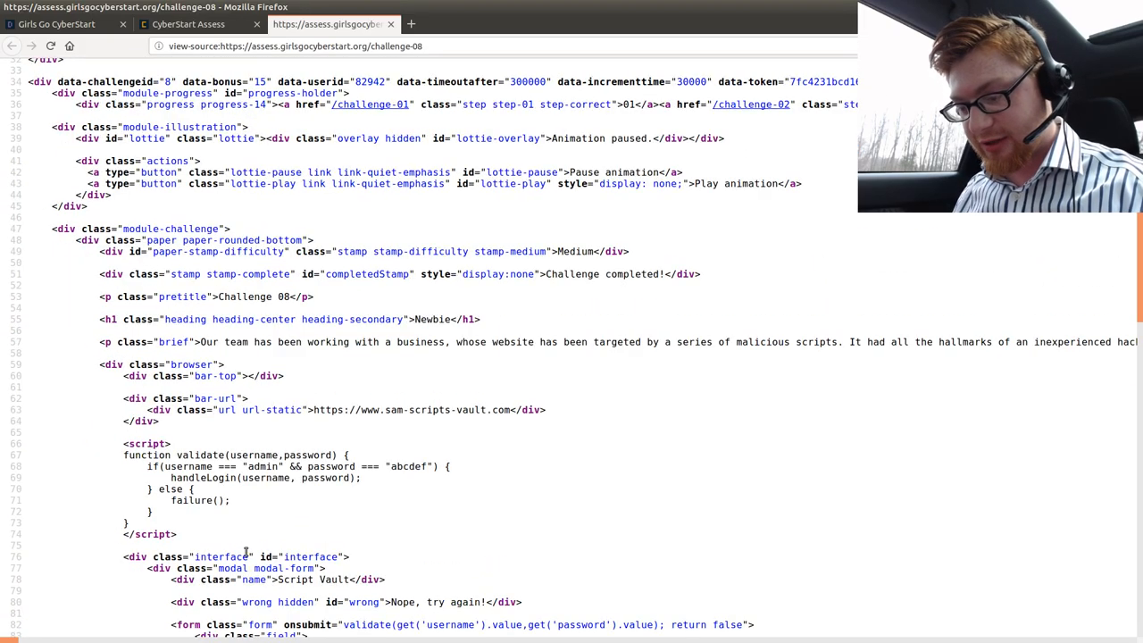
scroll("down", 3)
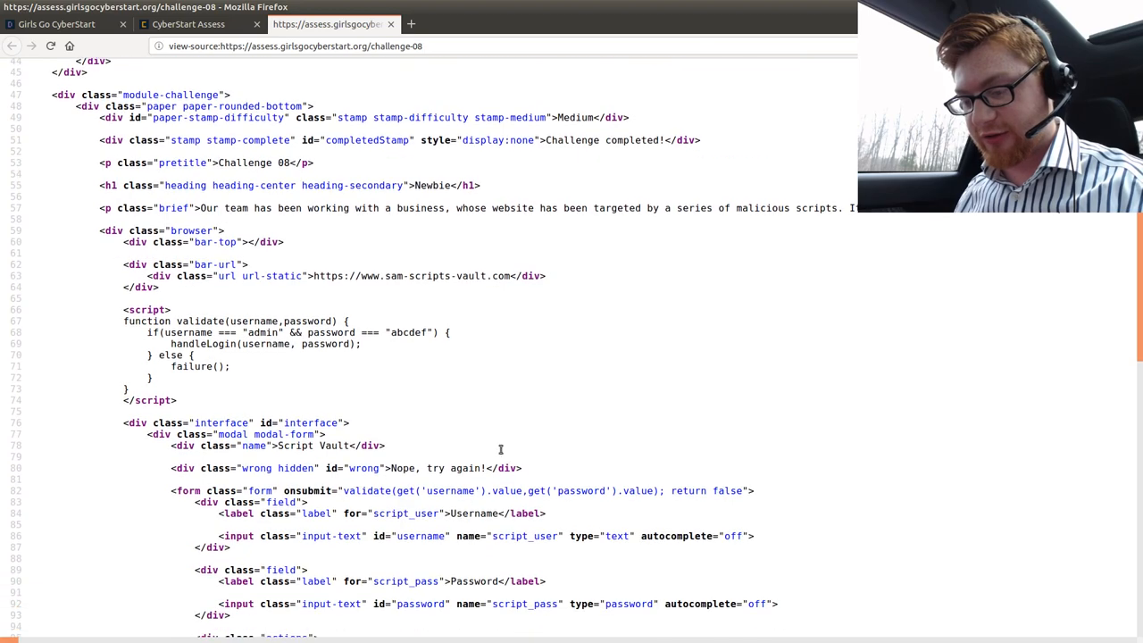
left_click(189, 24)
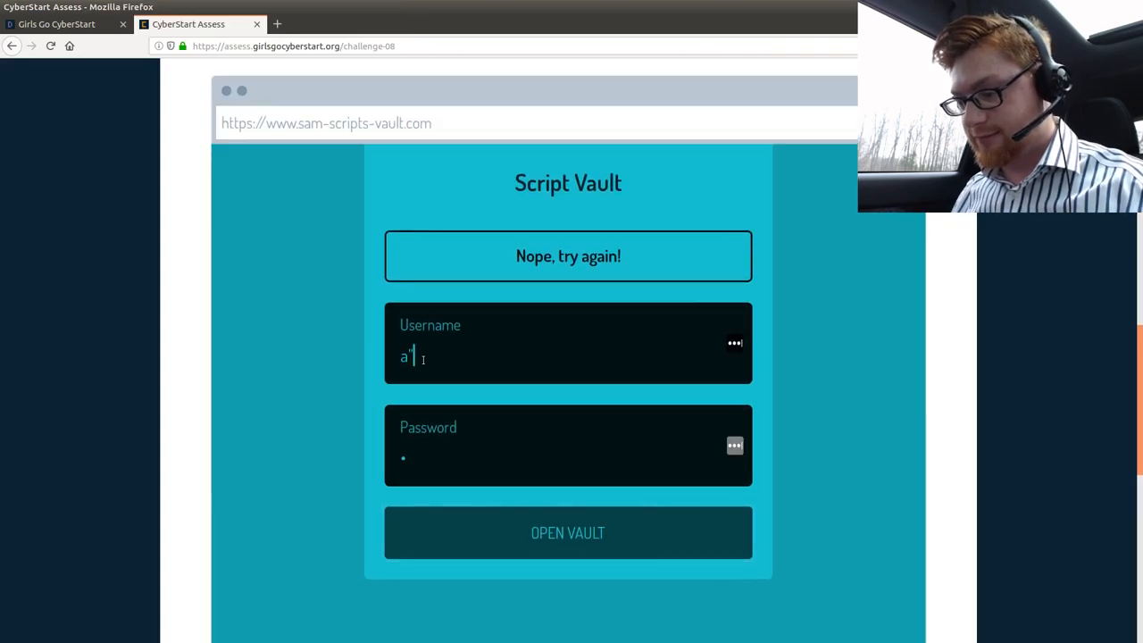
type("admin")
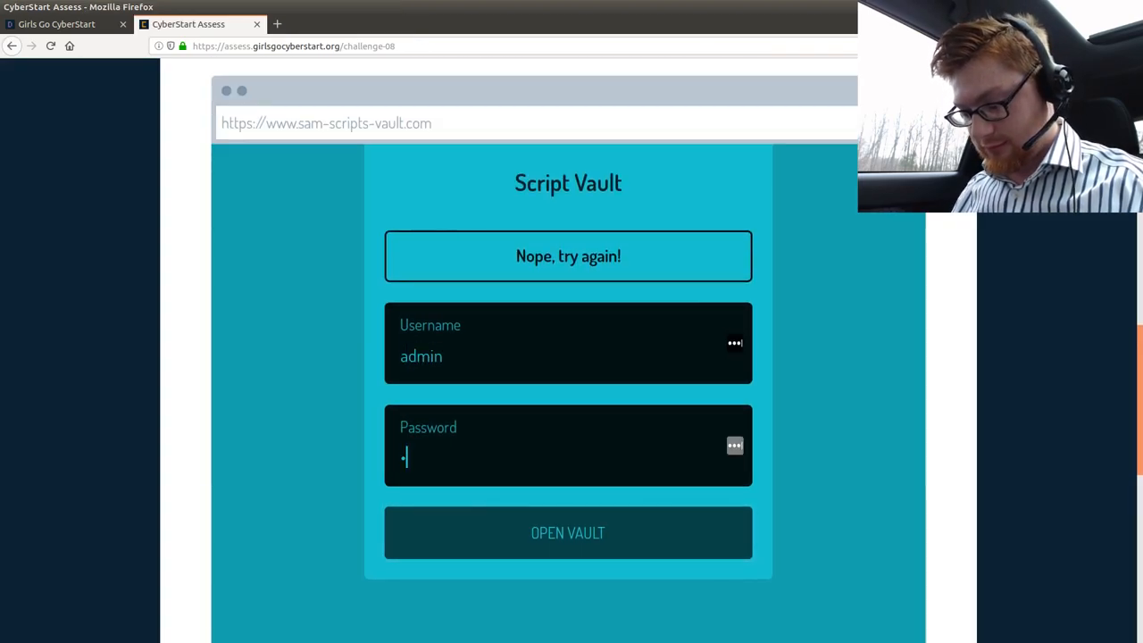
left_click(567, 532)
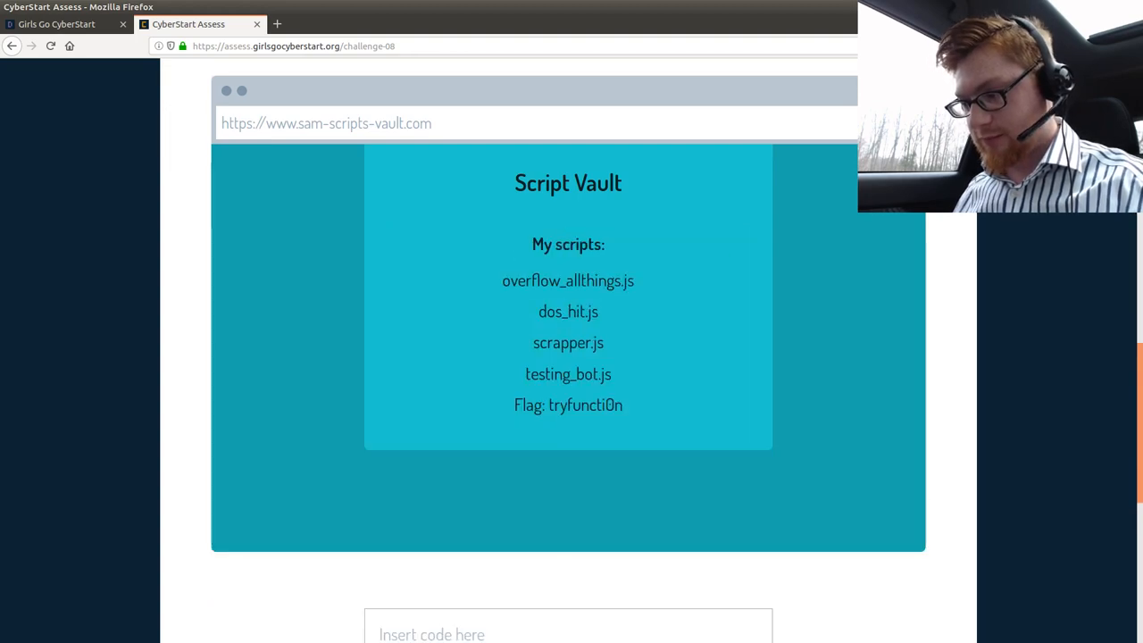
double_click(585, 404)
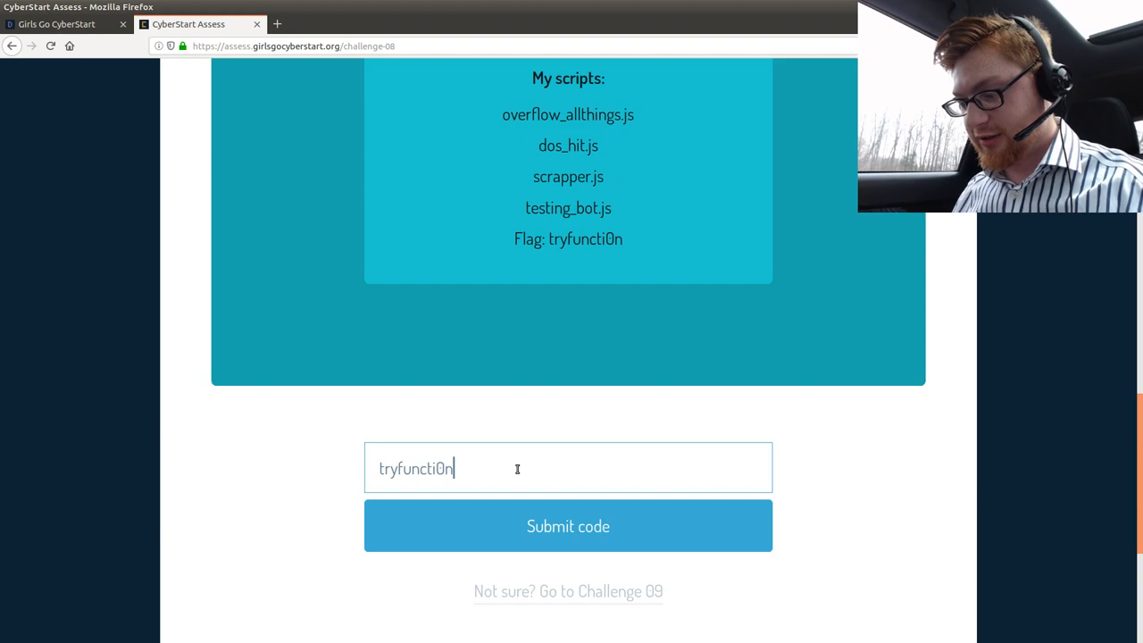
left_click(567, 526)
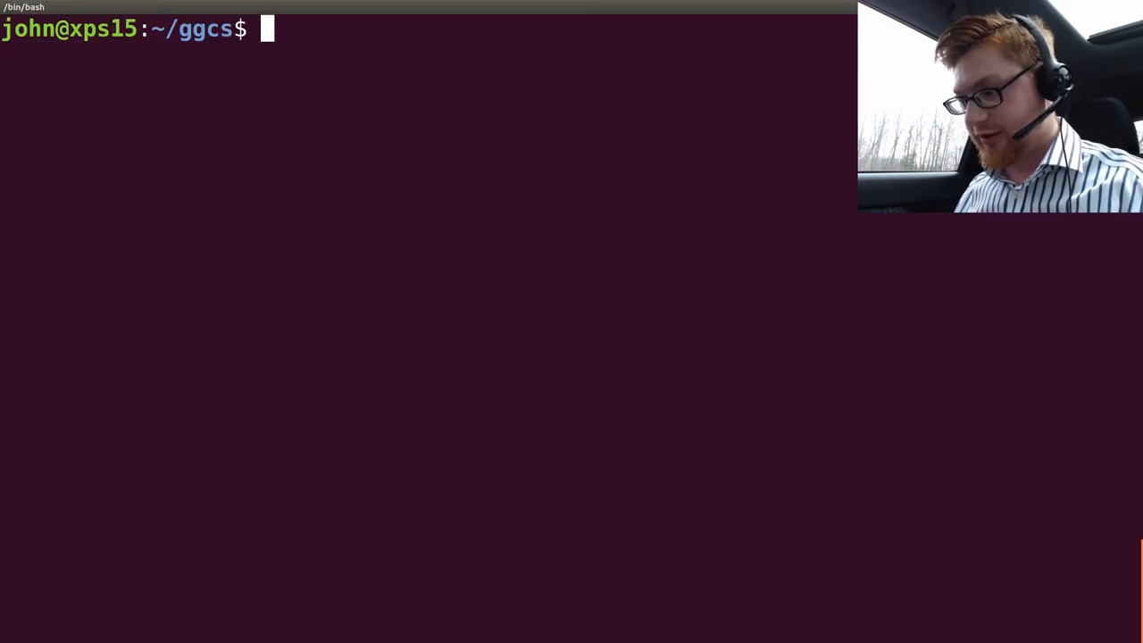
- Create the 08_newbie folder, rename it 08_newbie_COMPLETE and enter it
type("mkdir 08_newbie")
type("cd 08_newbie/")
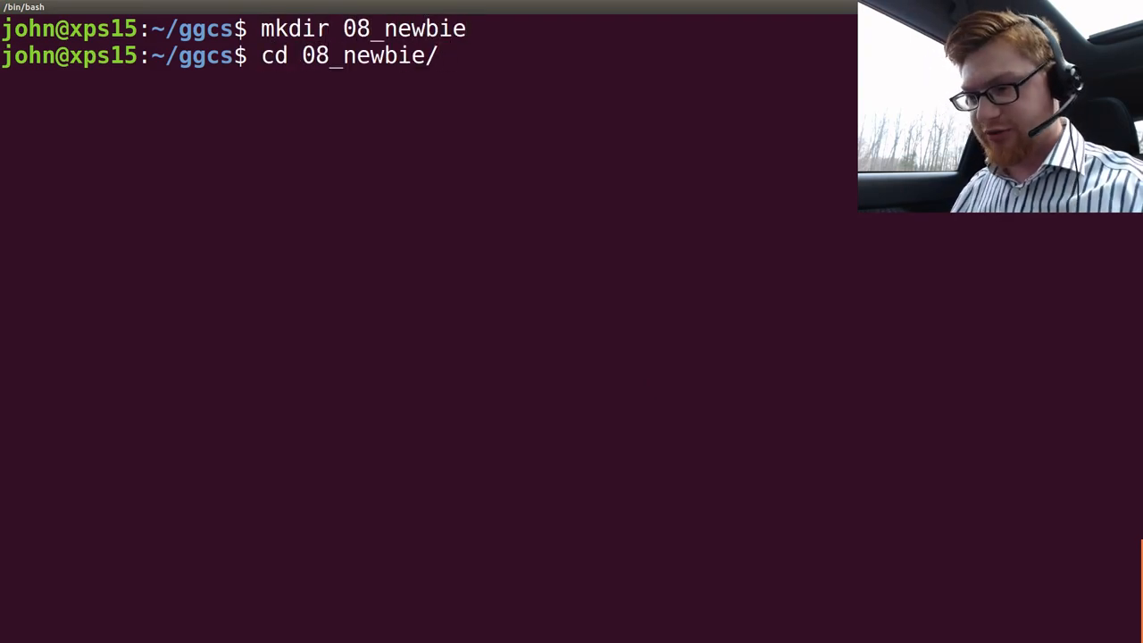
type("mv 08_newbie{}")
type("cd")
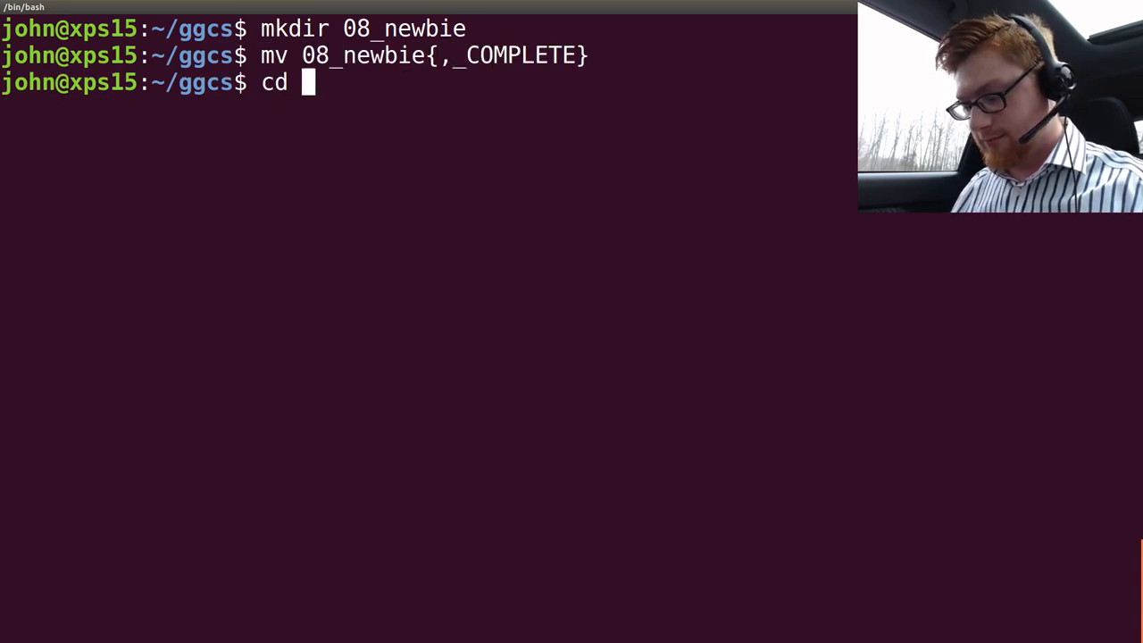
type("08_newbie_COMPLETE/")
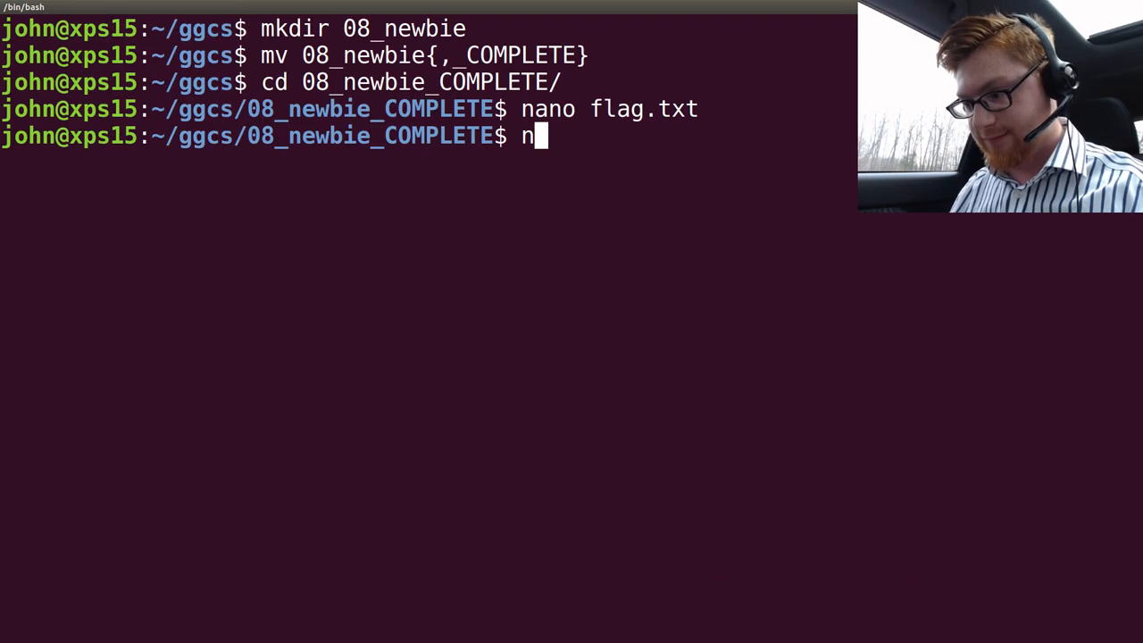
- Write solution.txt notes about the credentials found in the JavaScript source
type("ano solution.txt")
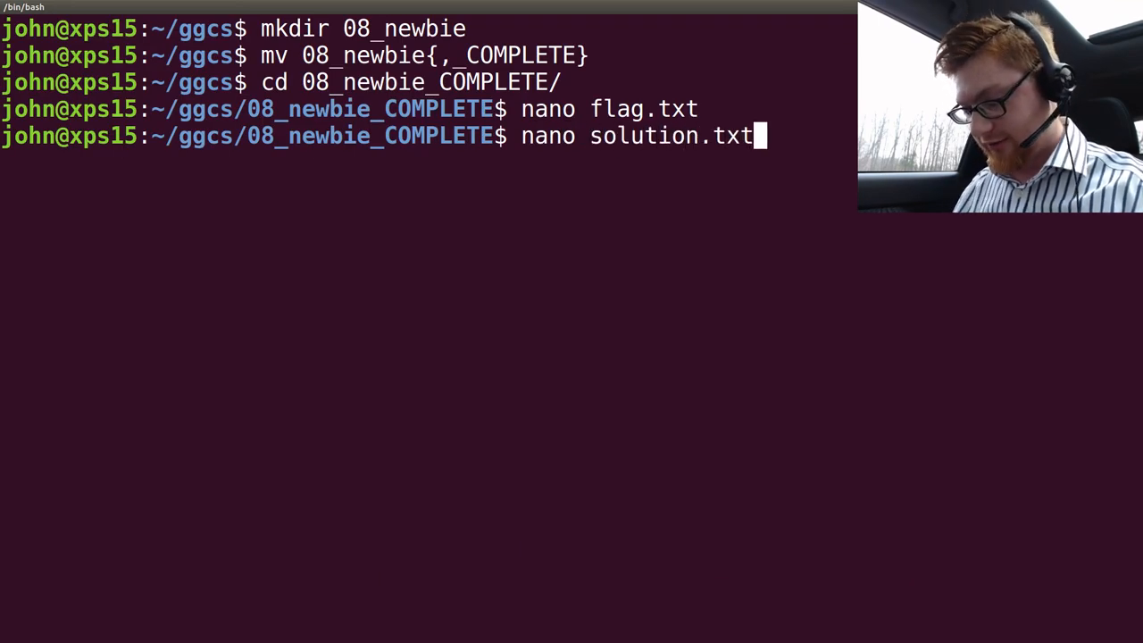
key("Return")
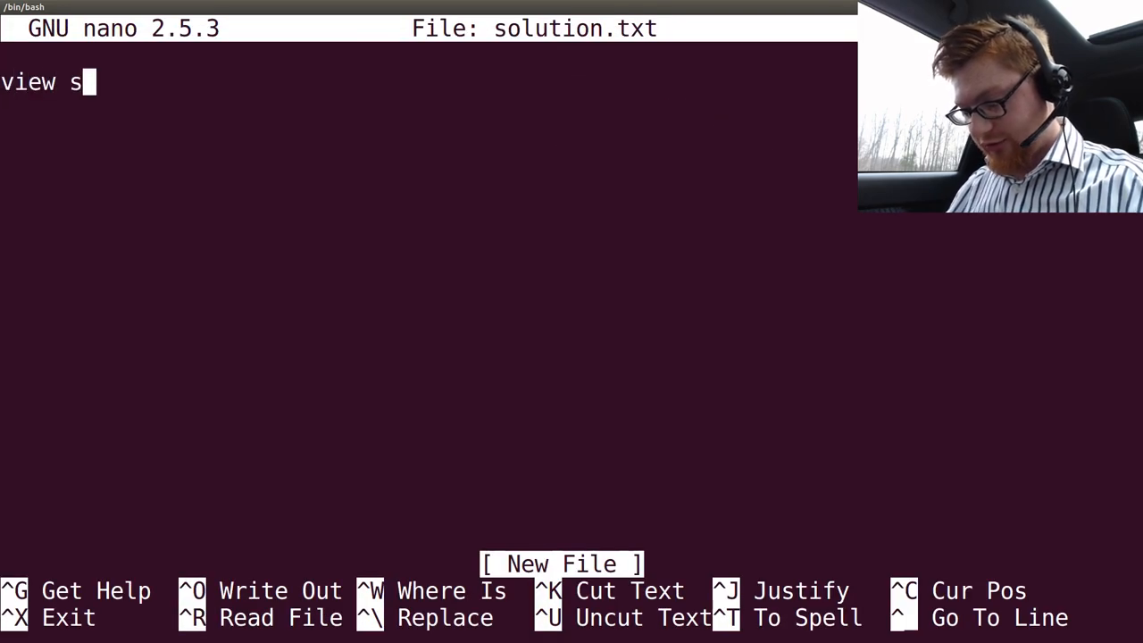
type("ource, see javascr")
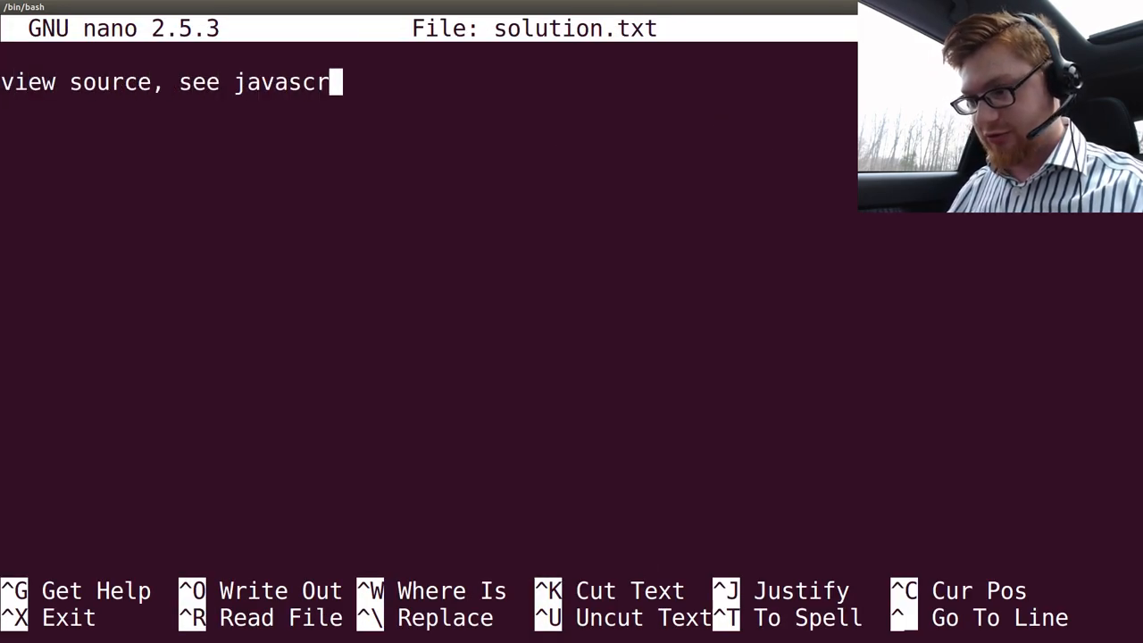
type("ipt")
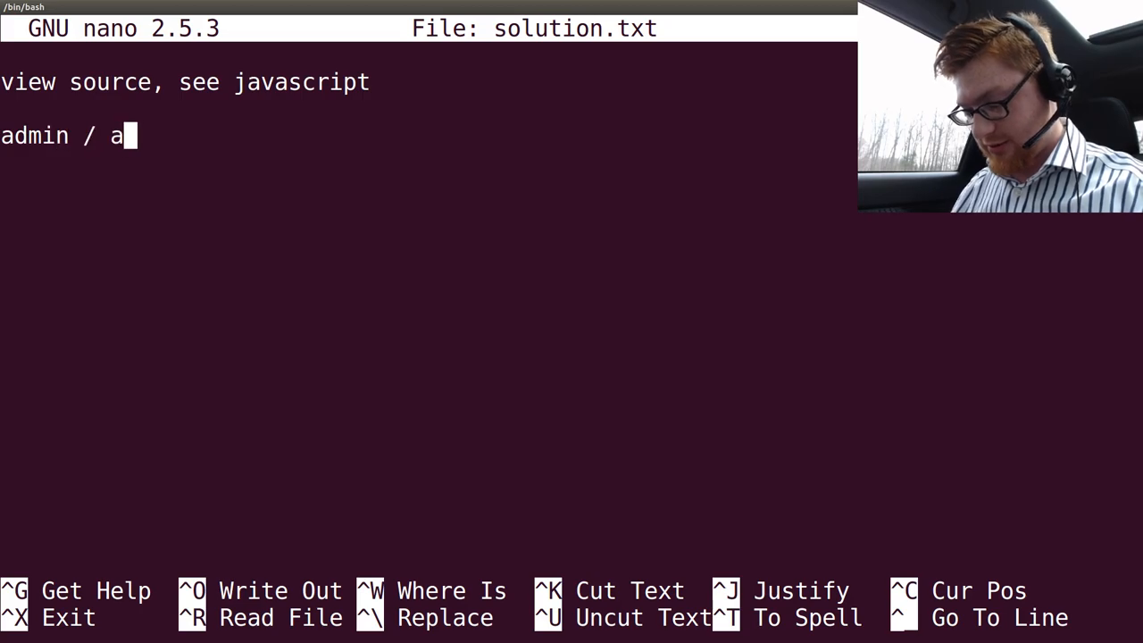
type("bcde")
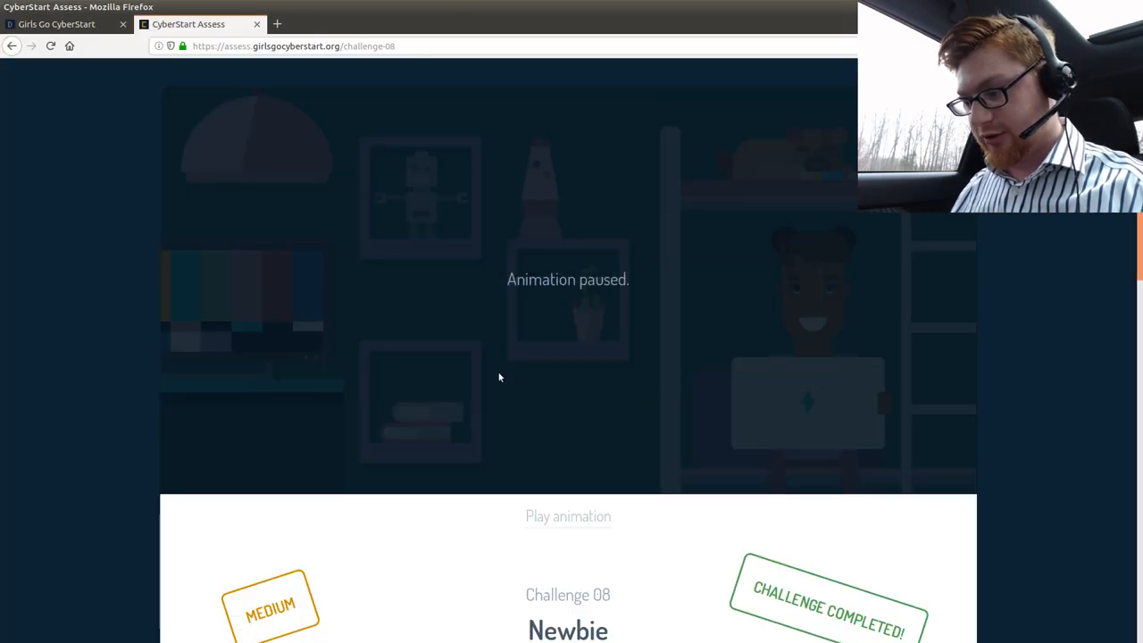
- Open Challenge 09 and scroll to the receipt showing references rcuuyqtfku and oltxlg
scroll("down", 3)
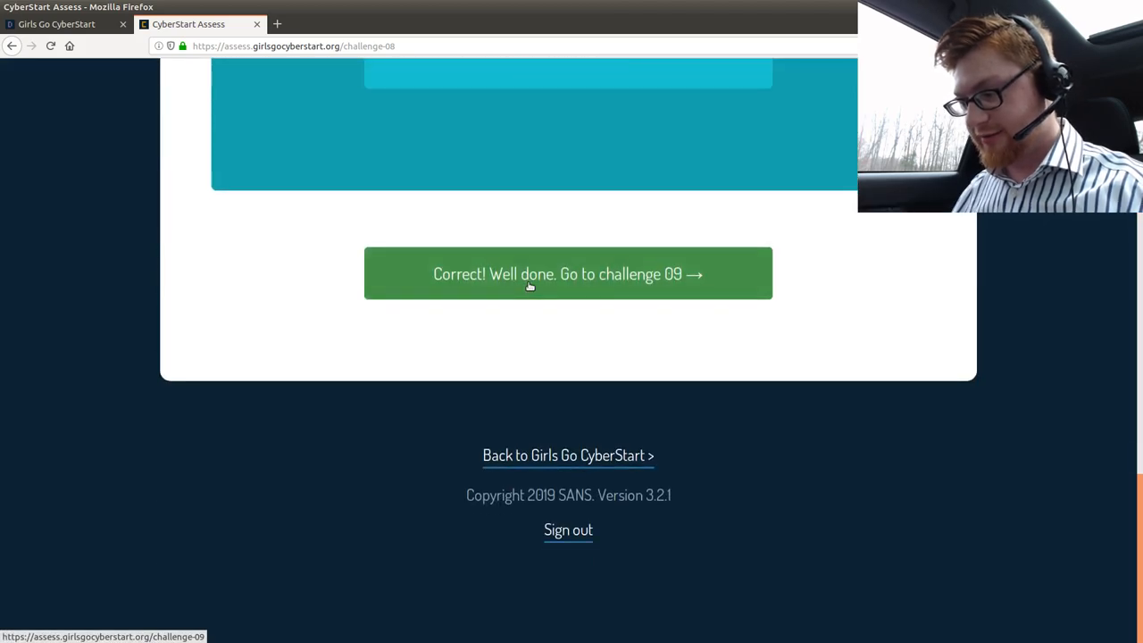
left_click(568, 273)
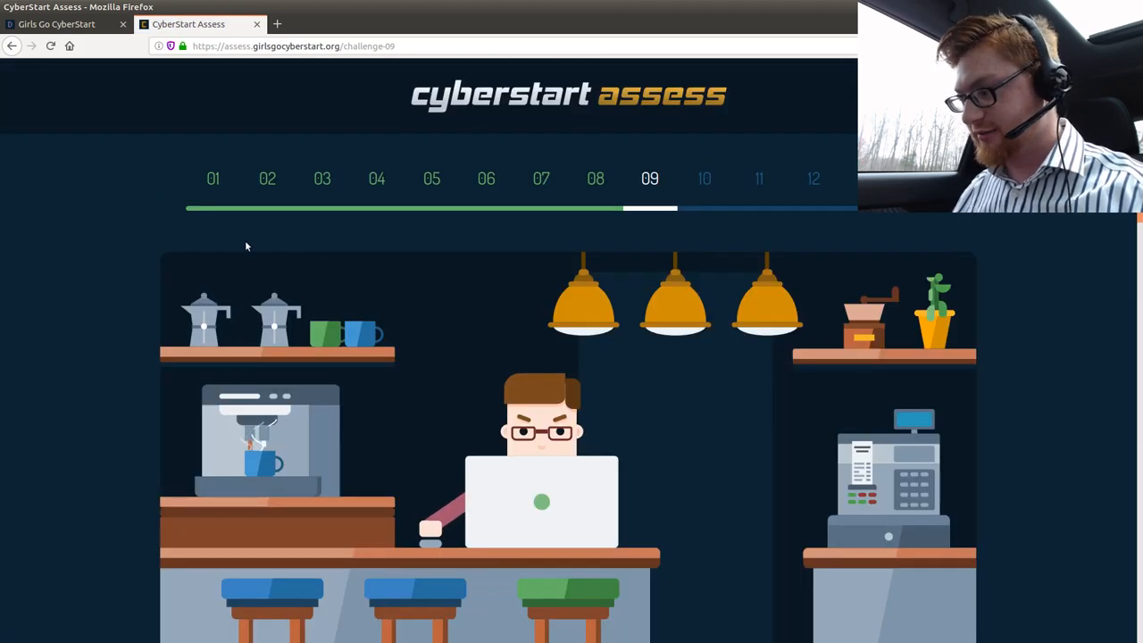
scroll("down", 3)
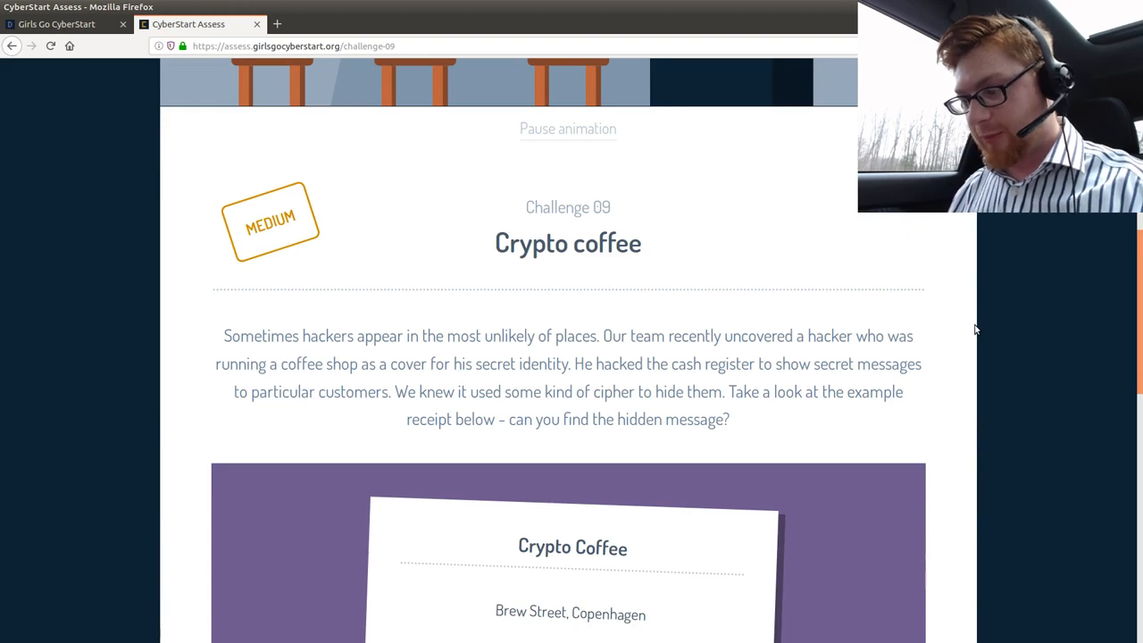
scroll("down", 3)
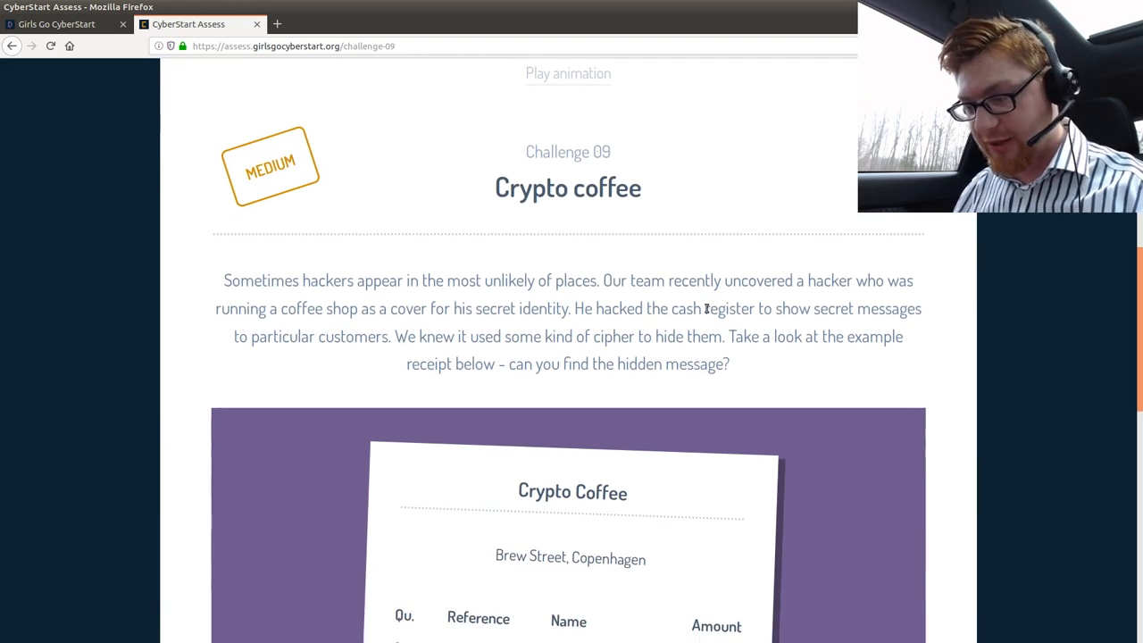
scroll("down", 3)
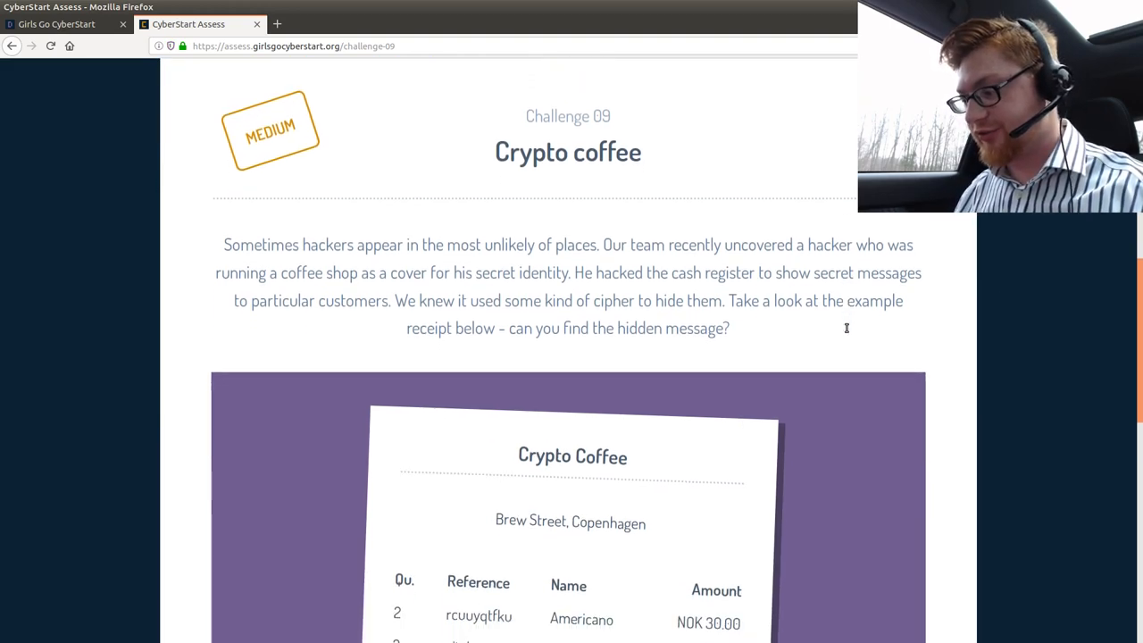
scroll("down", 3)
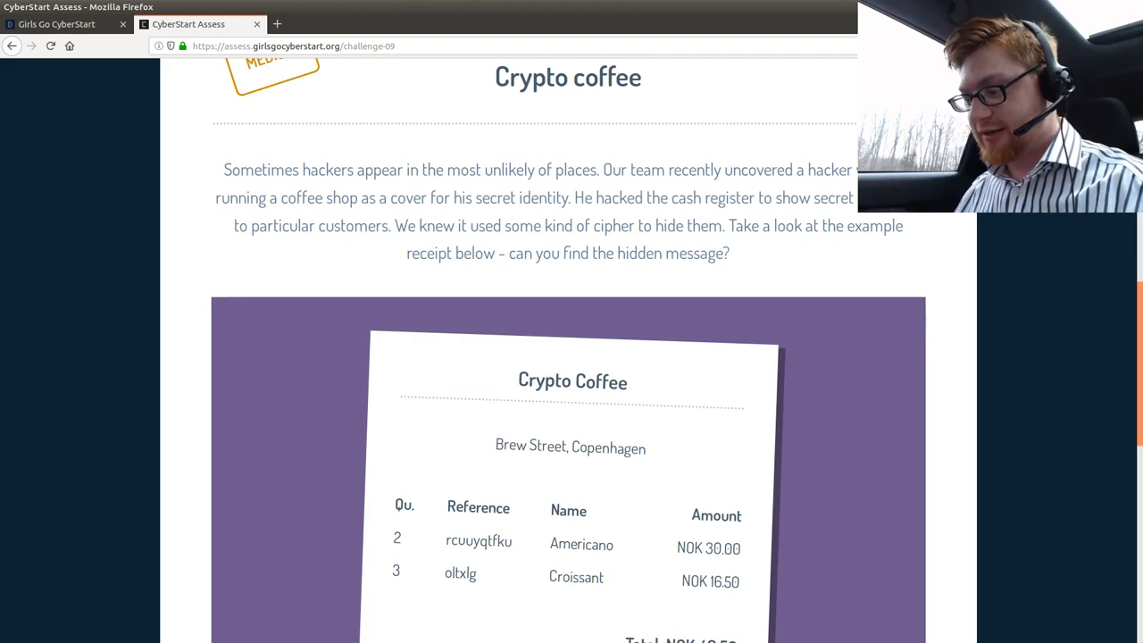
scroll("down", 3)
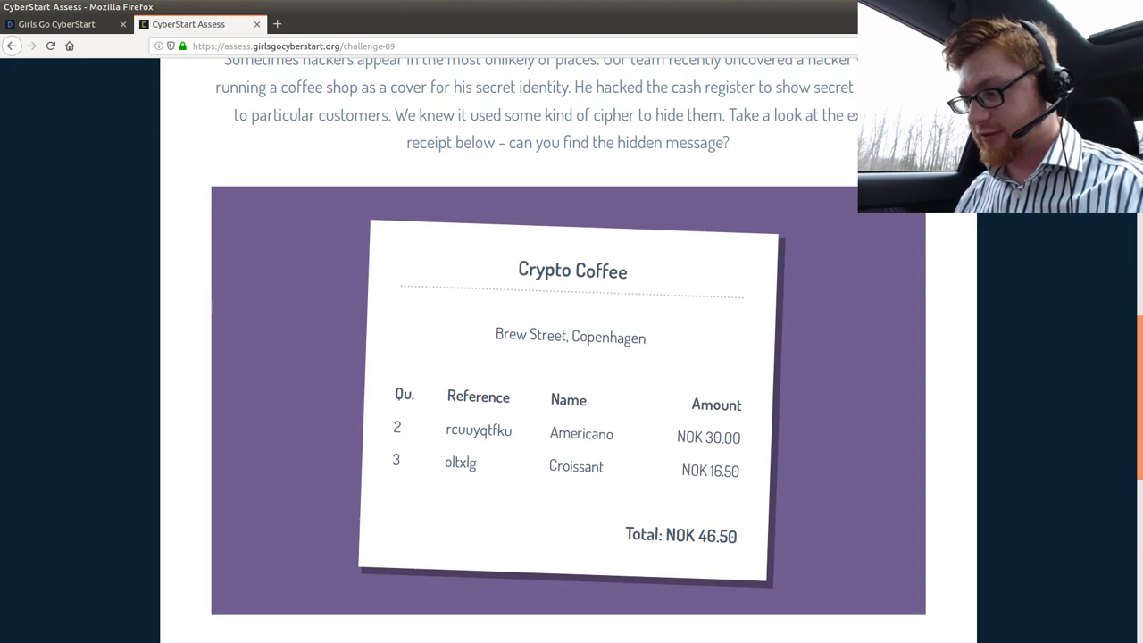
scroll("down", 3)
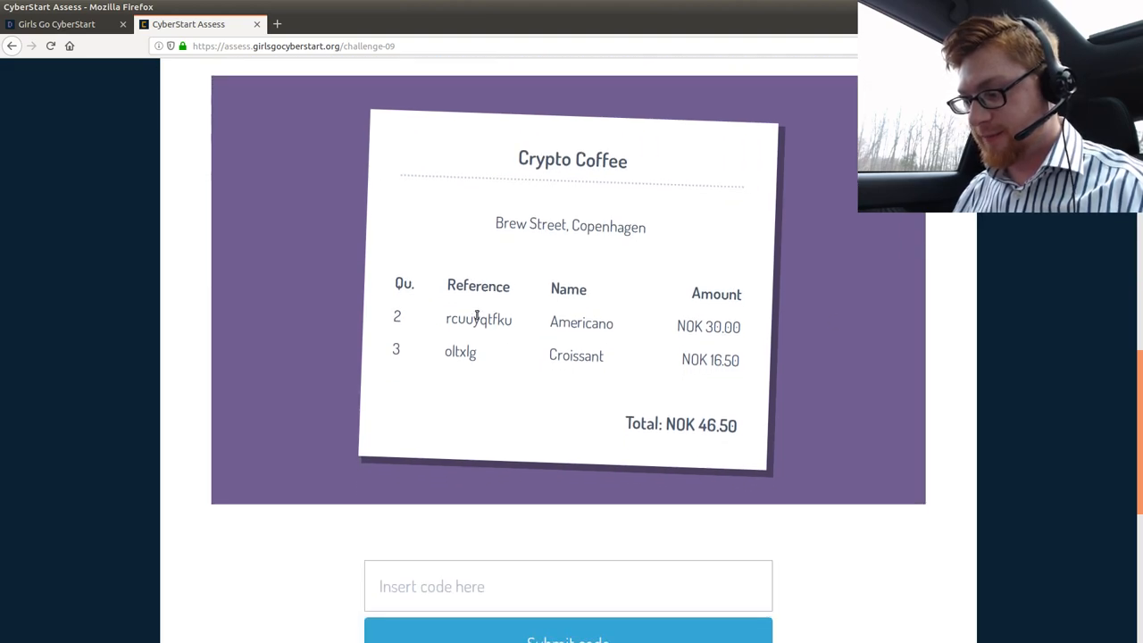
- Try rot13 and every Caesar shift on rcuuyqtfku, decoding it as passwordis
key("alt+Tab")
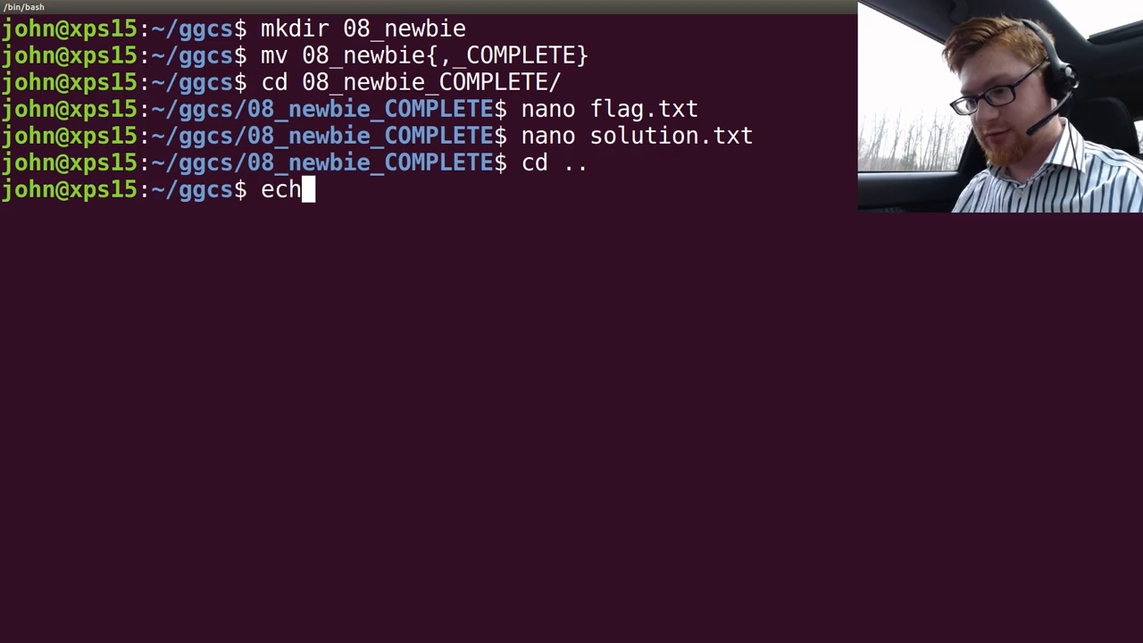
type("o \"")
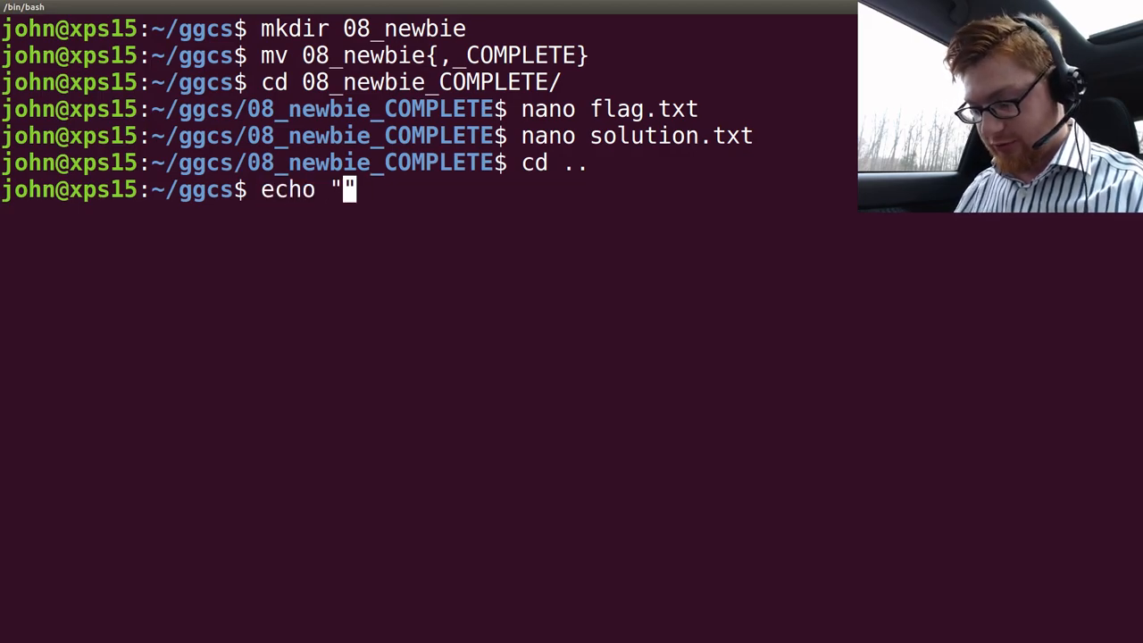
key("Return")
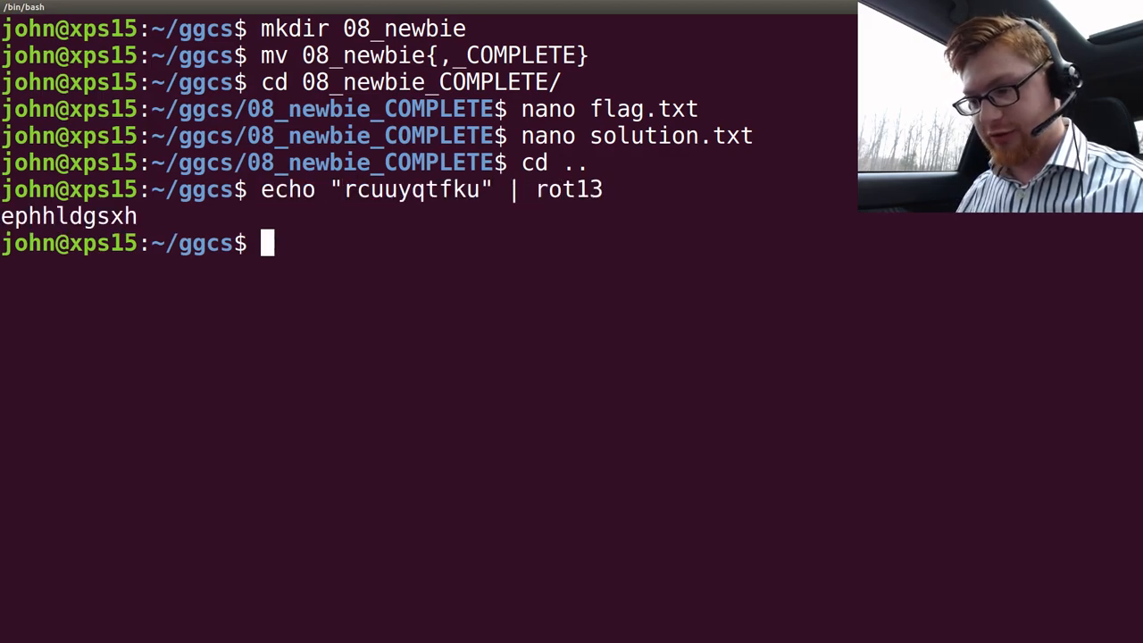
type("echo \"rcuuyqtfku\" |")
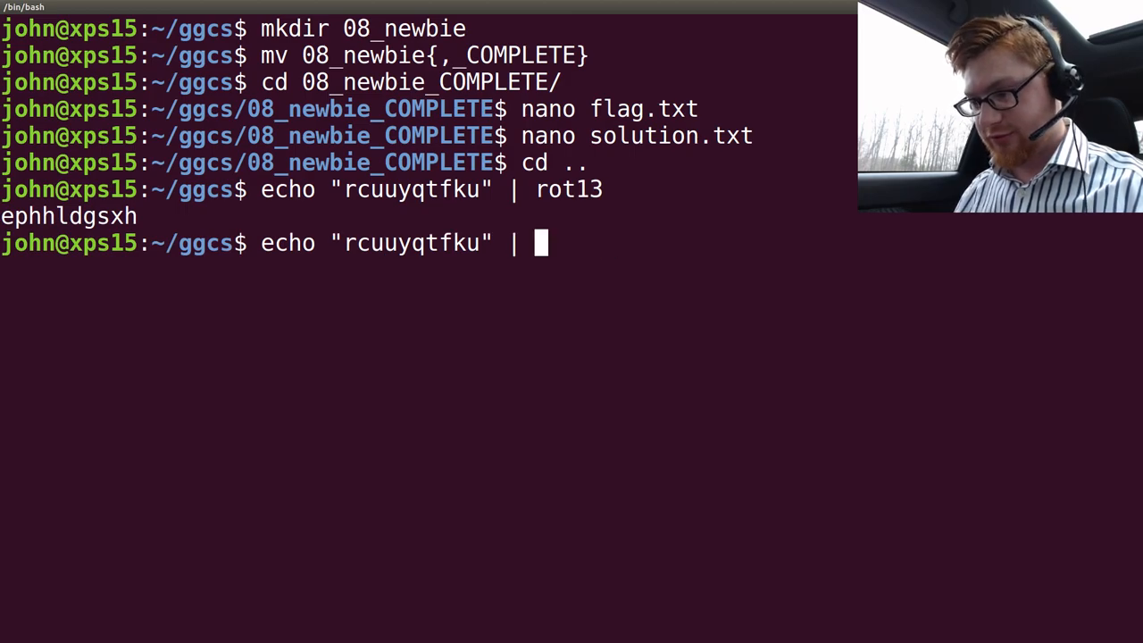
type("for i in {1..26};")
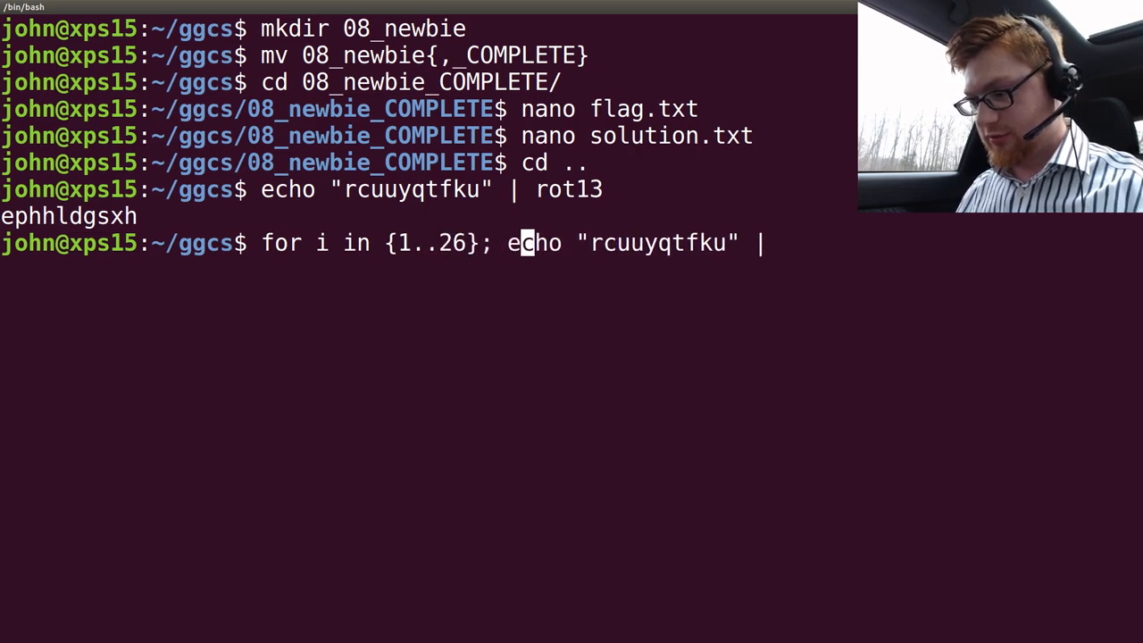
type("do echo \"rcuuyqtfku\" | cas")
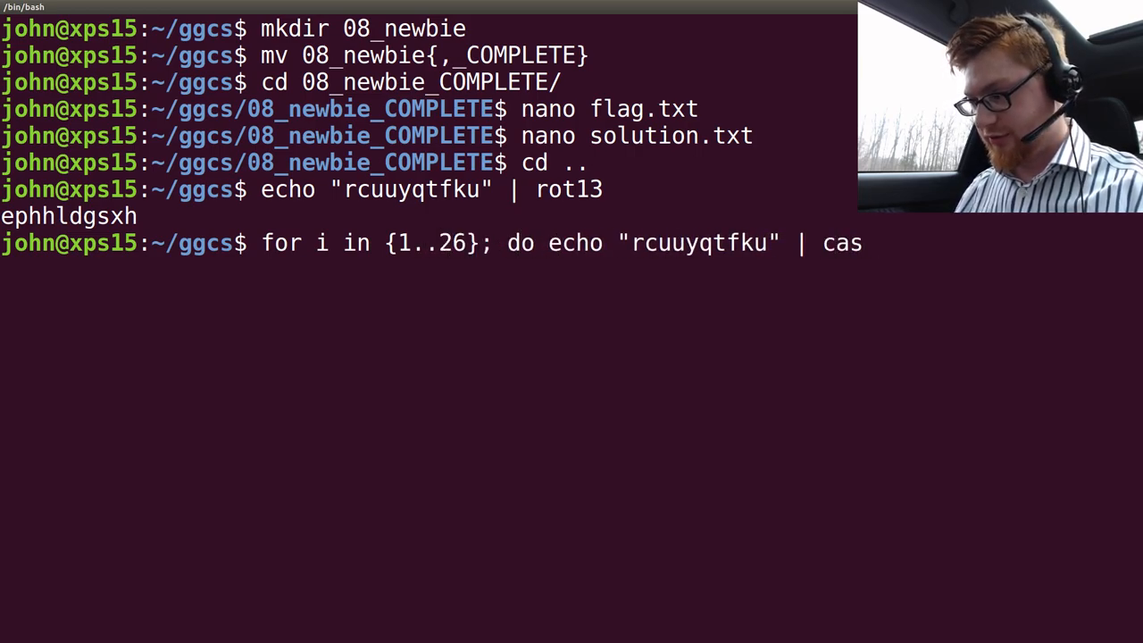
type("esar $i;")
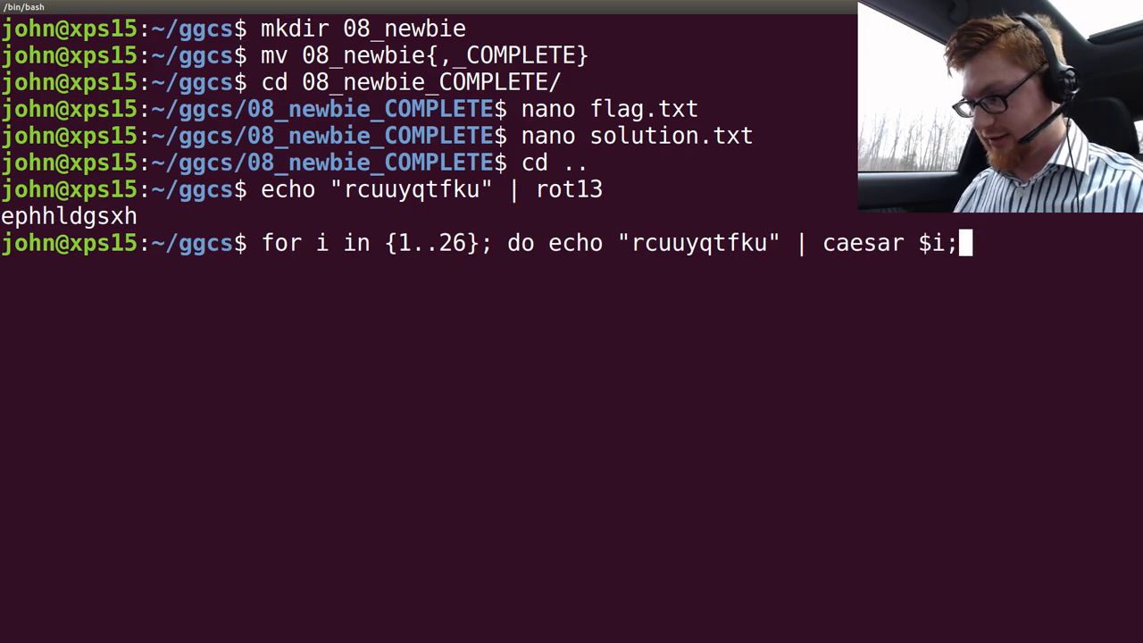
key("Return")
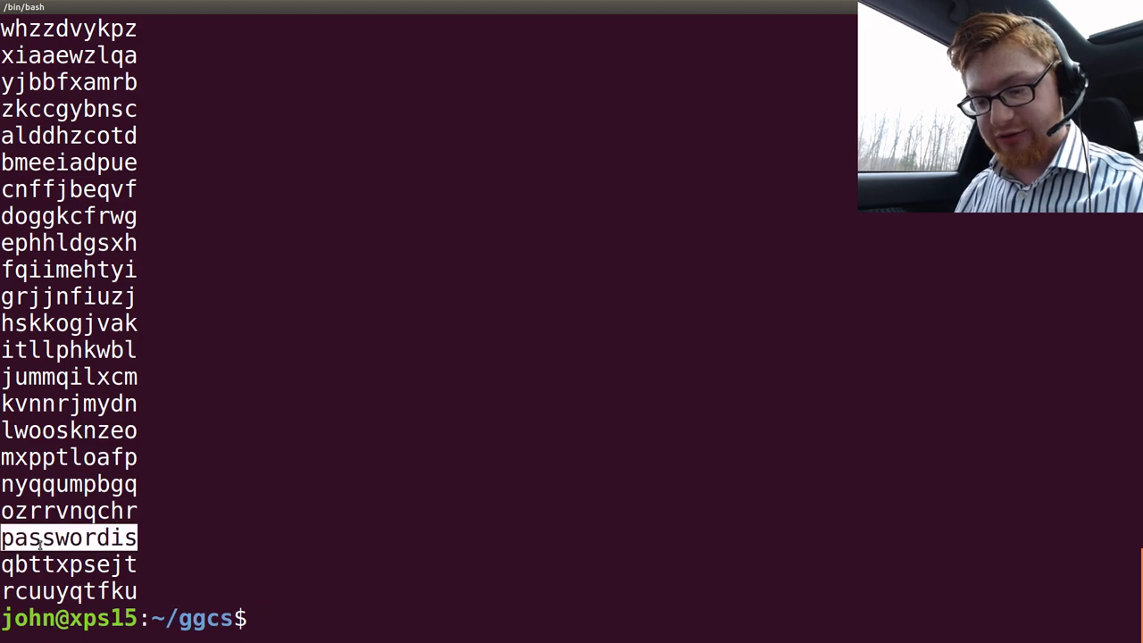
- Brute-force Caesar shifts on oltxlg and pick out the decoded word liquid
type("for i in {1..26}; do echo \"rcuuyqtfku\" | caesar $i; done")
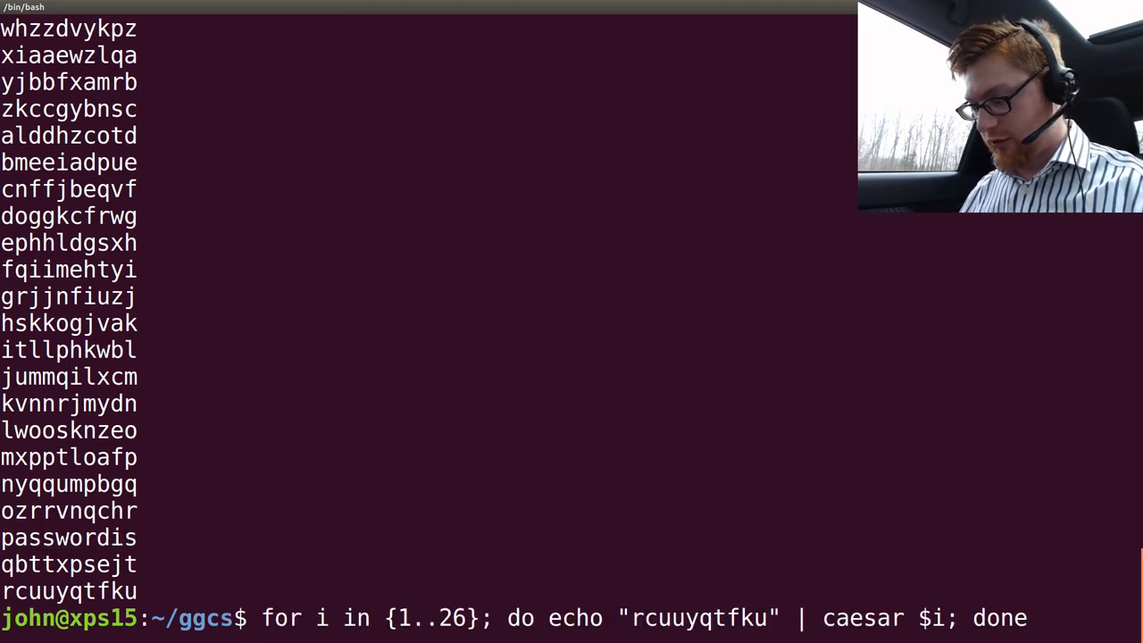
type("2")
type("echo")
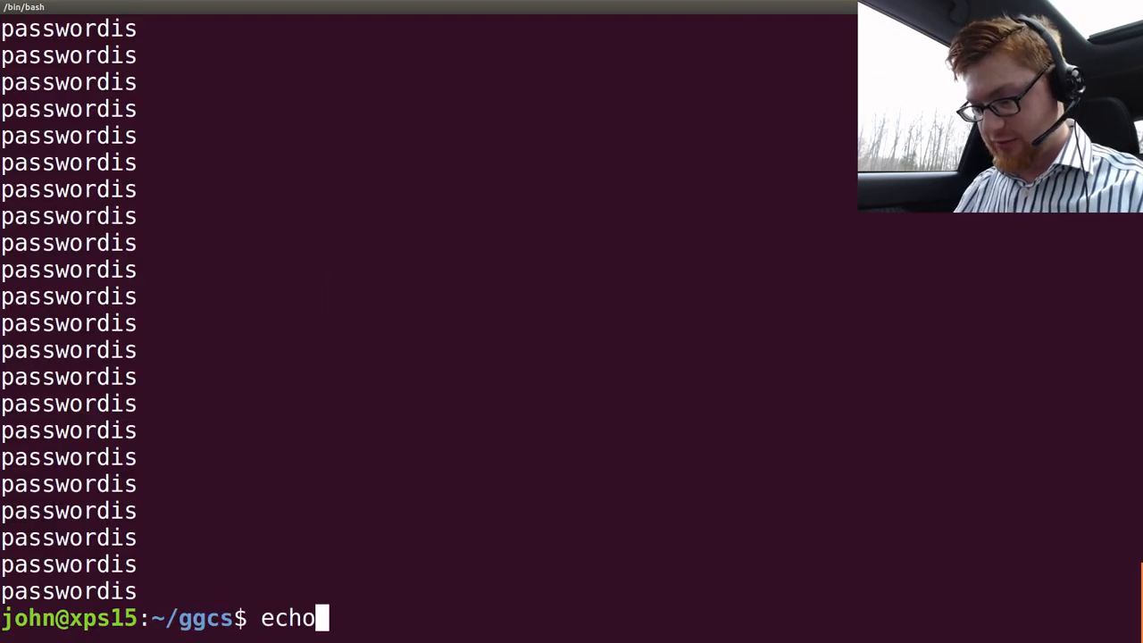
type("\"oltxlg\" | 2")
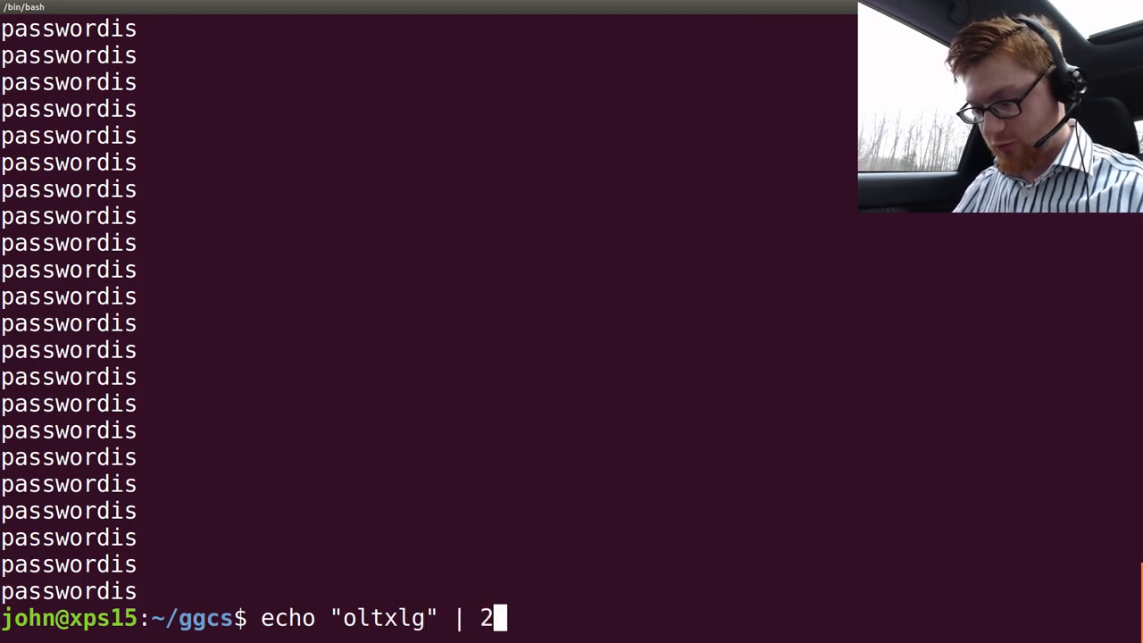
key("Return")
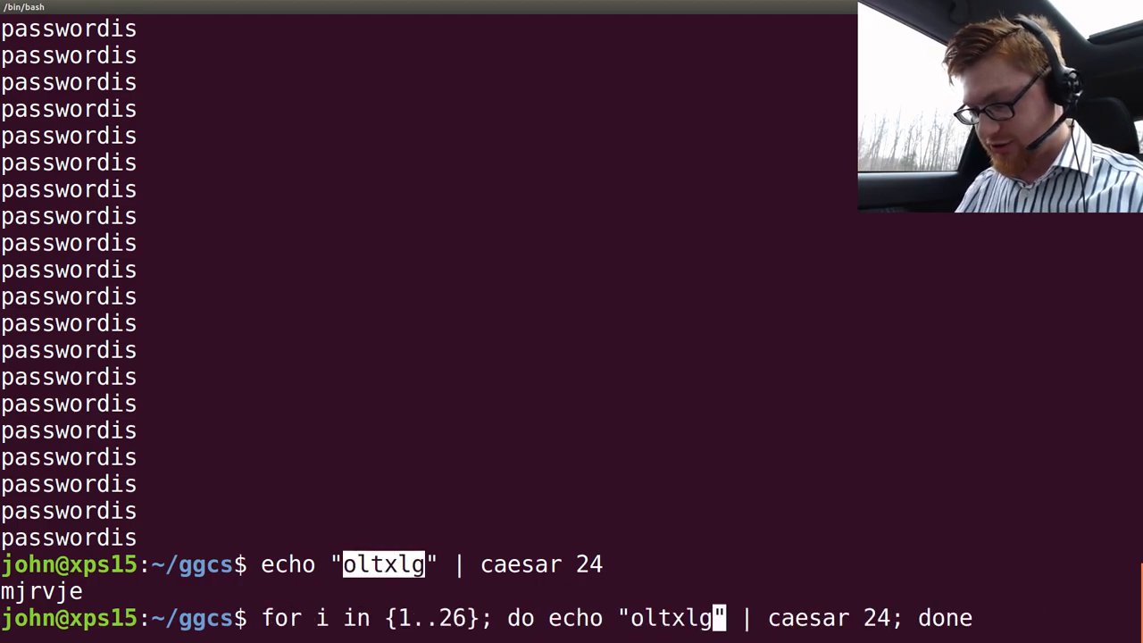
key("Return")
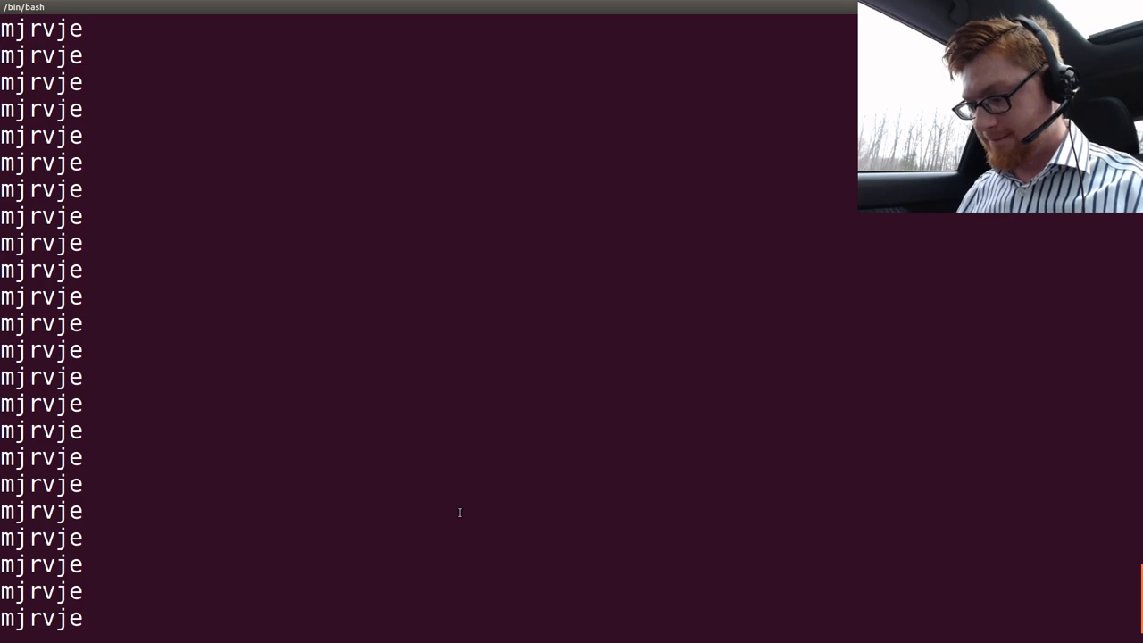
type("for i in {1..26}; do echo \"oltxlg\" | caesar 24; done")
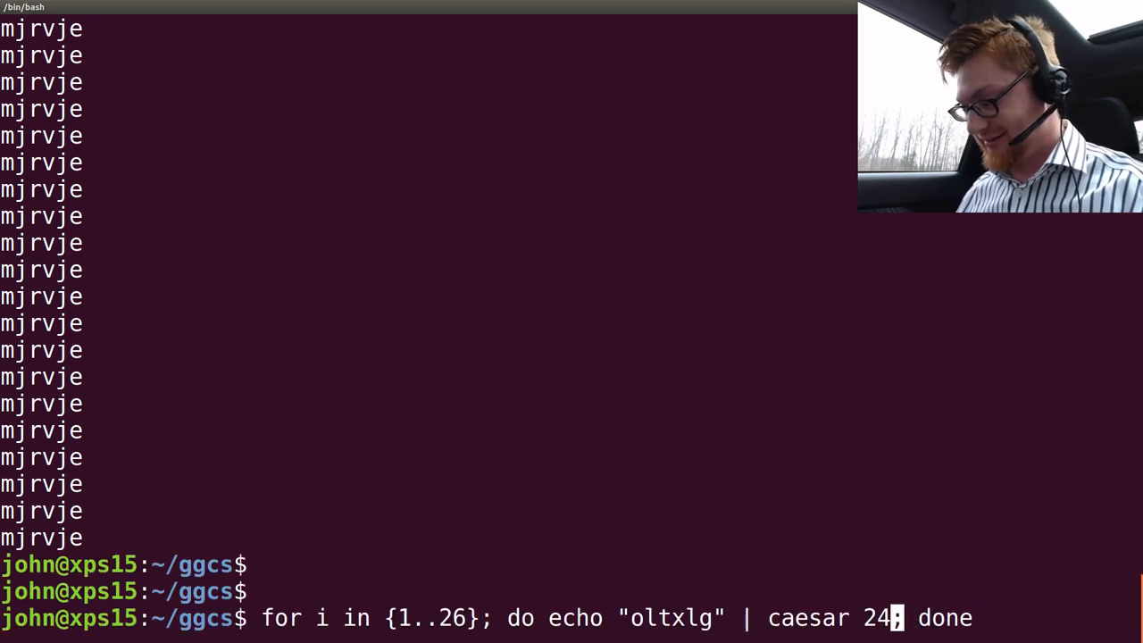
key("Return")
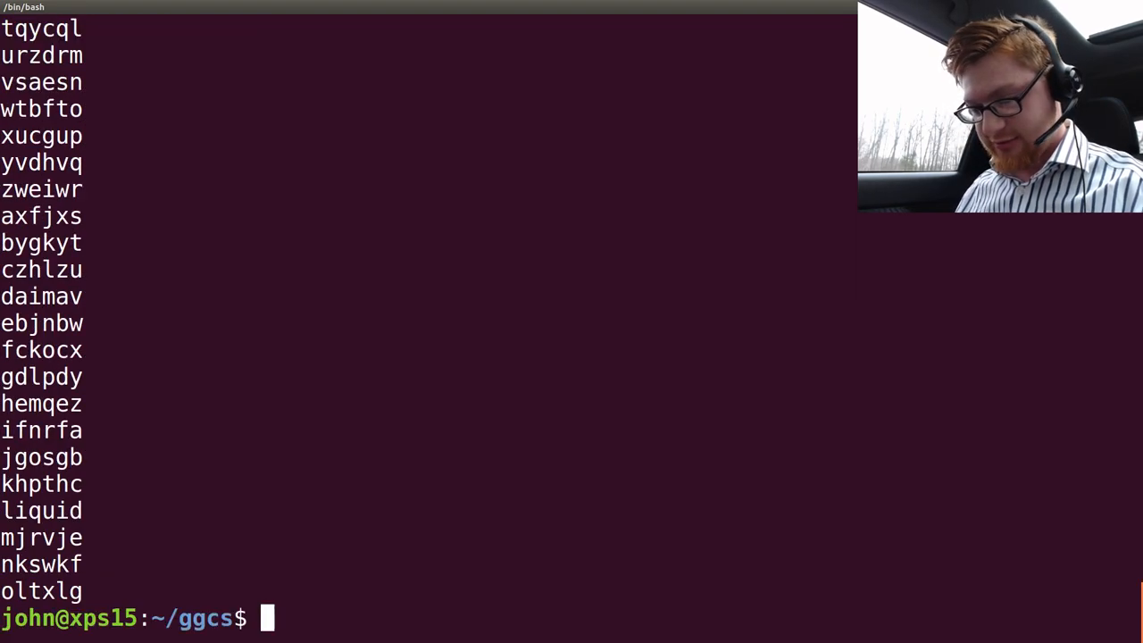
double_click(41, 510)
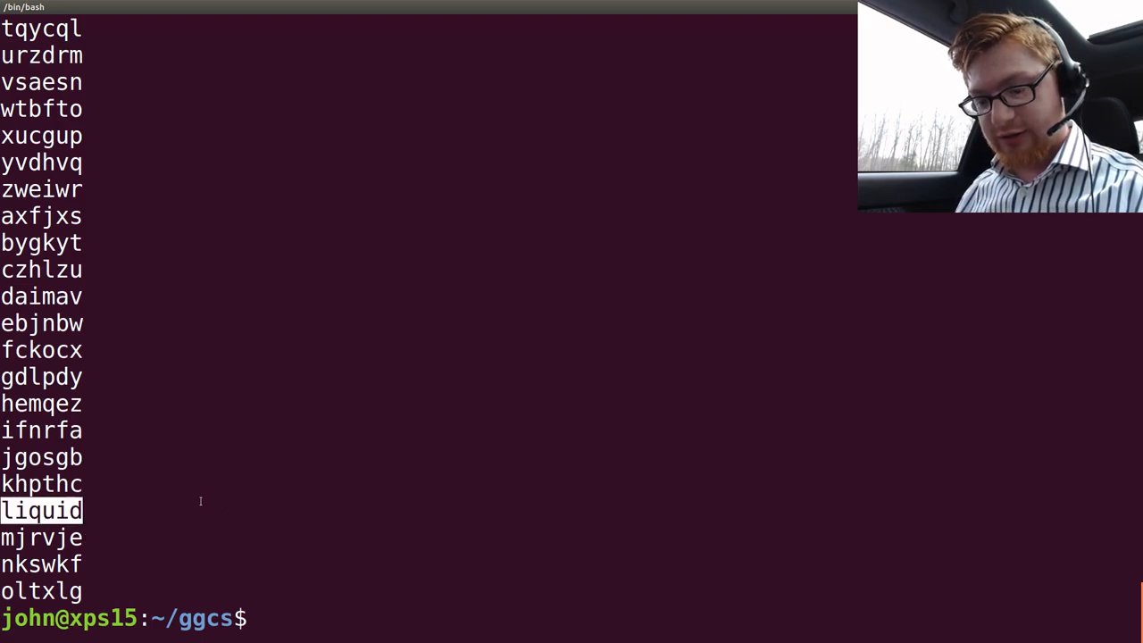
key("Return")
type("cd")
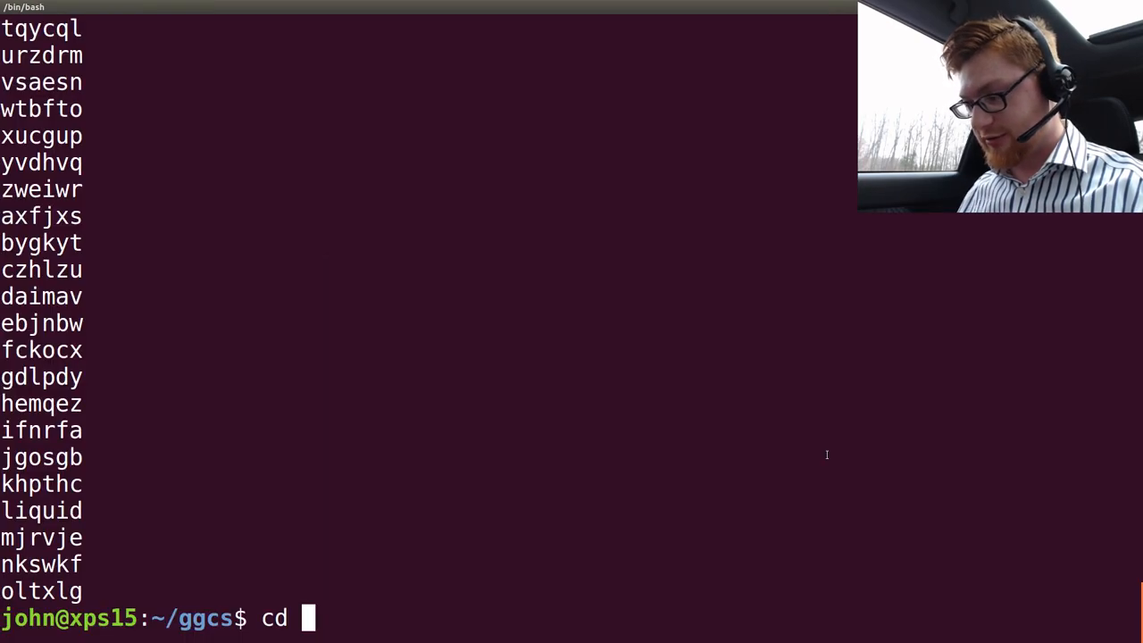
- Create the 10_crypto_coffee folder and save a flag.txt inside it
type("mkdir")
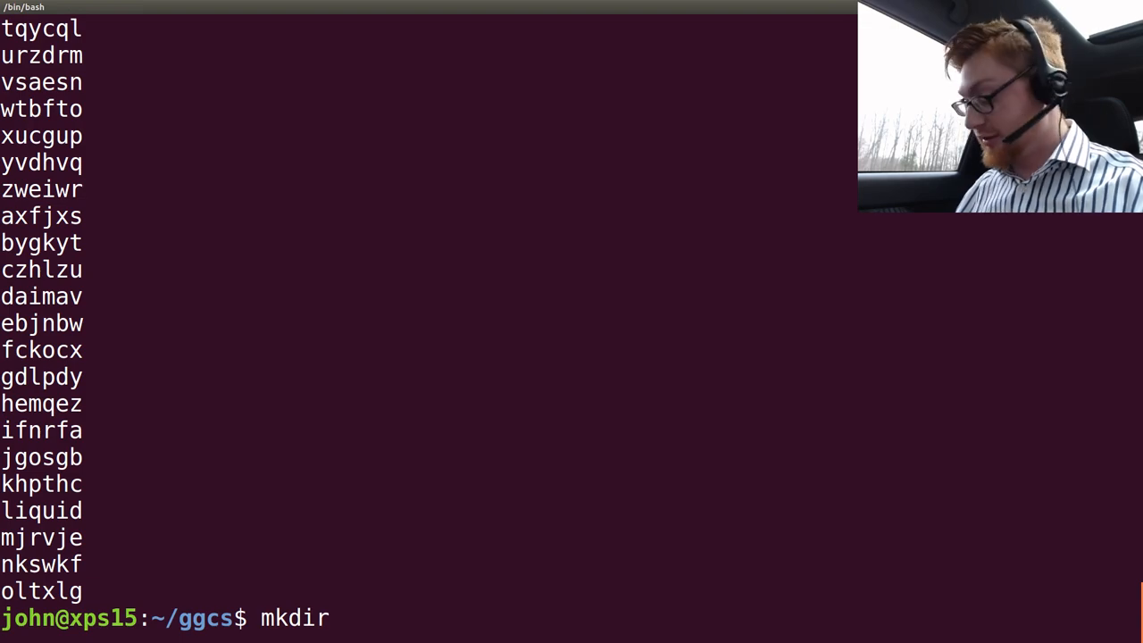
type("10_crypt")
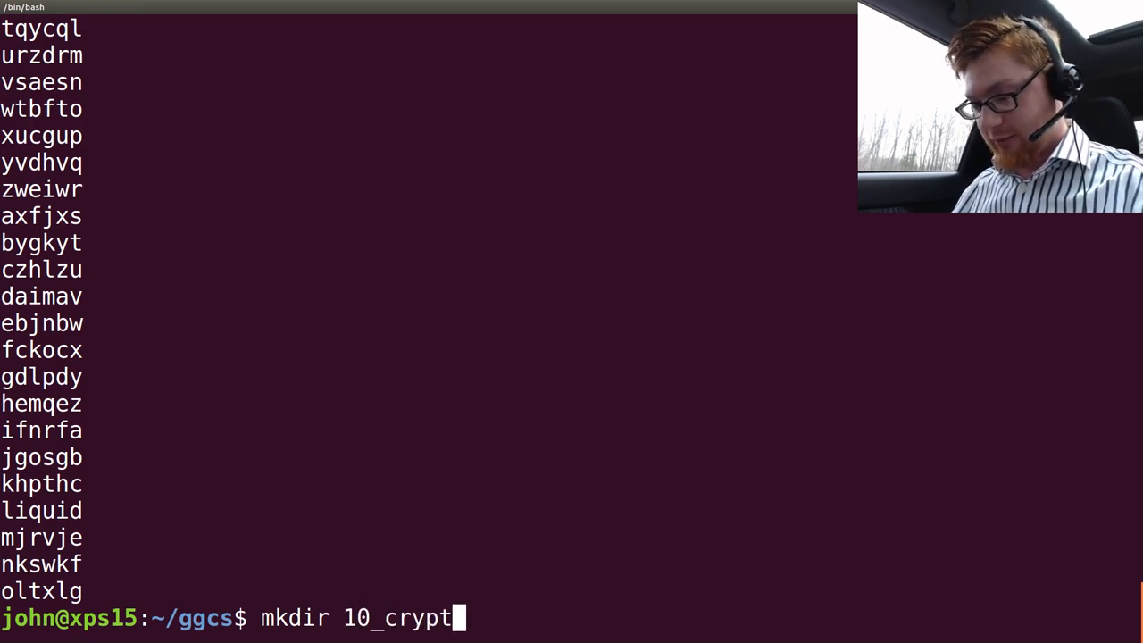
type("o_cof")
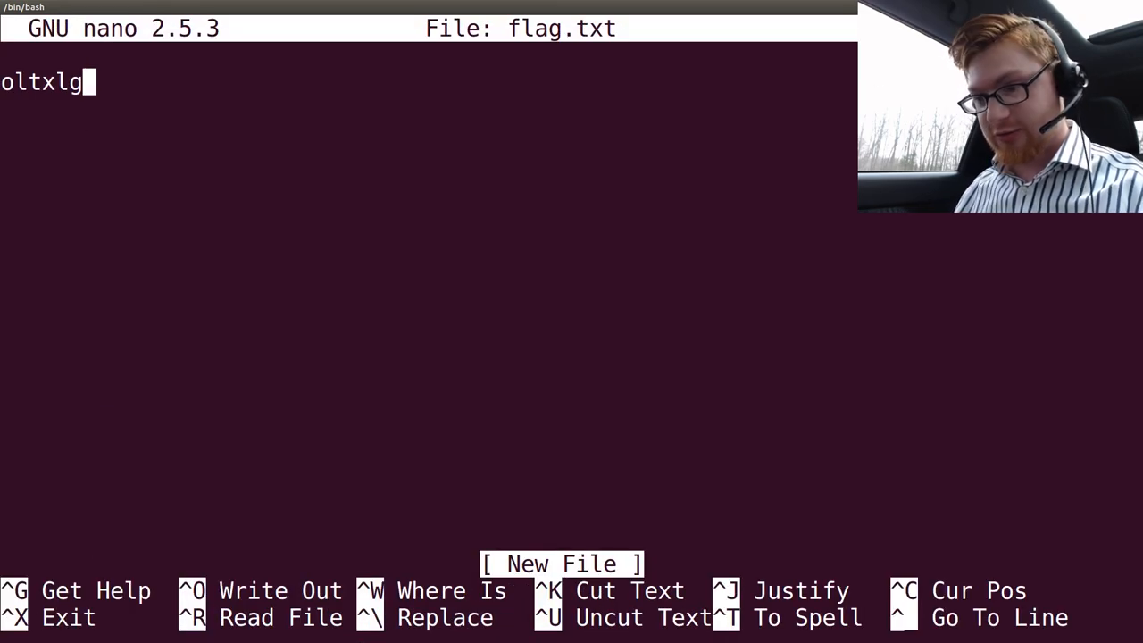
key("Return")
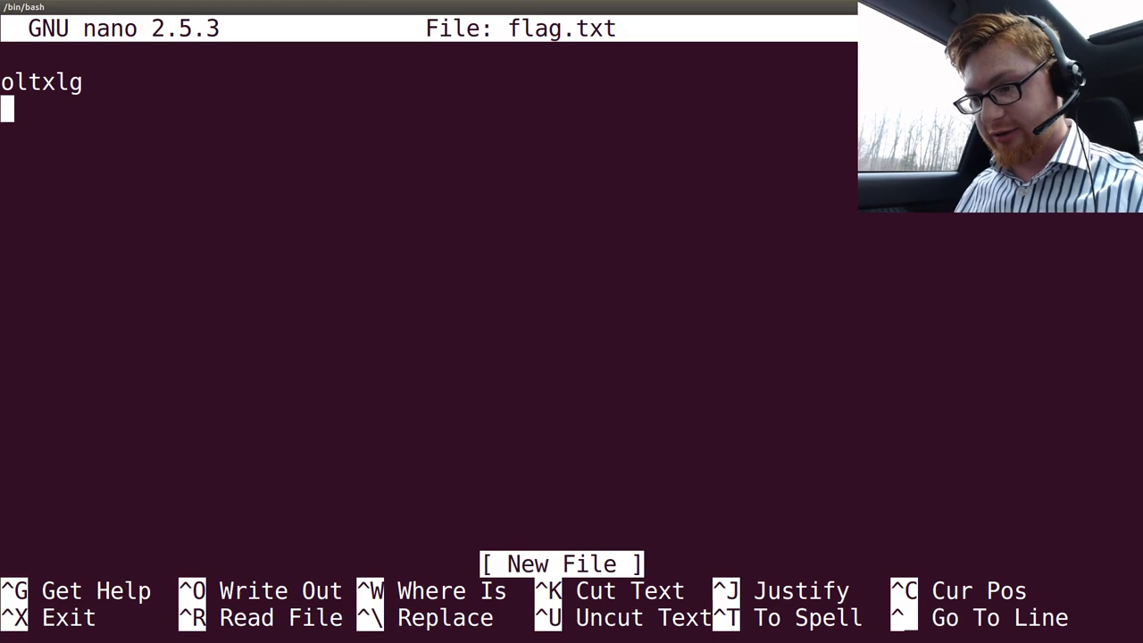
key("ctrl+o")
type("nano solution")
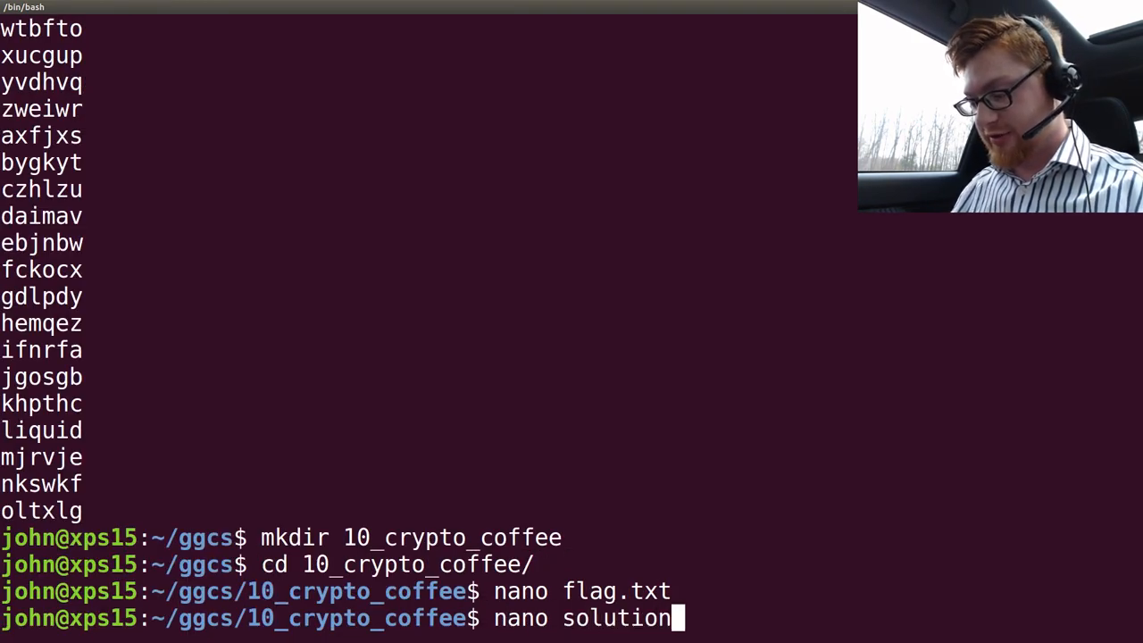
- Save solution notes about rot13 and shift 24, then rerun the Caesar loop on oltxlg
key("Return")
type("Explore rot13")
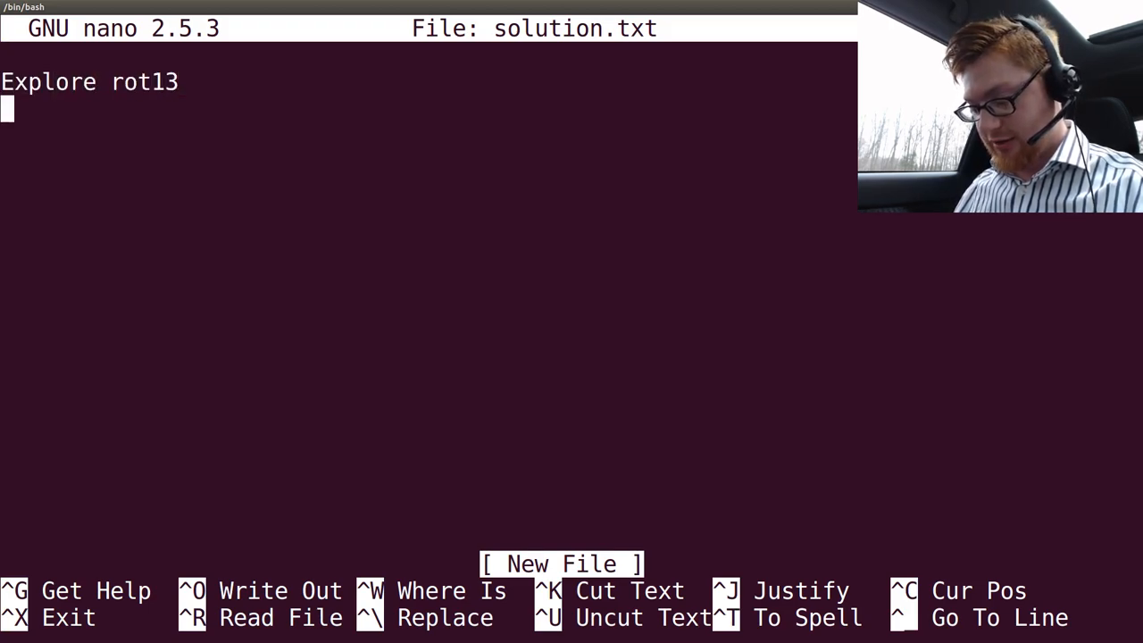
type("First 24")
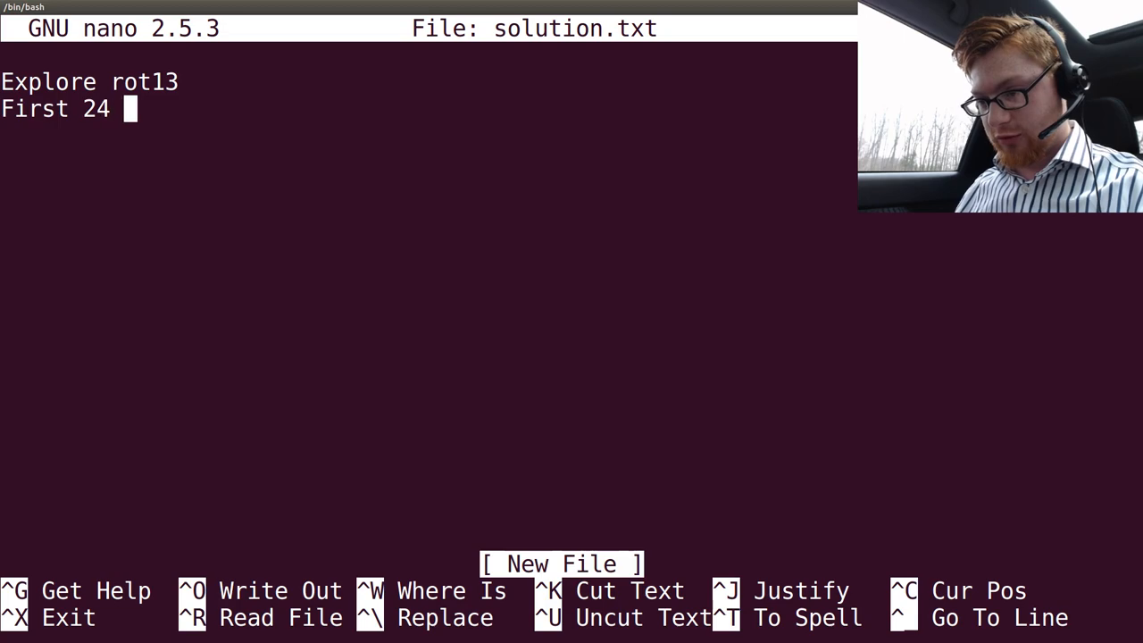
key("ctrl+x")
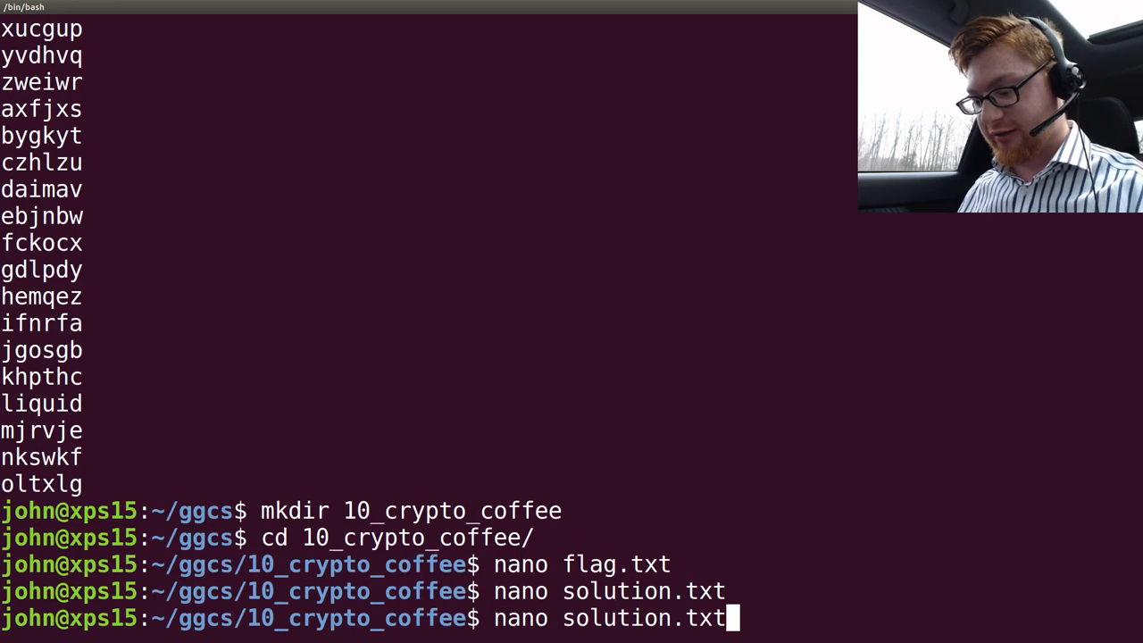
type("for i in {1..26}; do echo \"oltxlg\" | caesar $")
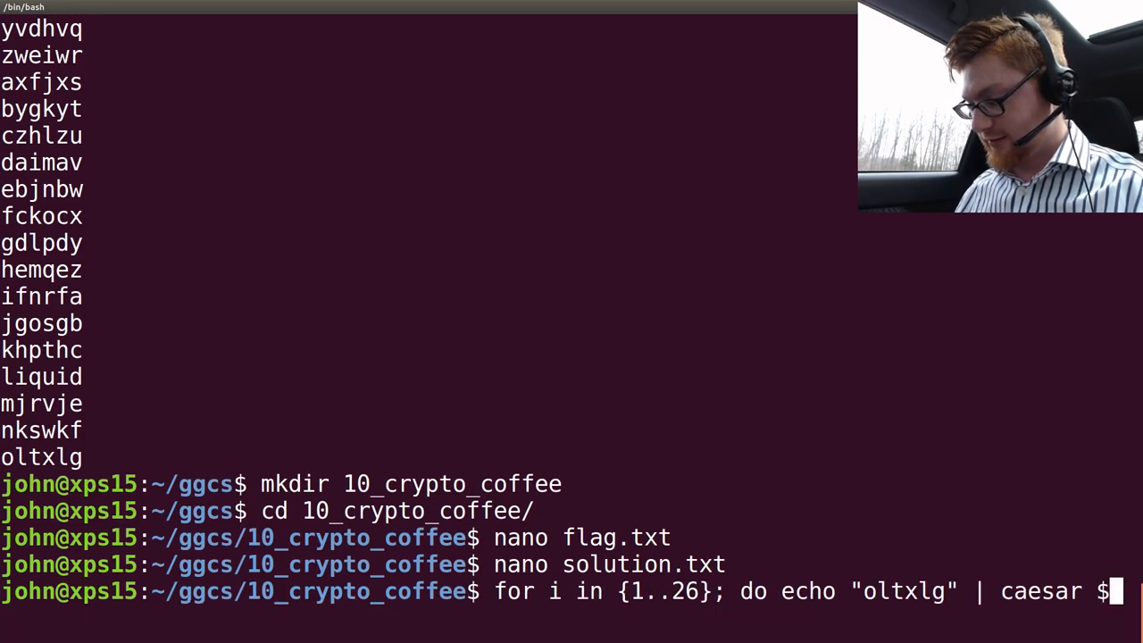
key("Return")
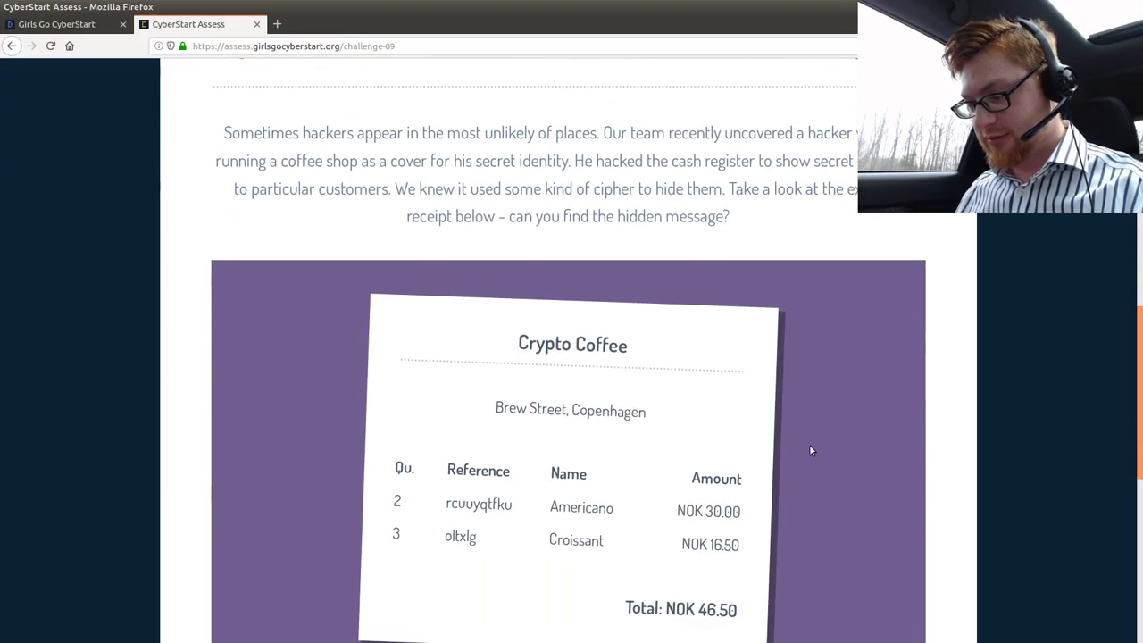
mouse_move(471, 503)
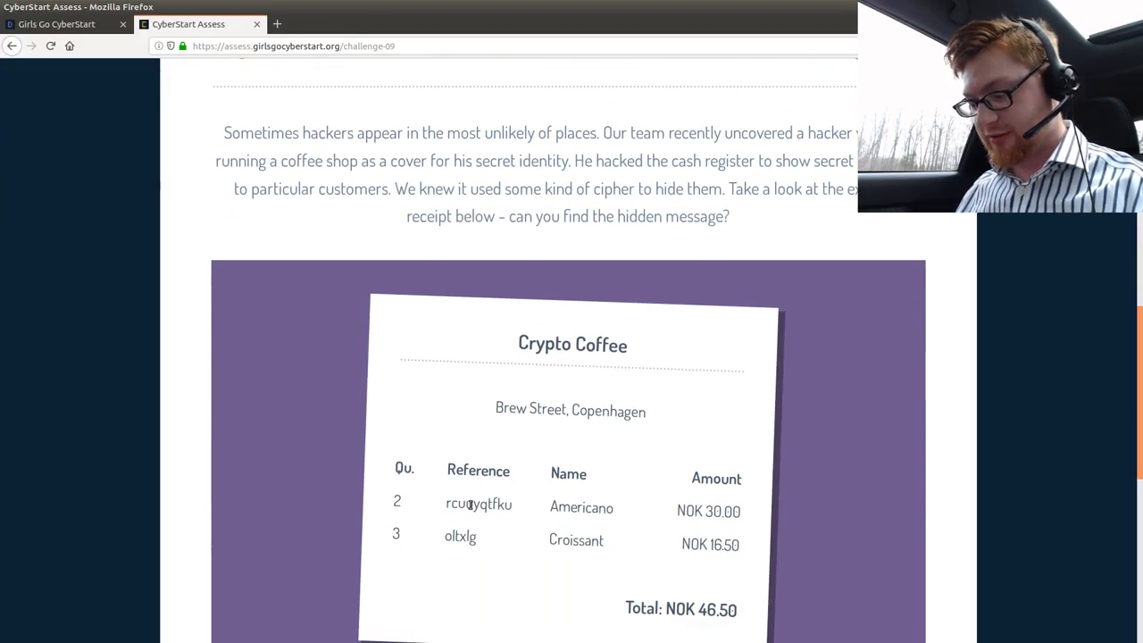
- Scroll to challenge 09's 'Correct! Well done' banner and head to challenge 10
scroll("down", 3)
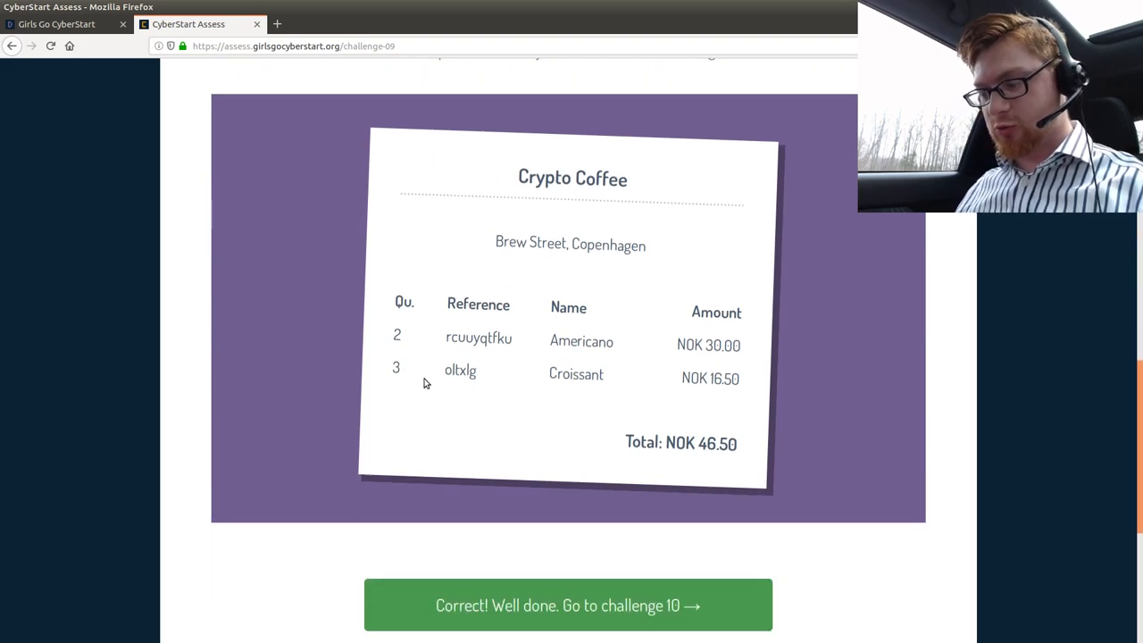
scroll("down", 3)
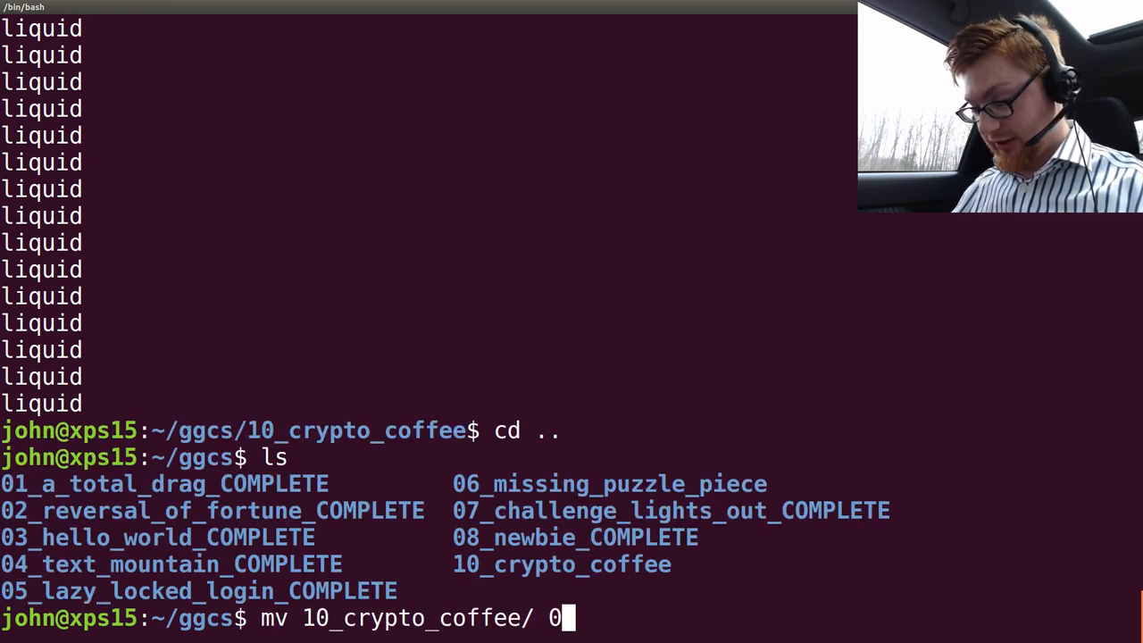
type("9_cy")
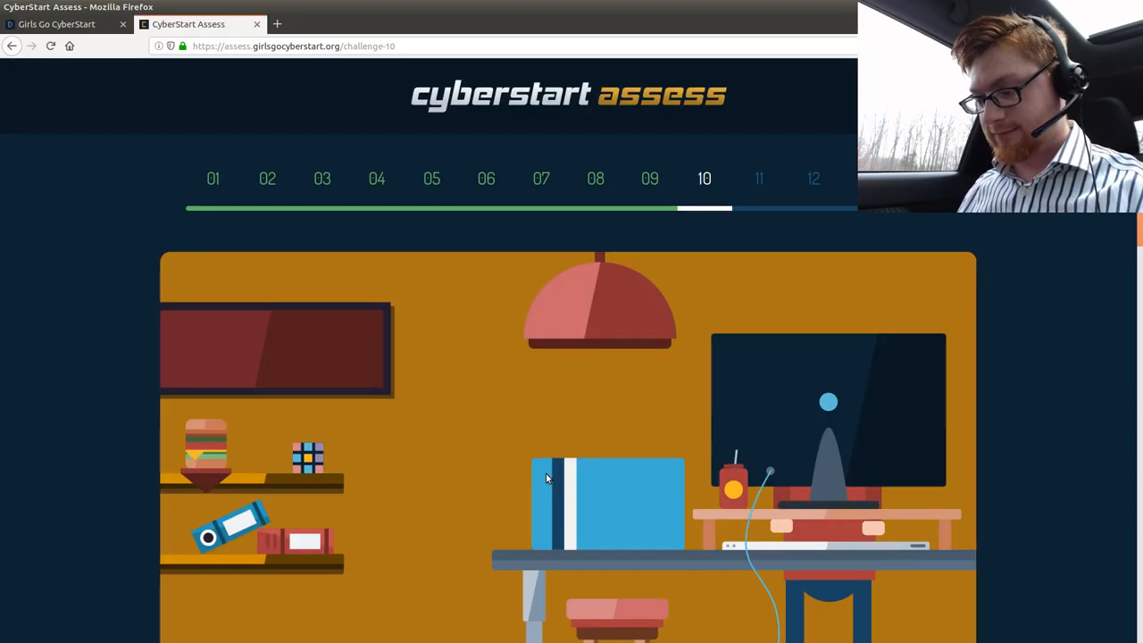
- Copy the getAttackString code block into the devtools Console and start calling getAttackString
scroll("down", 3)
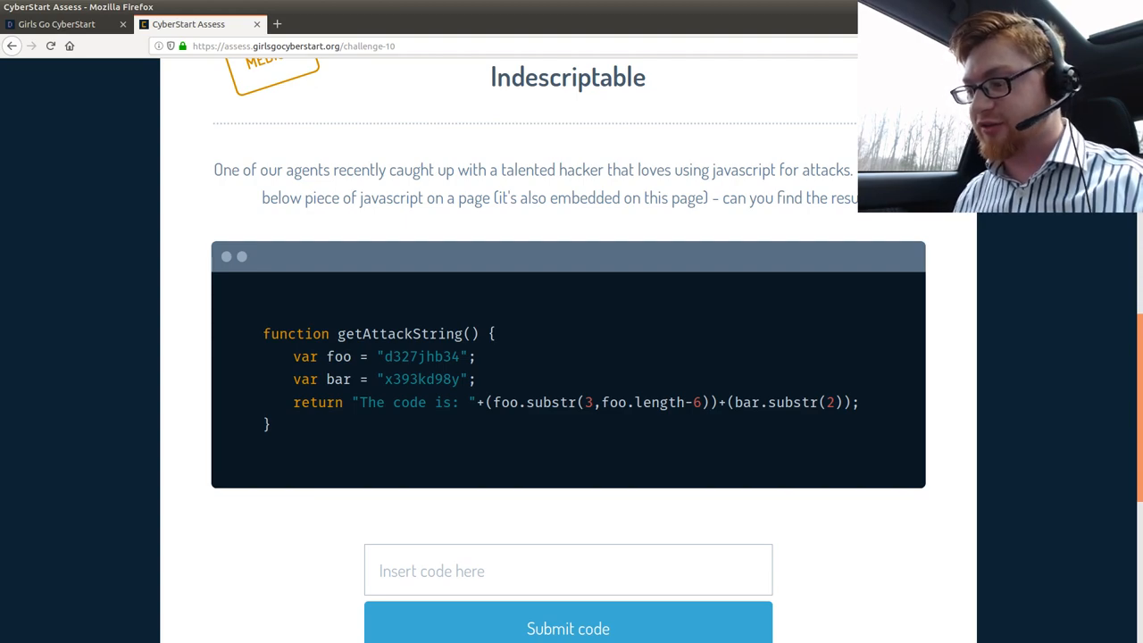
mouse_move(612, 276)
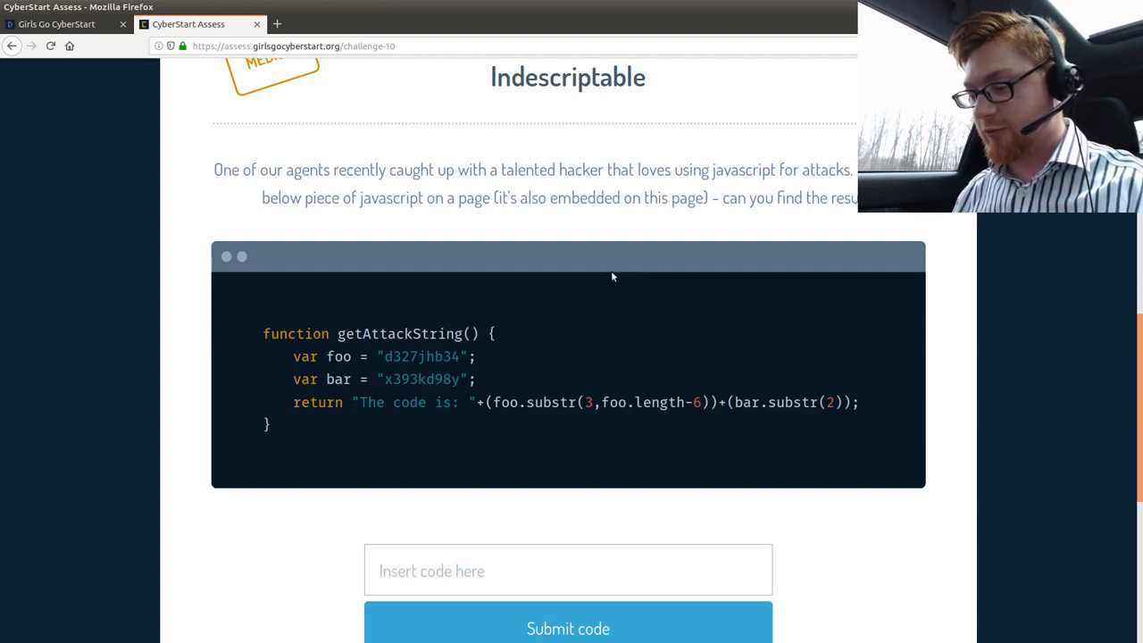
left_click_drag(262, 333, 272, 424)
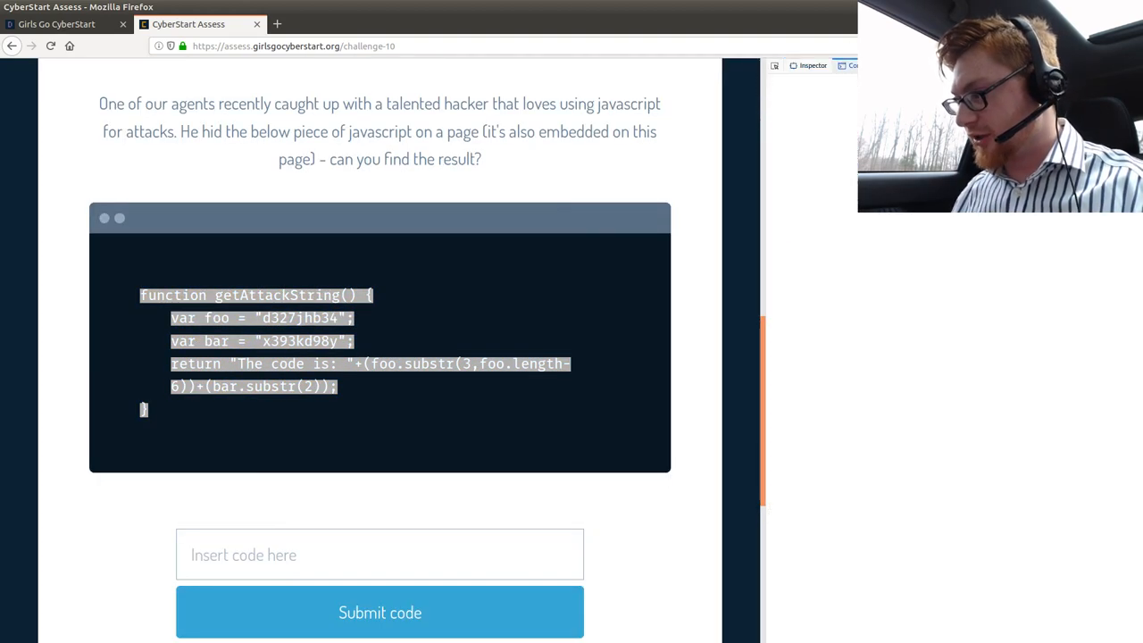
type("get")
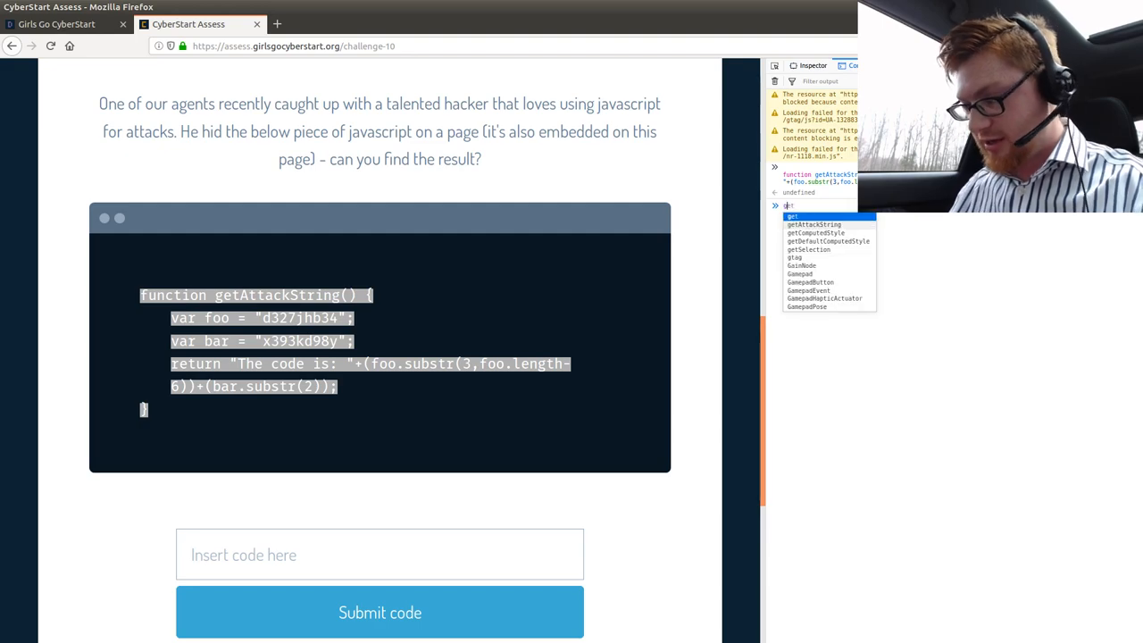
key("Return")
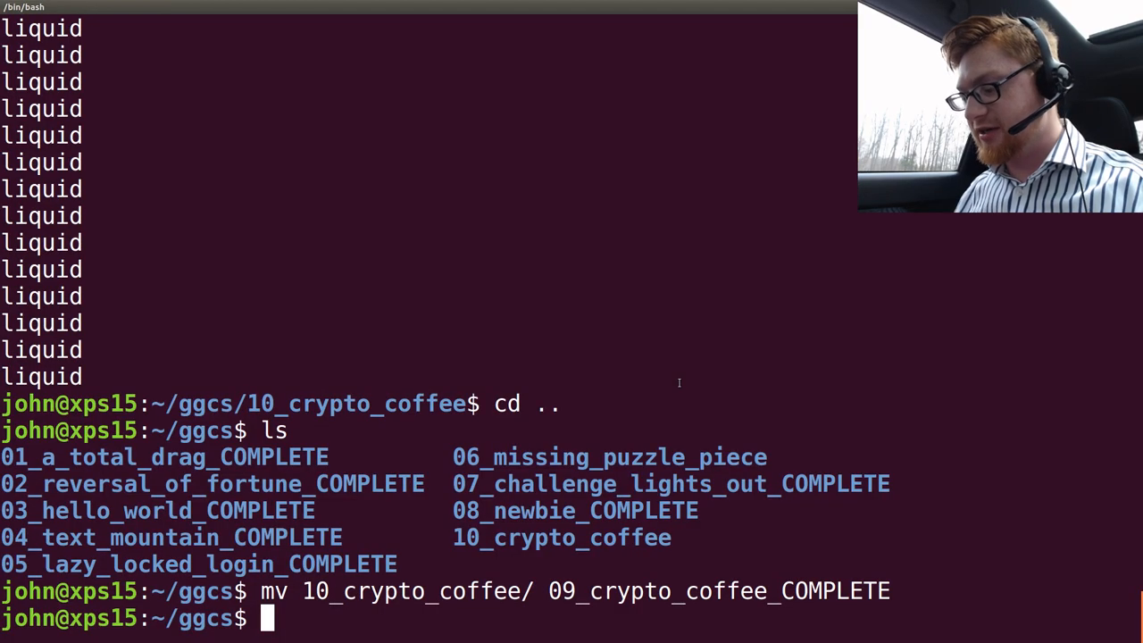
- Create the 10_indescriptable folder with notes about running the JavaScript in the devtools console
type("mkdir 11_")
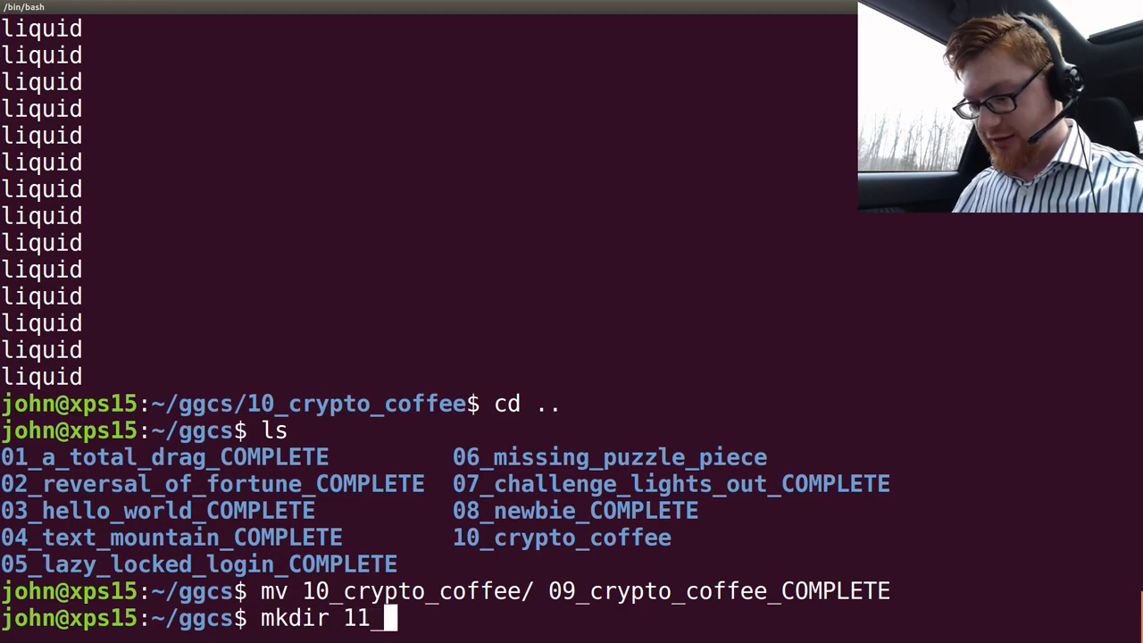
type(")")
type("n")
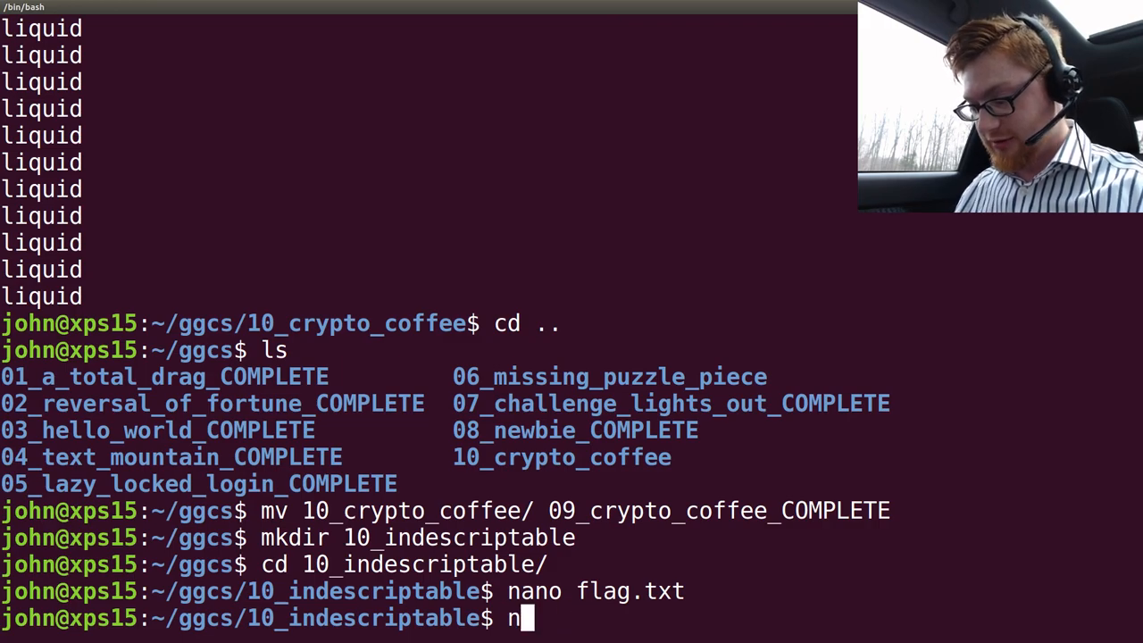
type("ano solution.txt")
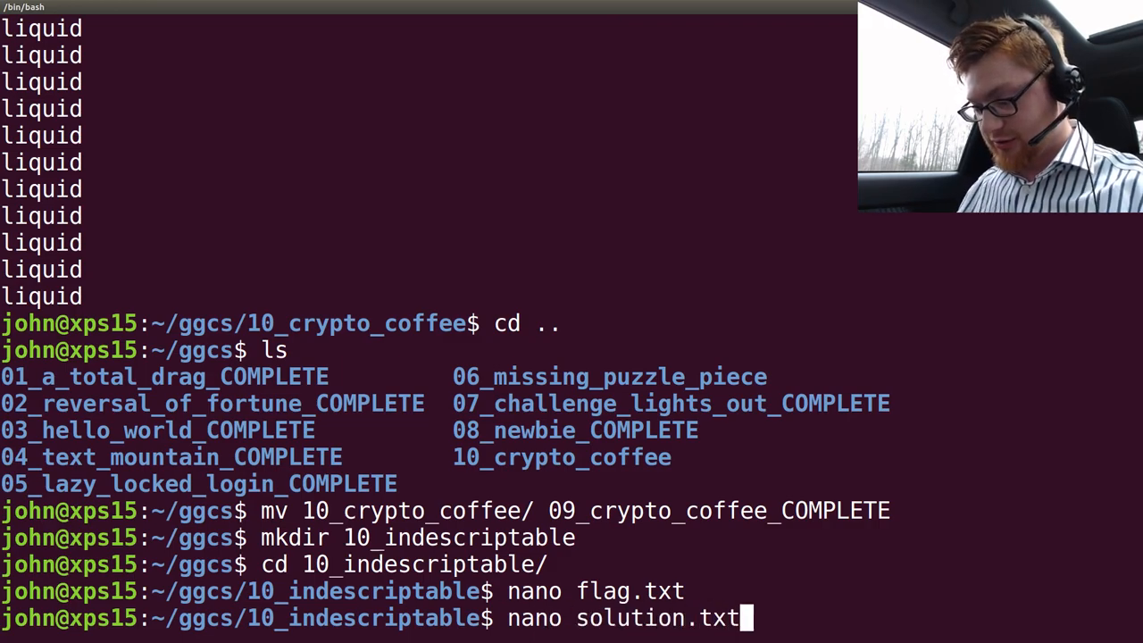
key("Return")
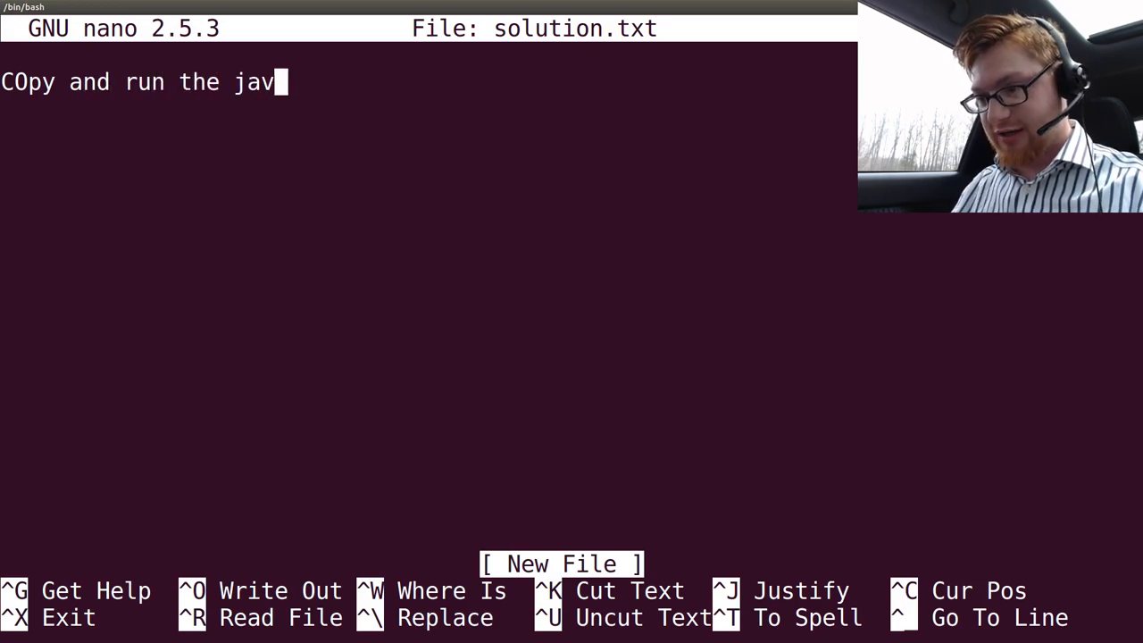
type("ascript in the dev")
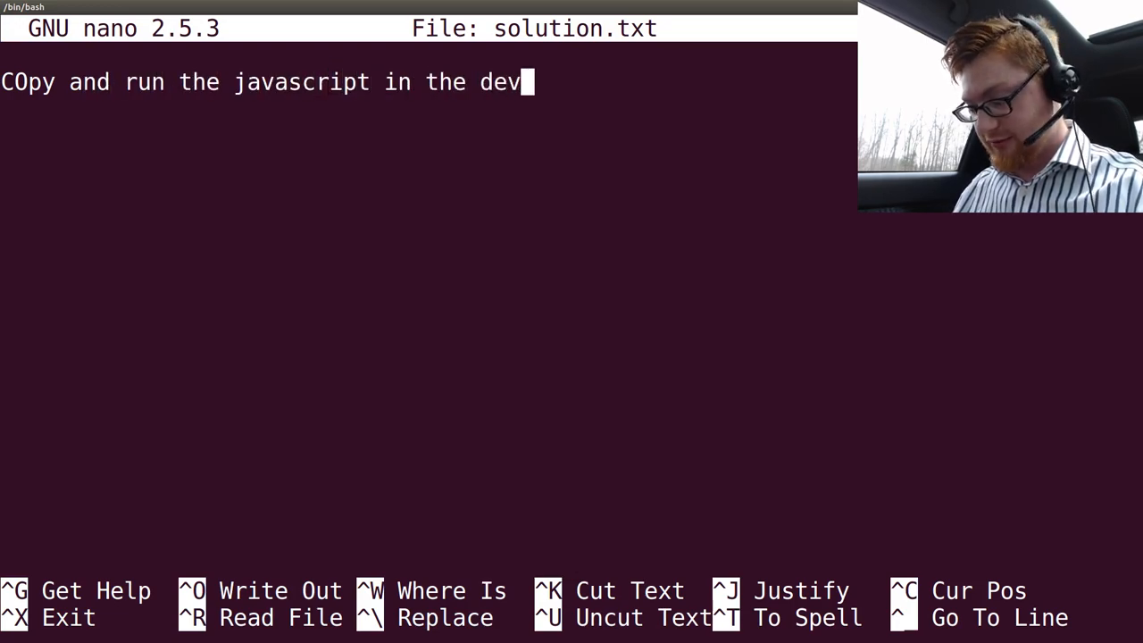
type("tools consoleo")
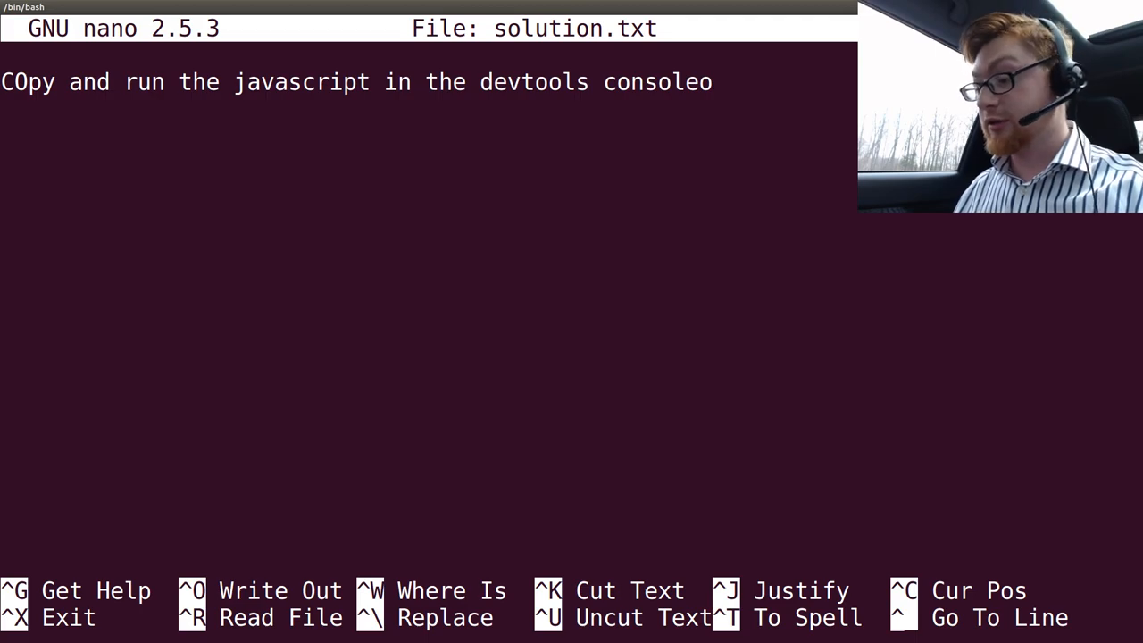
key("ctrl+x")
type("m")
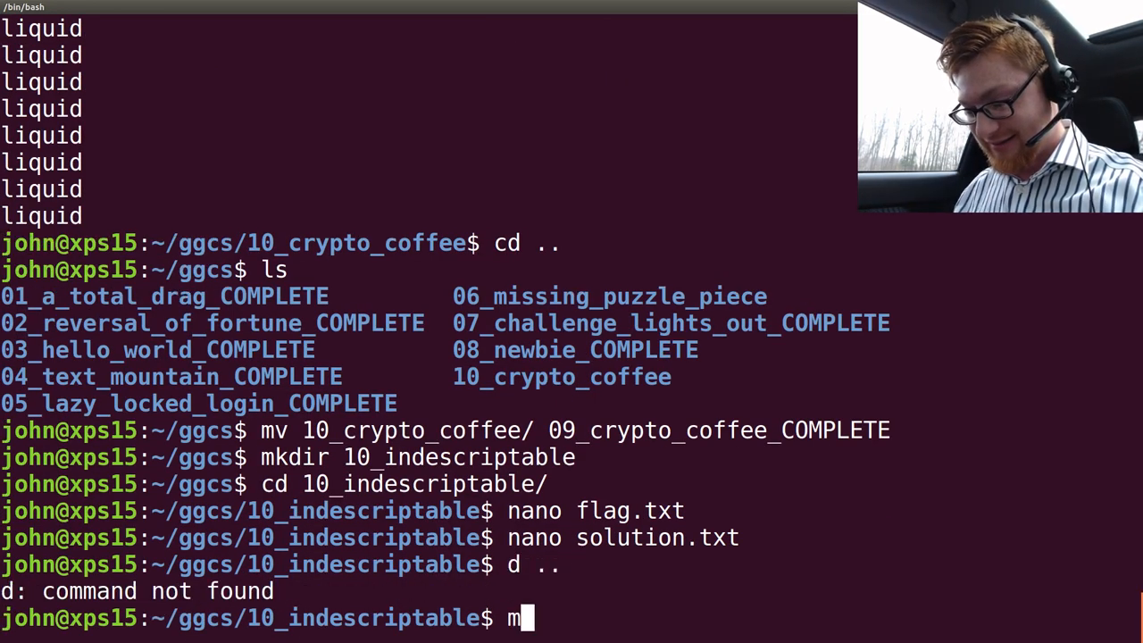
- Return to ggcs and rename 10_indescriptable to 10_indescriptable_COMPLETE
type("v 1")
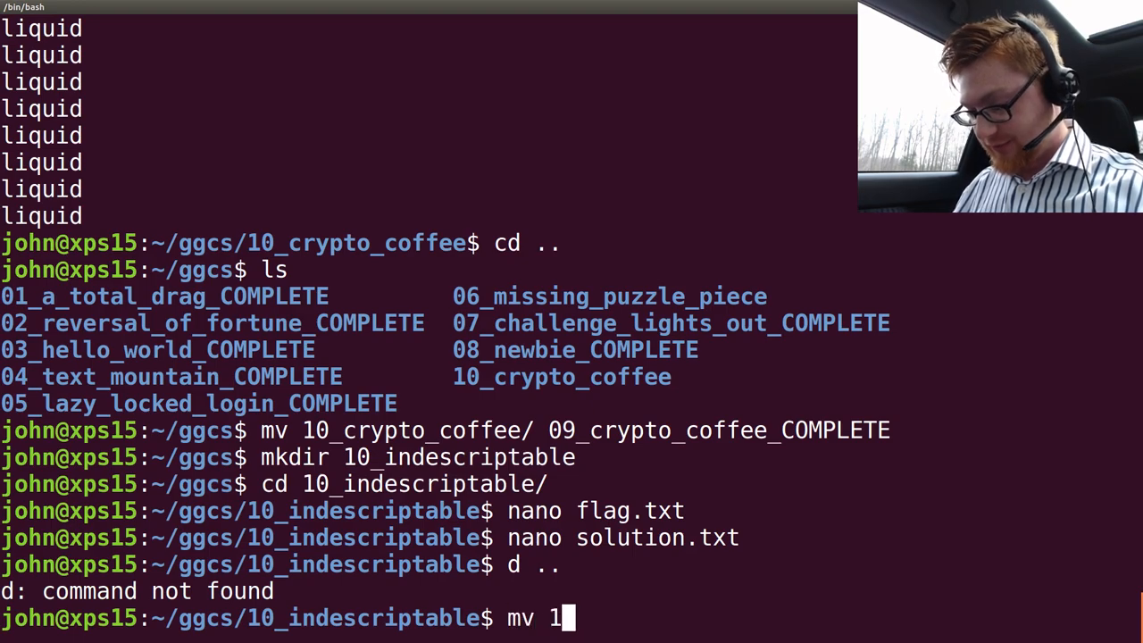
key("Return")
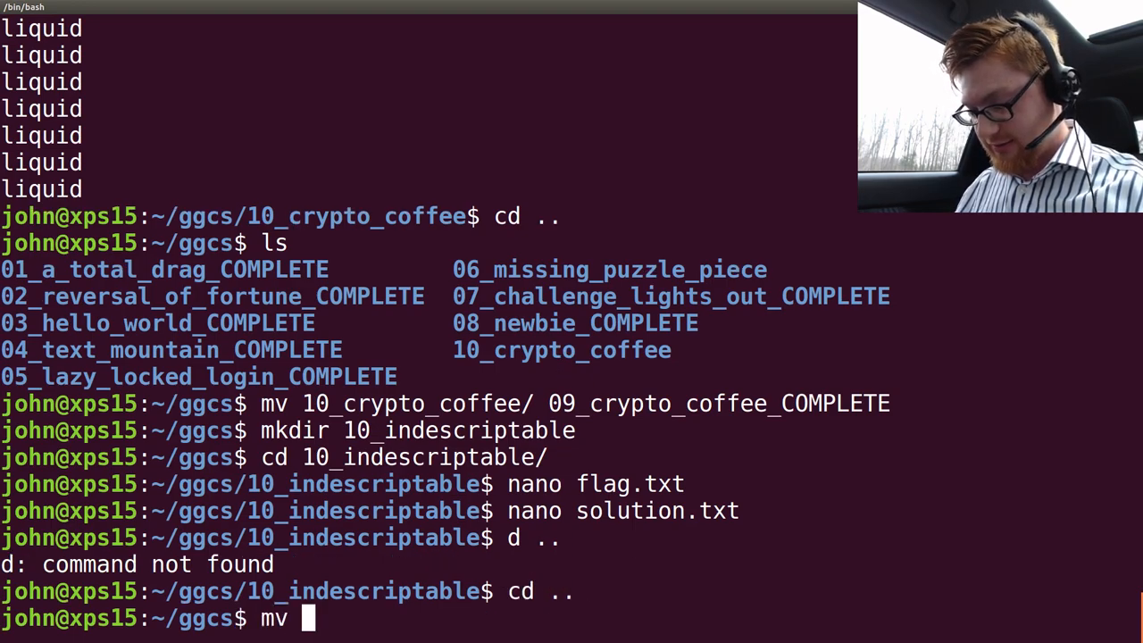
type("10_indescriptable{,_COM")
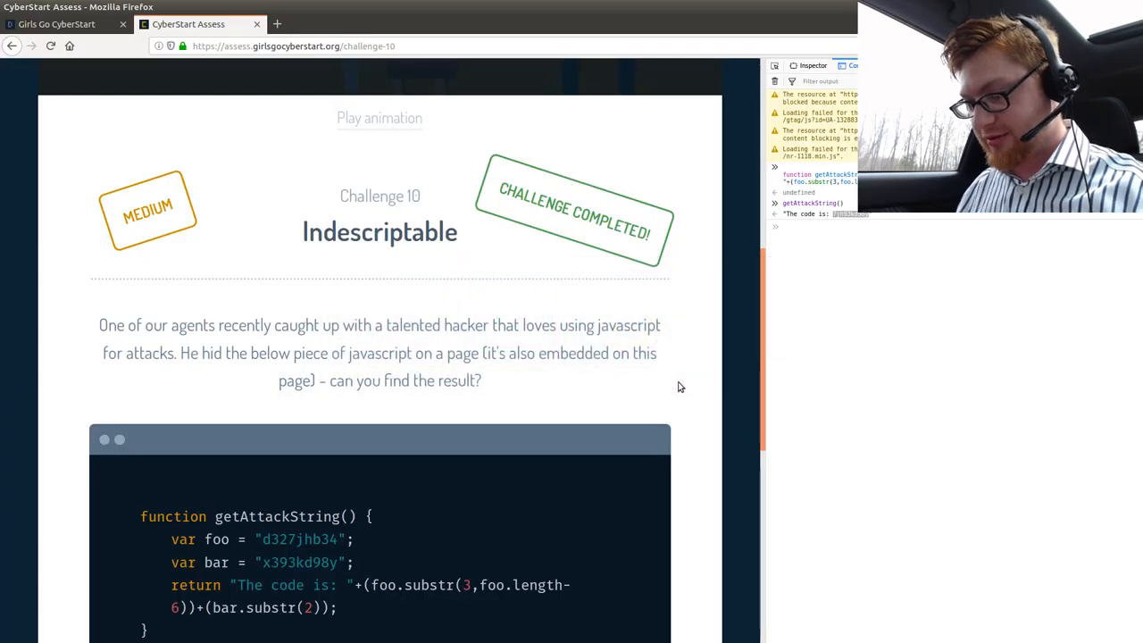
- Follow the 'Go to challenge 11' link and scroll through the Baffling binary description
scroll("down", 3)
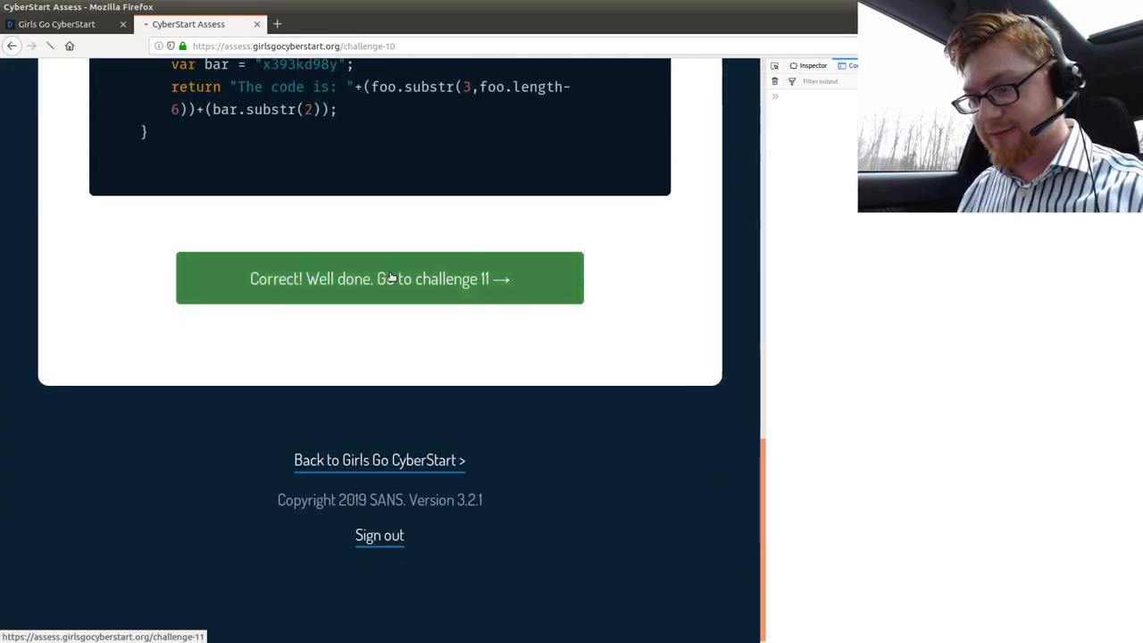
left_click(378, 278)
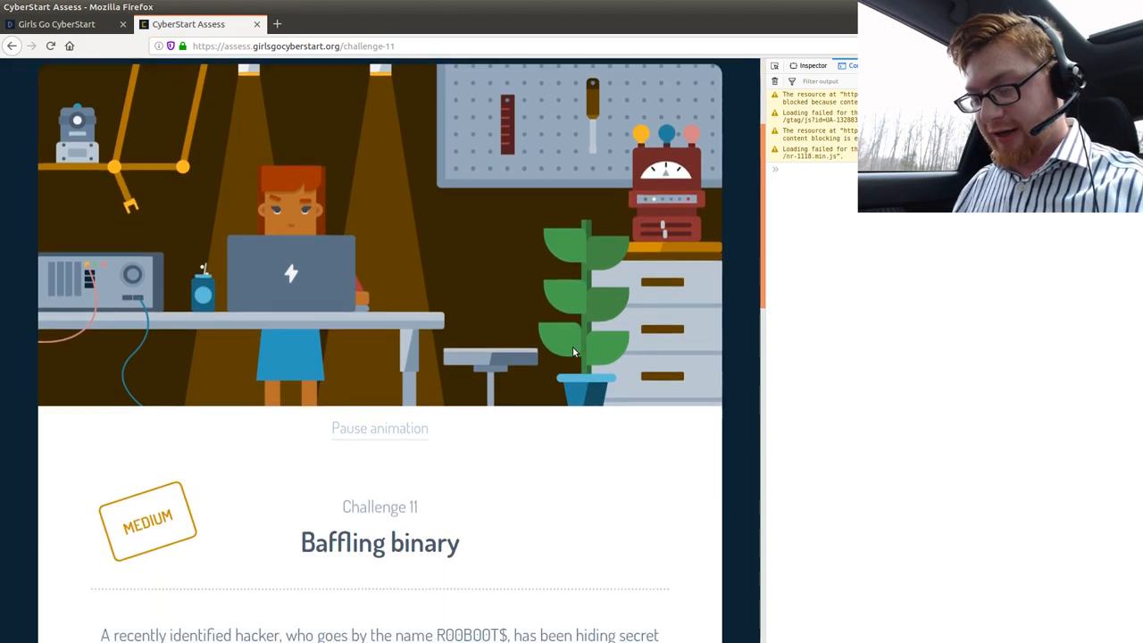
scroll("down", 3)
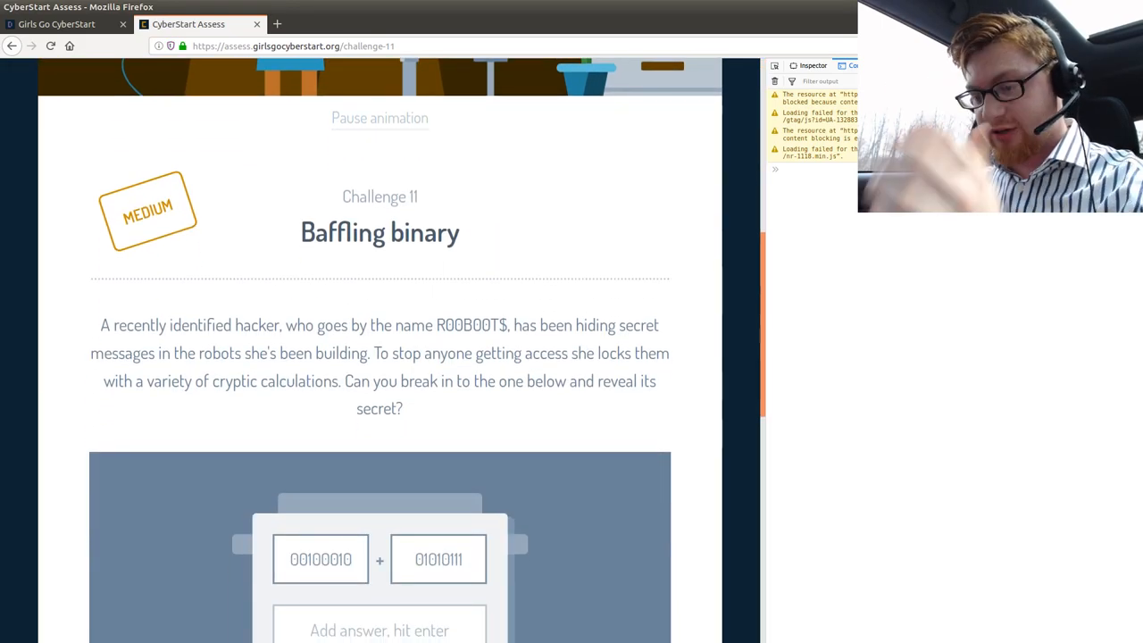
mouse_move(577, 321)
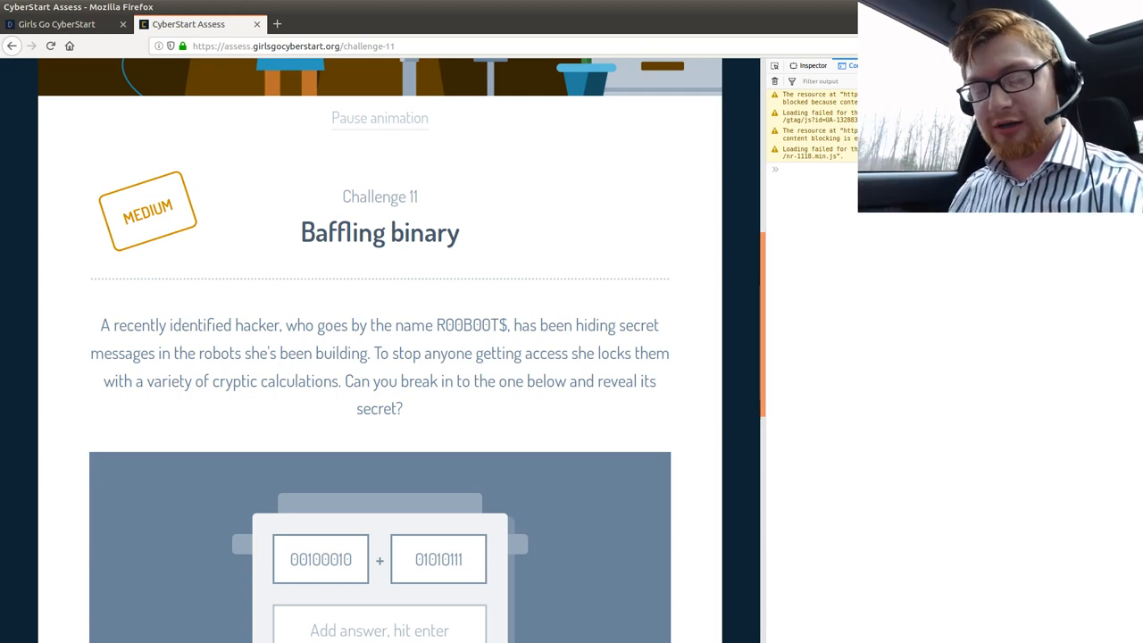
scroll("down", 3)
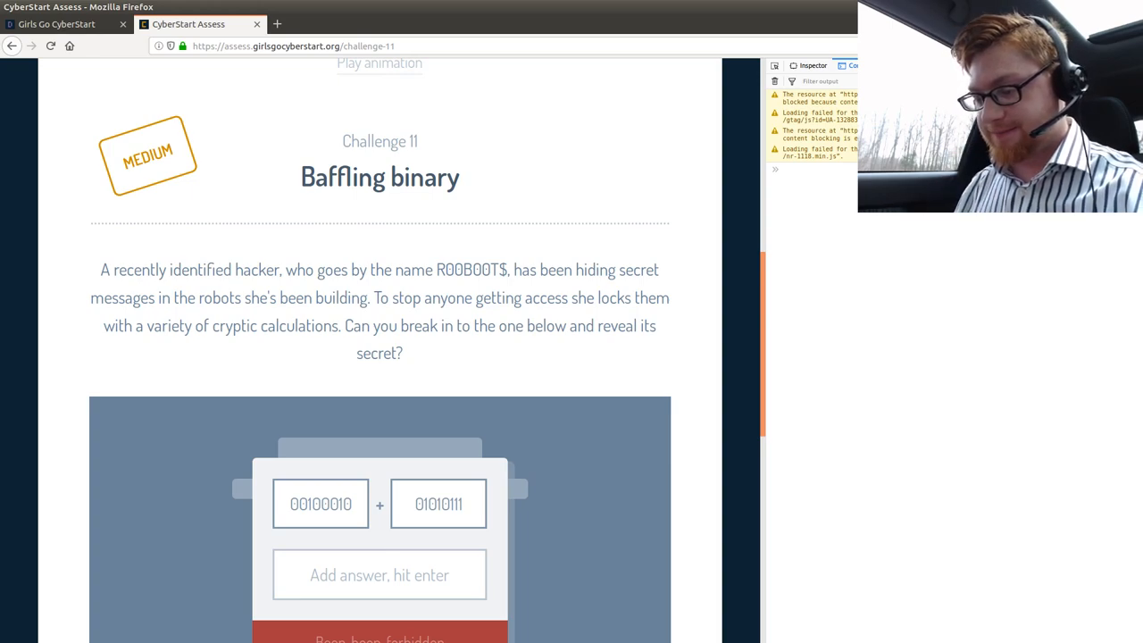
scroll("down", 3)
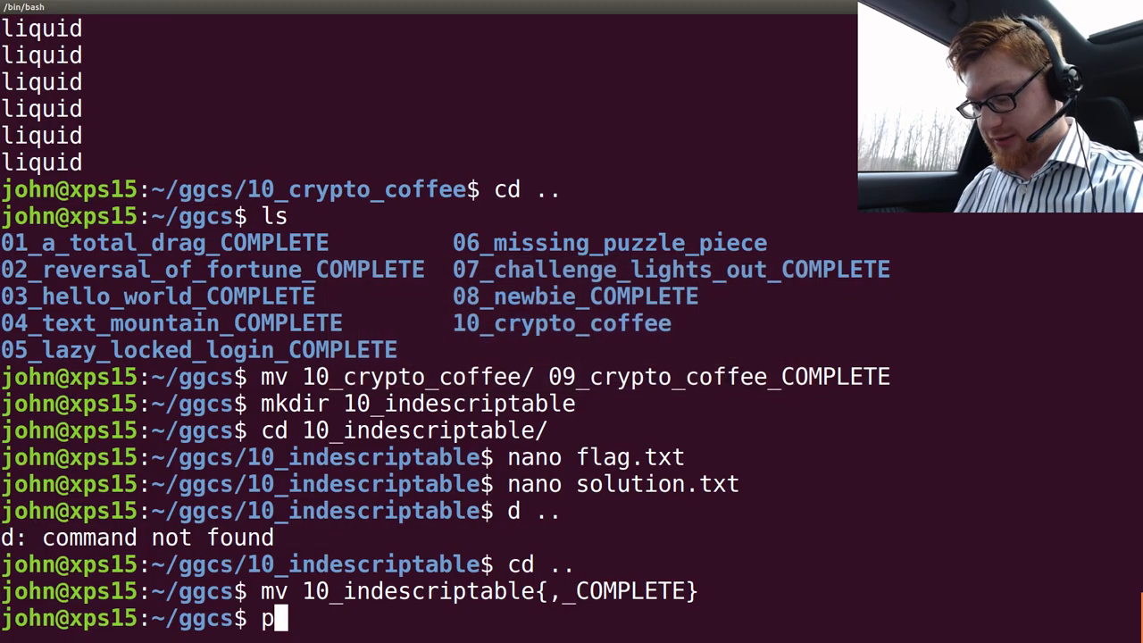
- Start Python in the terminal and compute 0b00100010 + 0b01010111
type("ython")
type("0b00100010 + 0b")
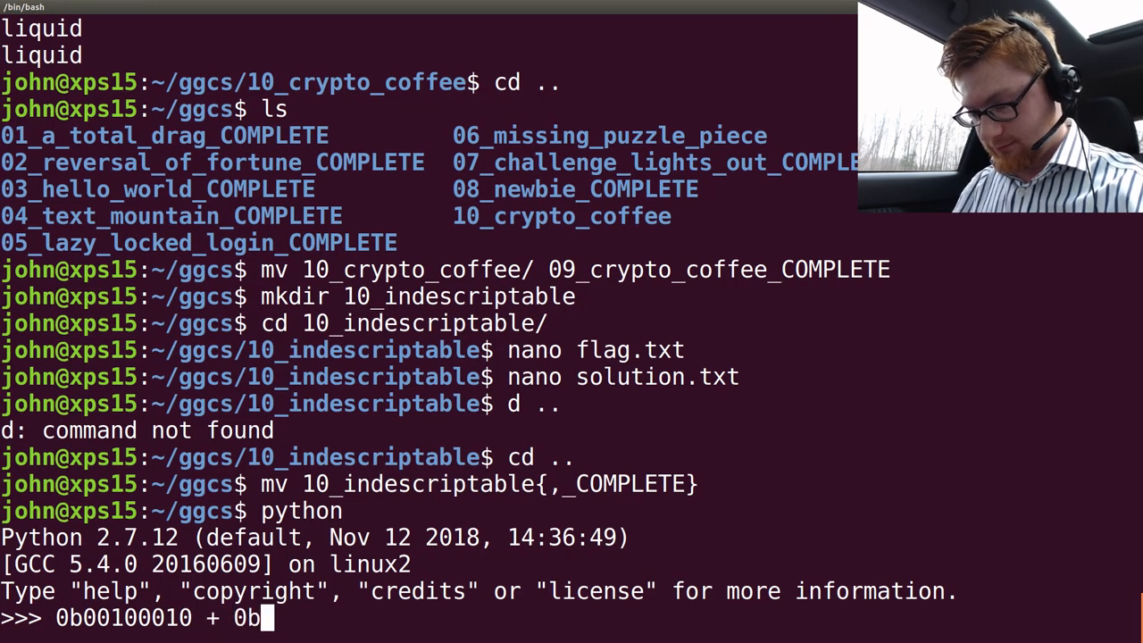
key("Return")
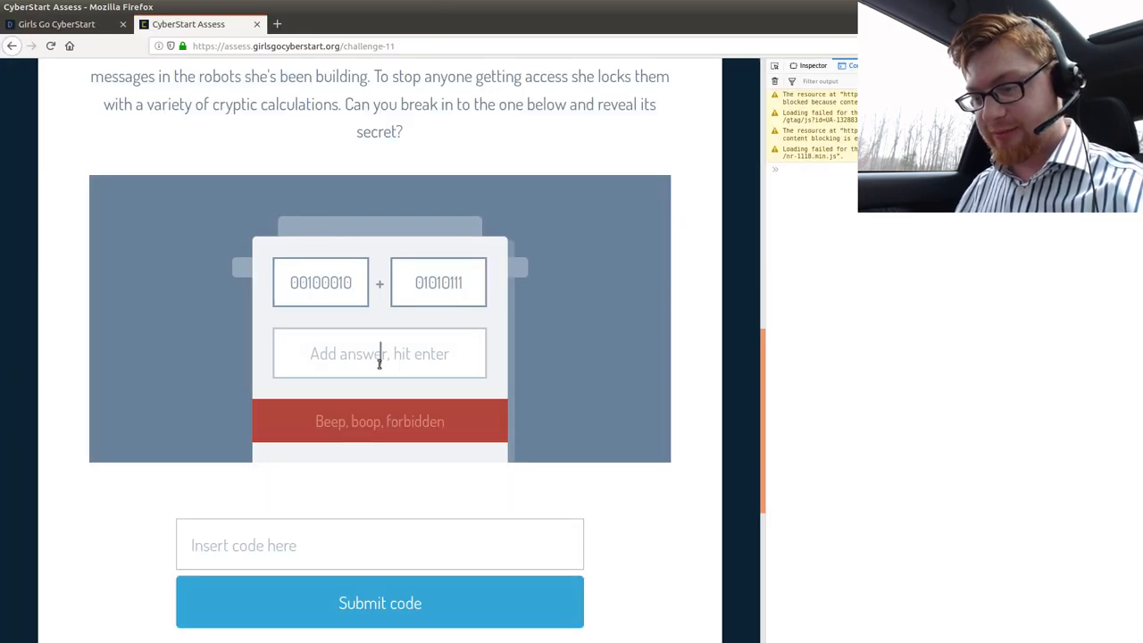
- Enter 121 as the robot's answer and select the revealed code t0ybits
type("121")
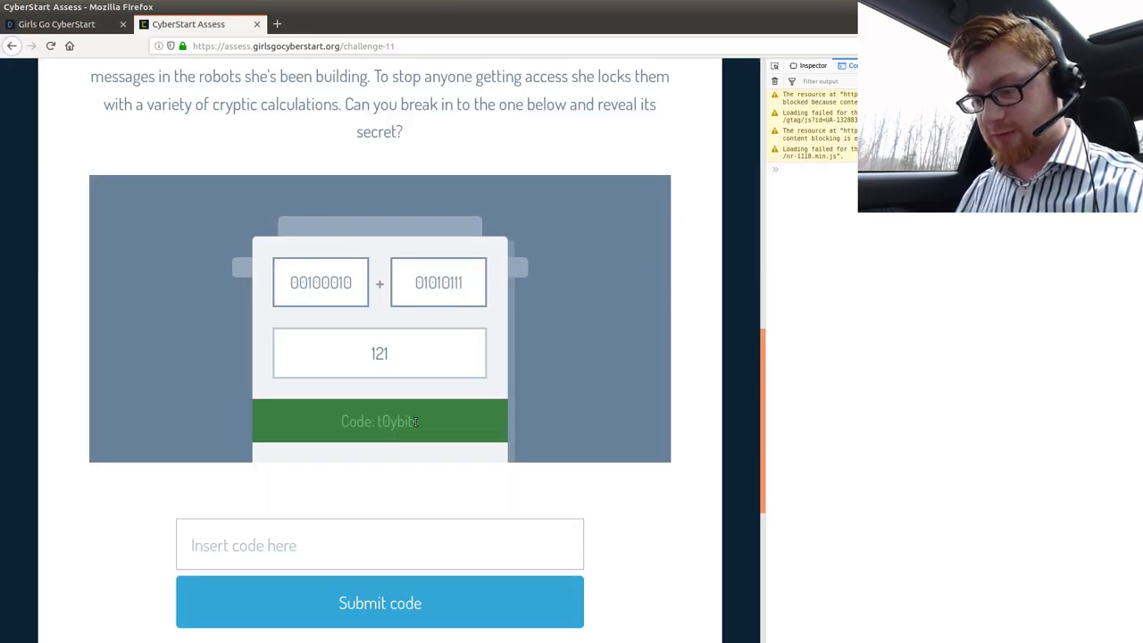
double_click(397, 421)
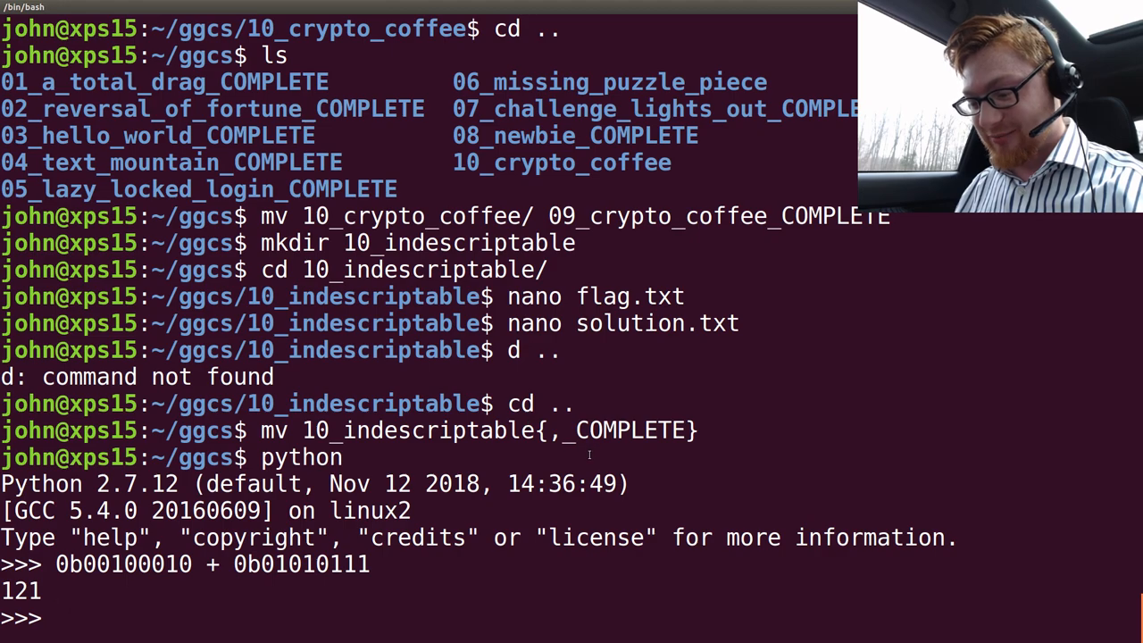
- Exit Python and create the 11_baffling_binary folder with flag notes
key("ctrl+d")
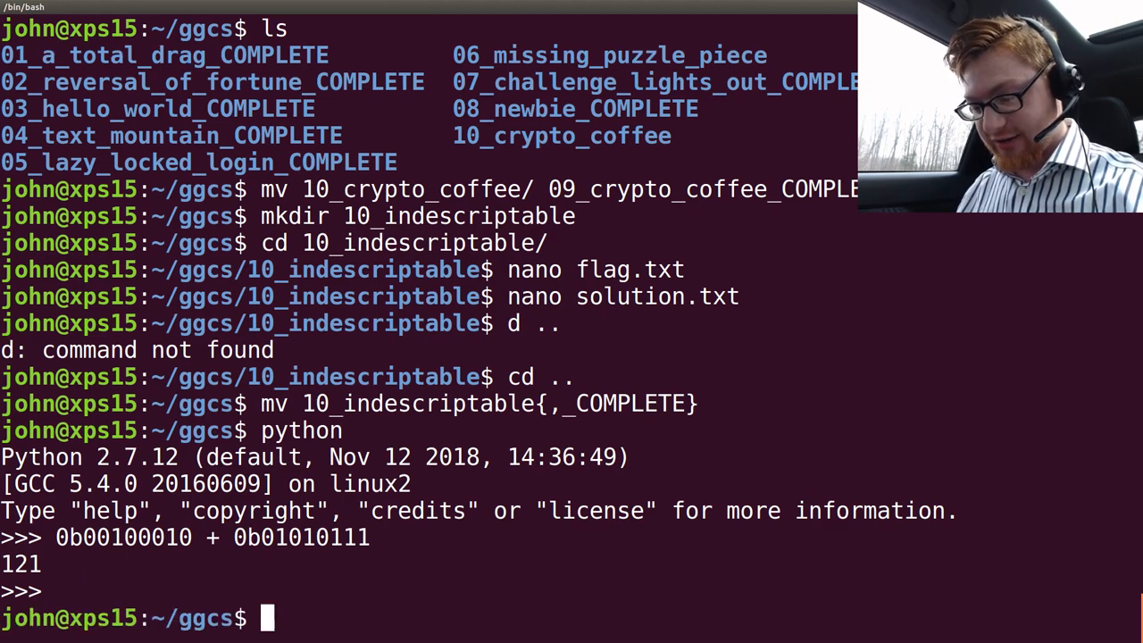
type("nano fl")
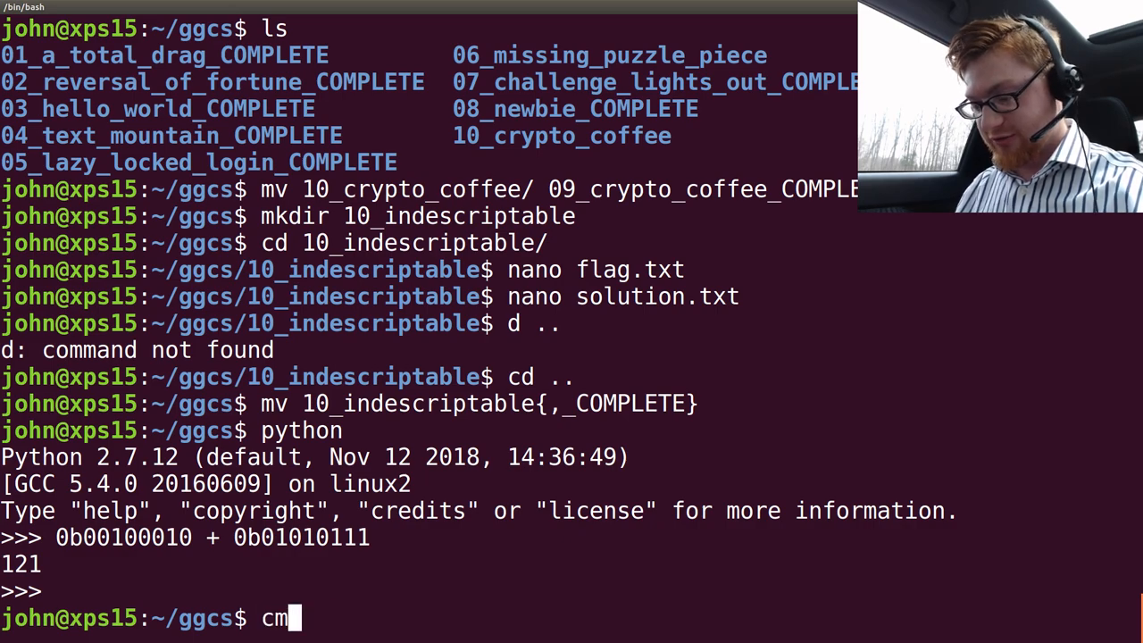
type("mkdir 11_")
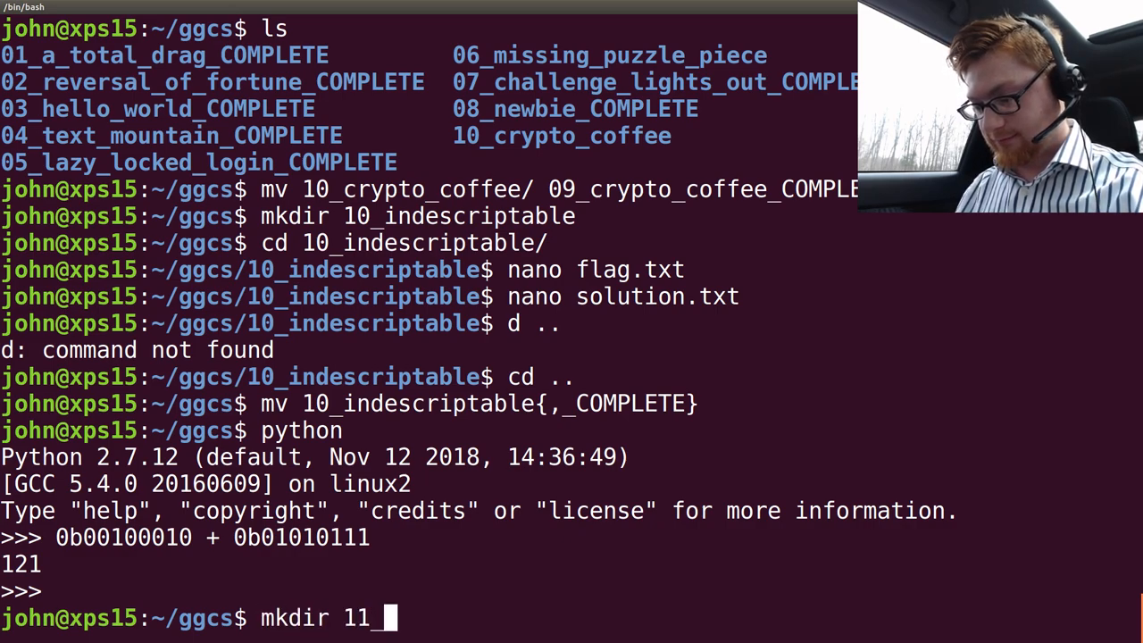
type("baflfl")
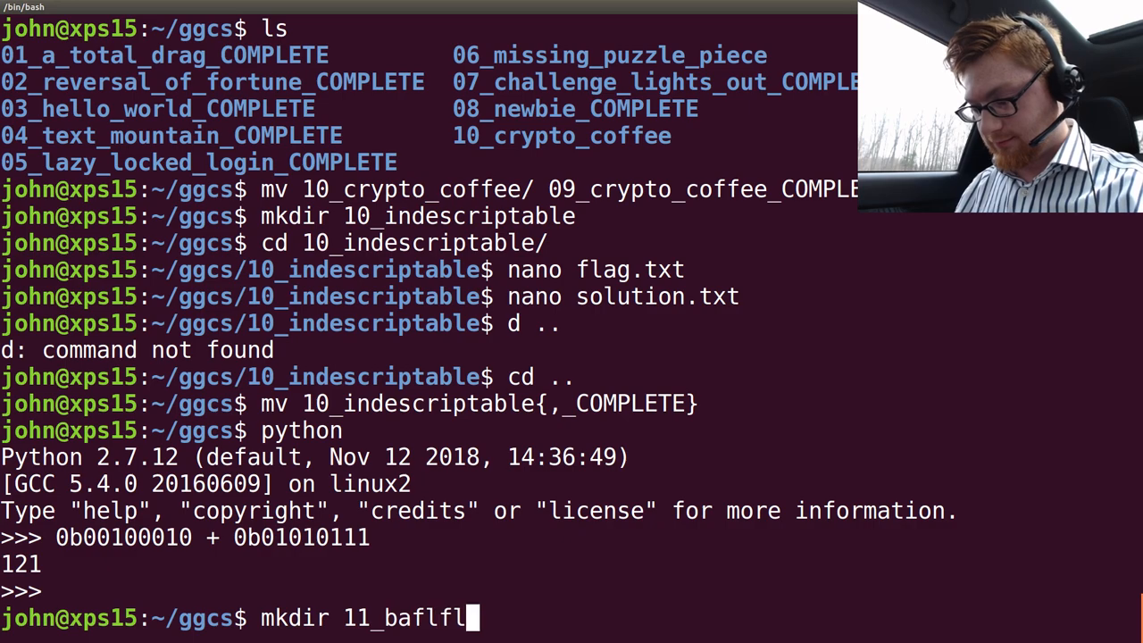
type("ing_binary")
type("nano flag")
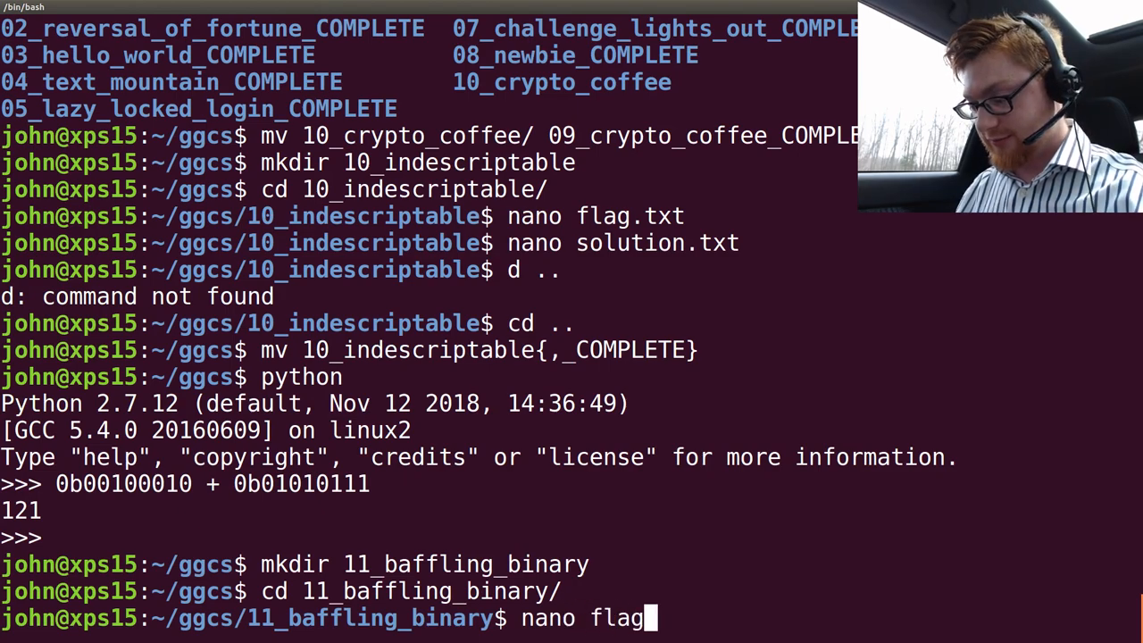
key("Return")
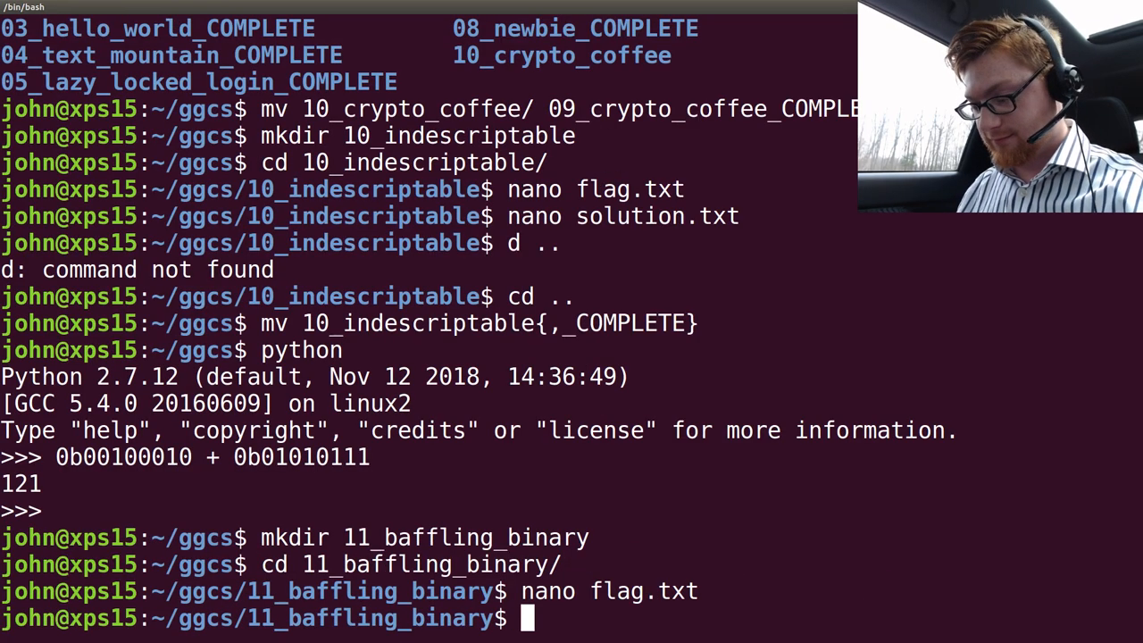
- Write and save solution.txt notes, then rename the folder with a _COMPLETE suffix
type("nano solution.txt")
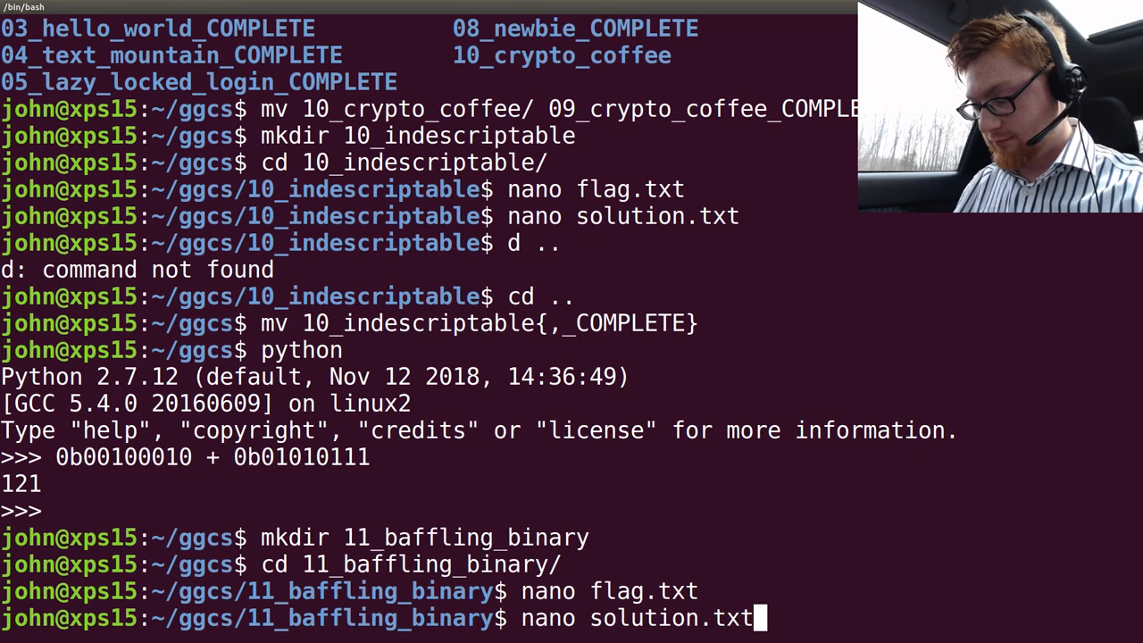
key("Return")
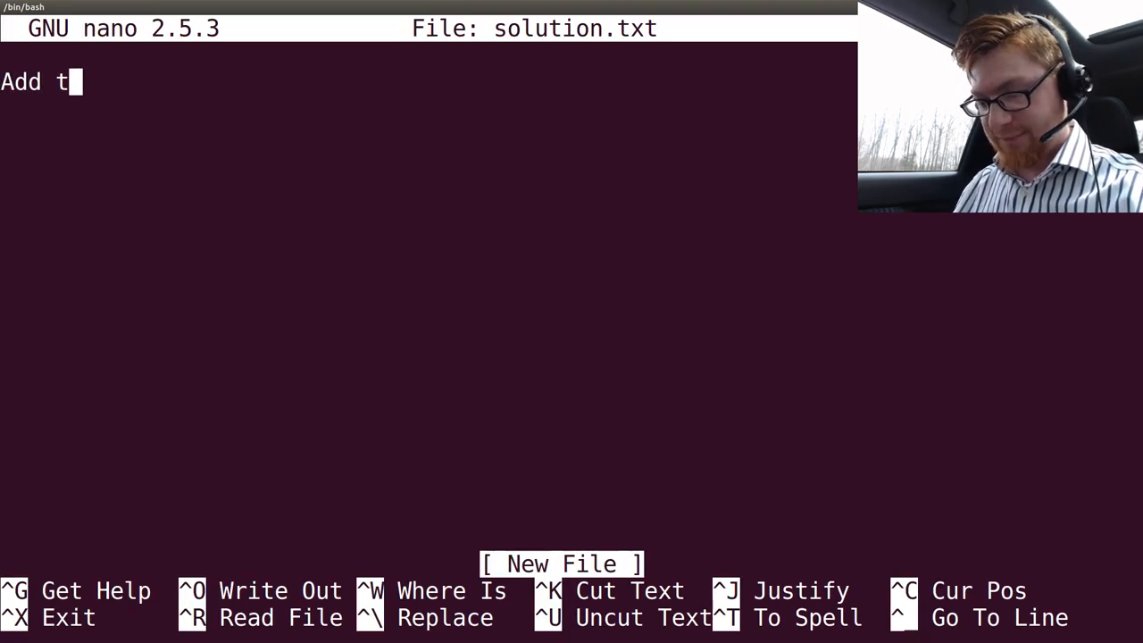
type("he binary")
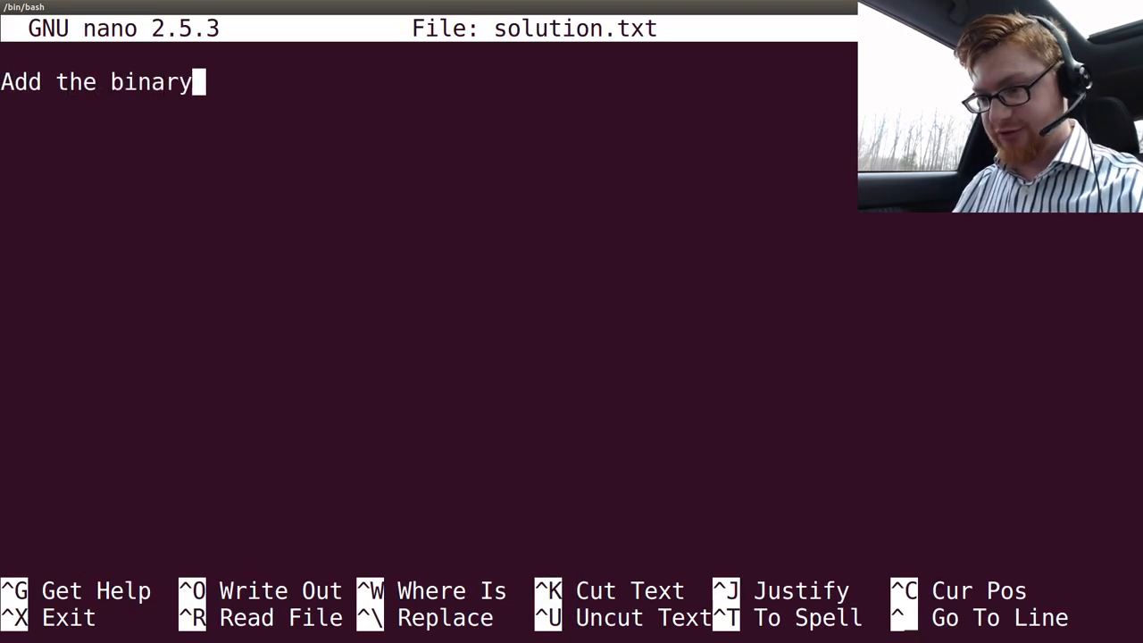
type("value")
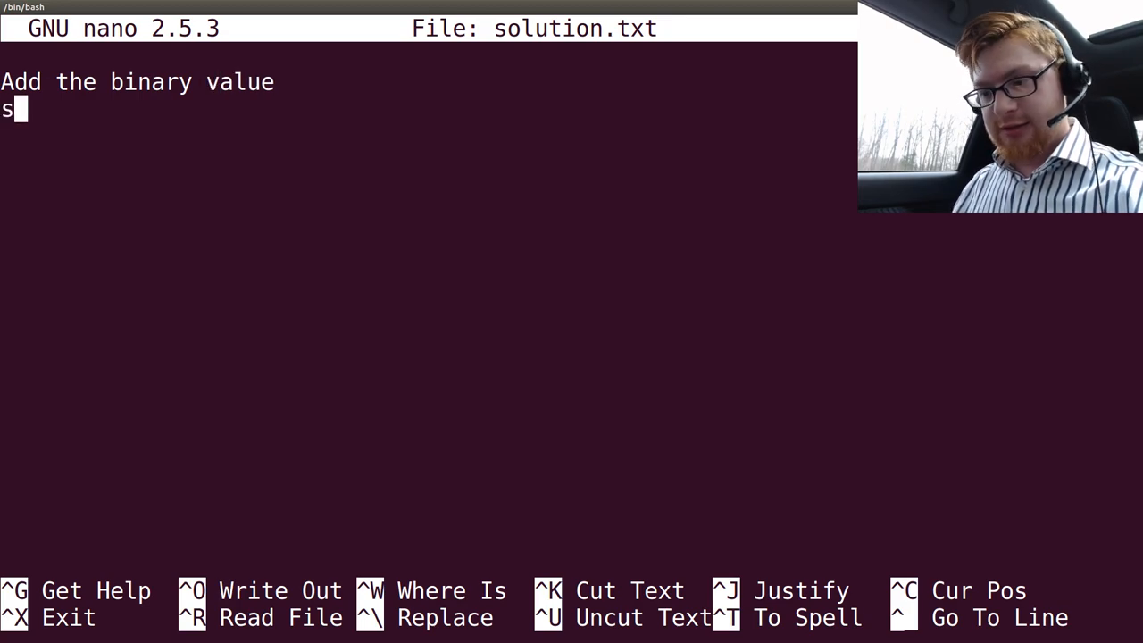
type("es, enter")
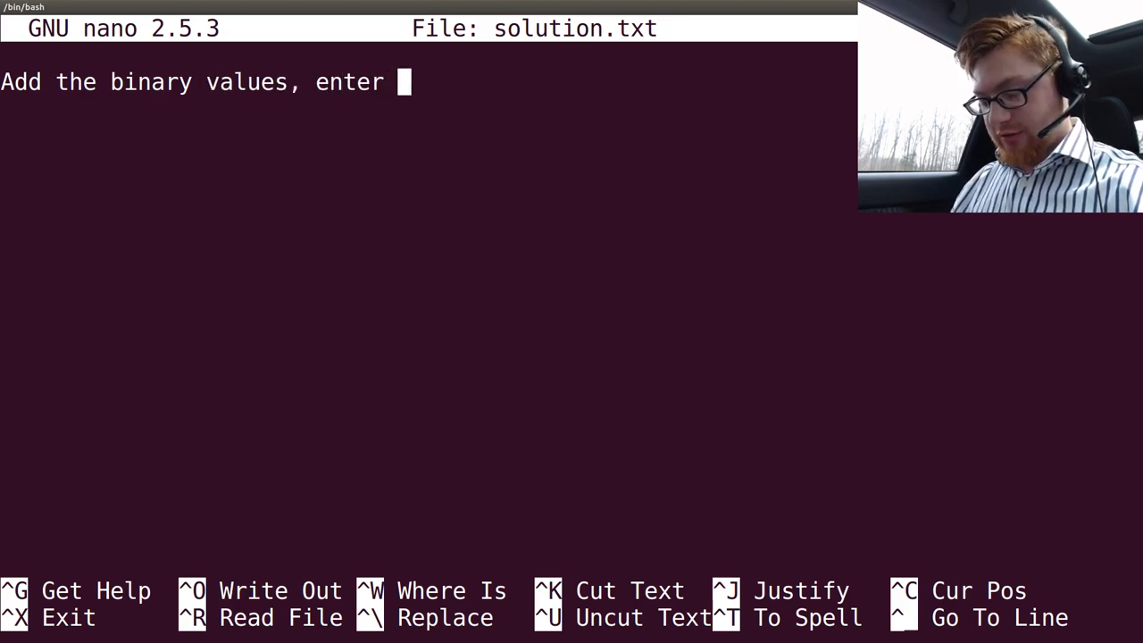
type("in d")
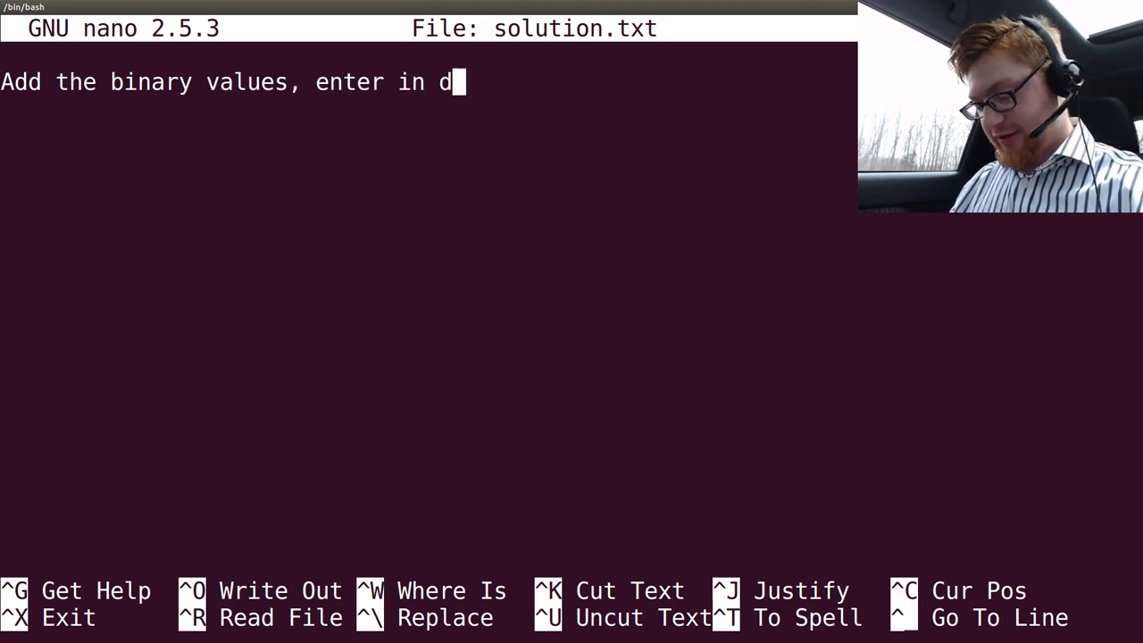
key("ctrl+x")
type("mv")
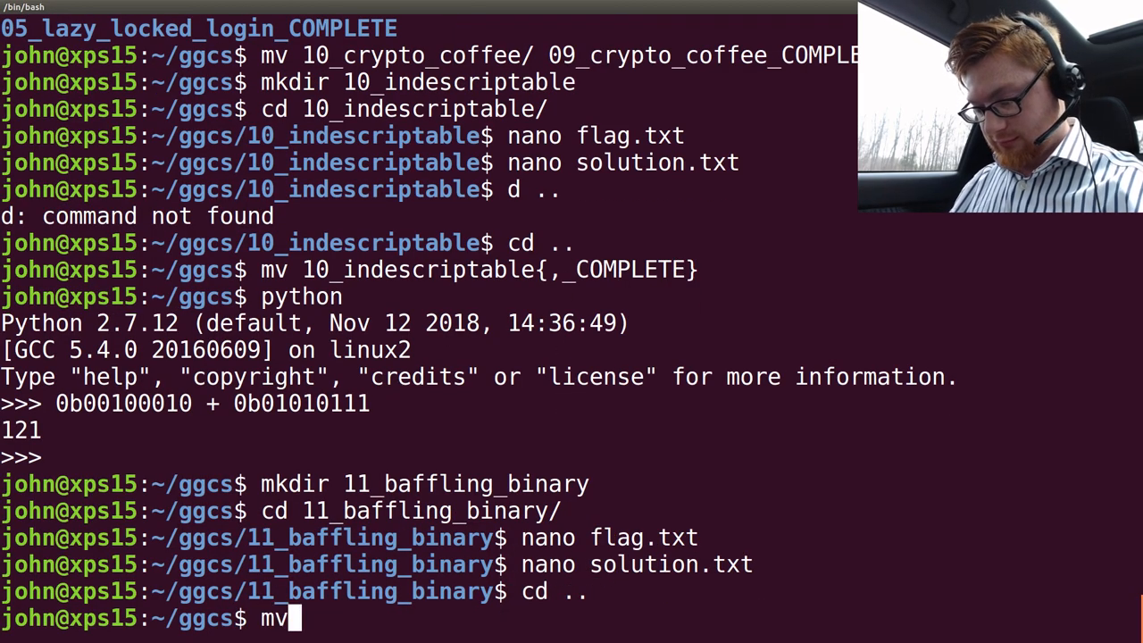
type("11_baffling_binary{,_COMP")
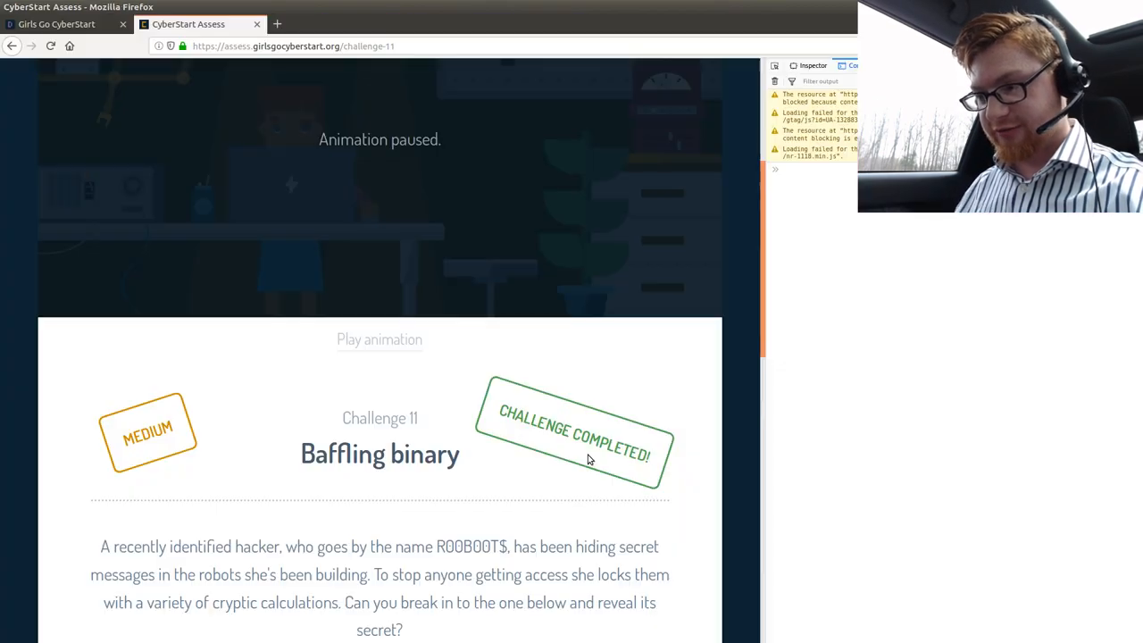
- Scroll past the correct answer and follow 'Go to challenge 12'
scroll("down", 3)
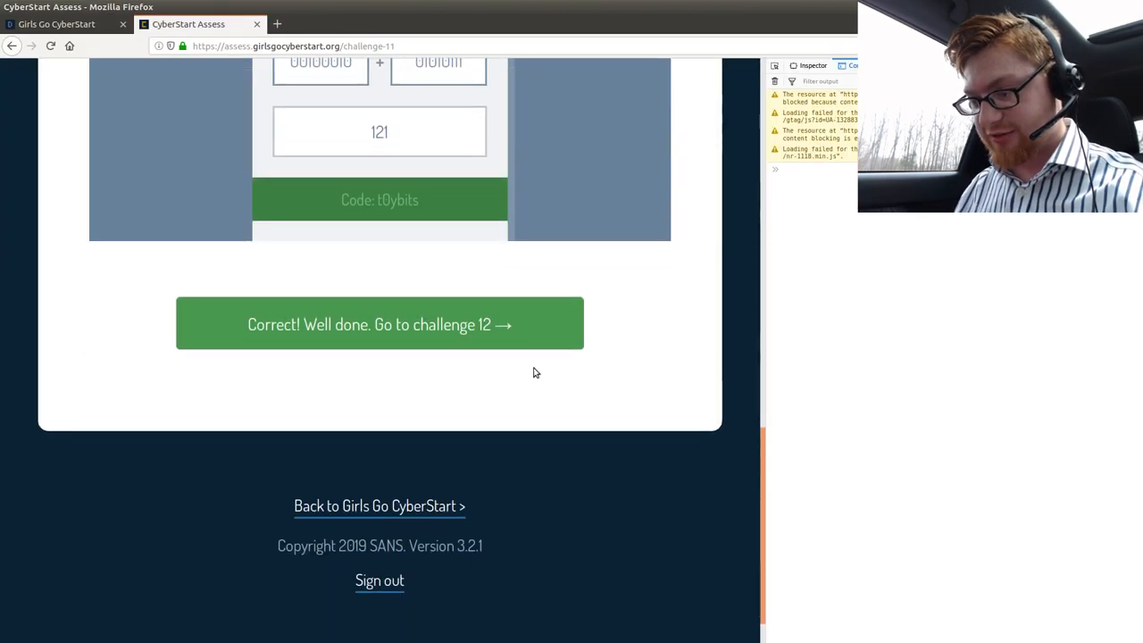
left_click(378, 323)
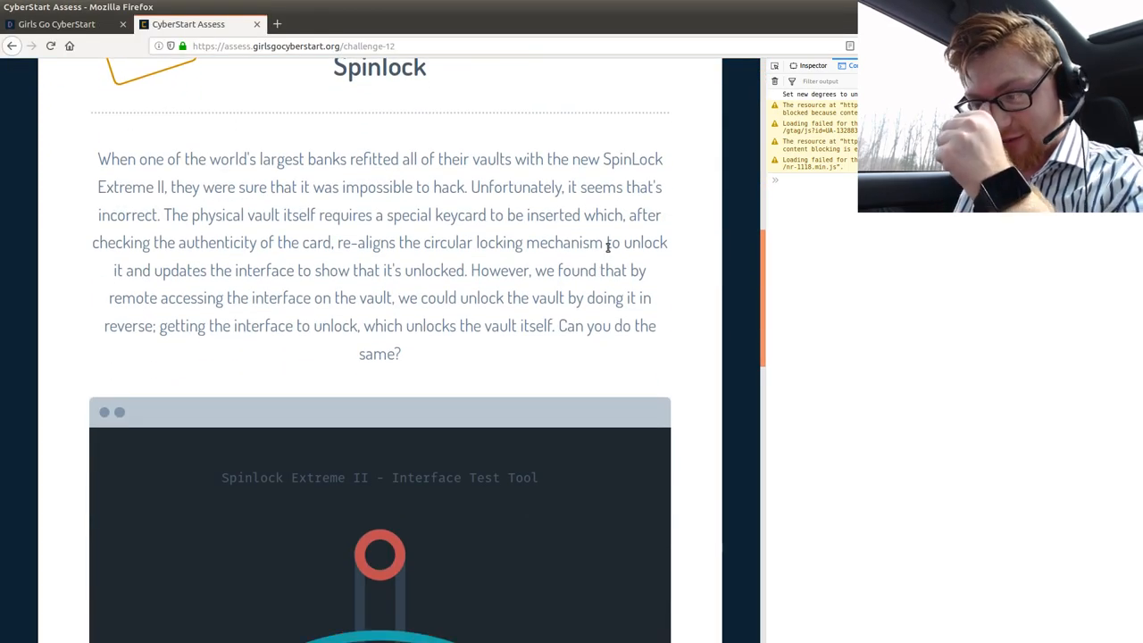
mouse_move(421, 155)
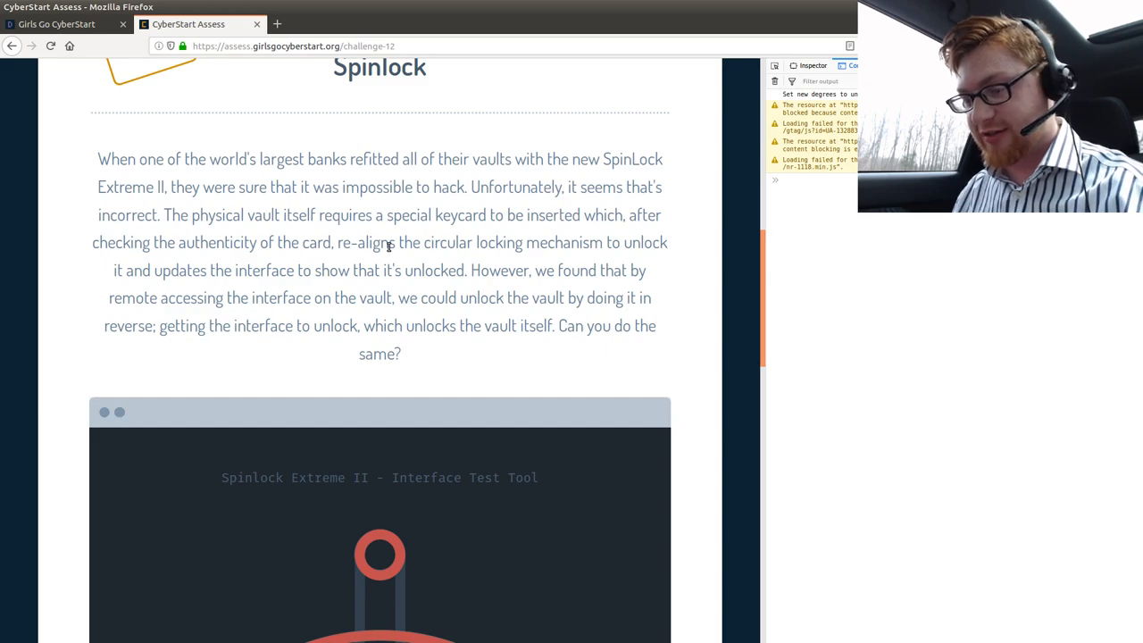
scroll("down", 3)
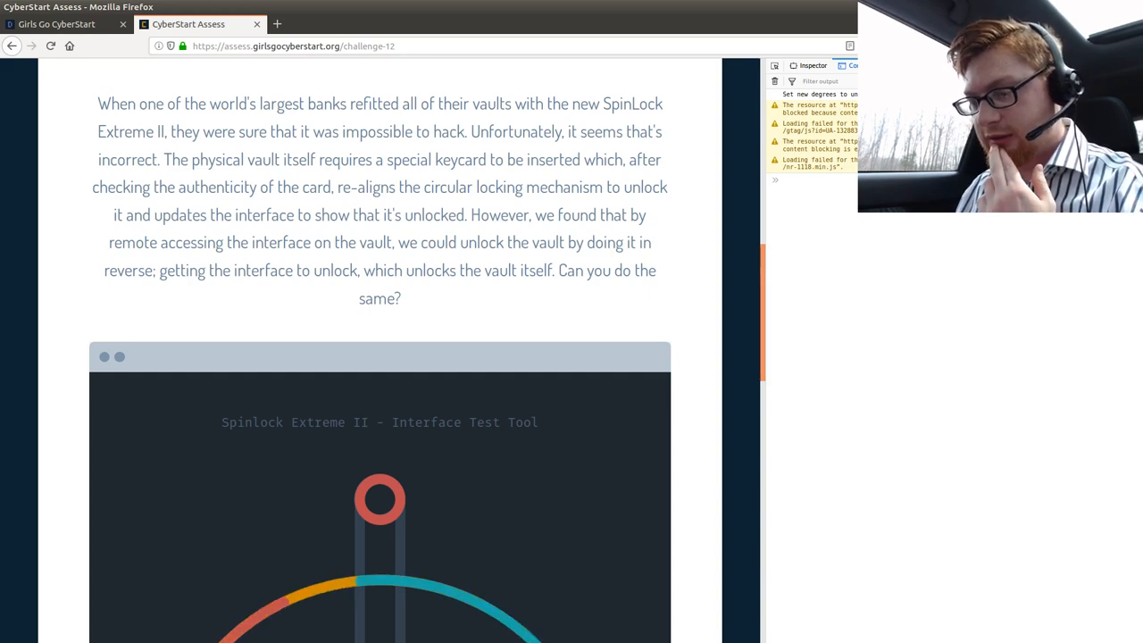
scroll("down", 3)
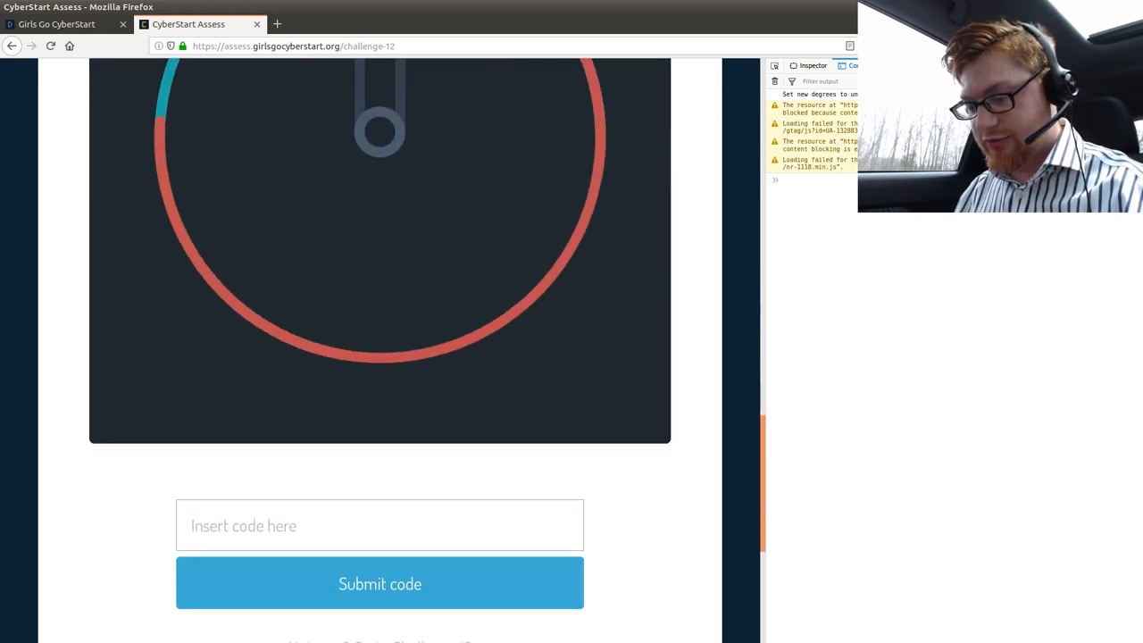
scroll("up", 3)
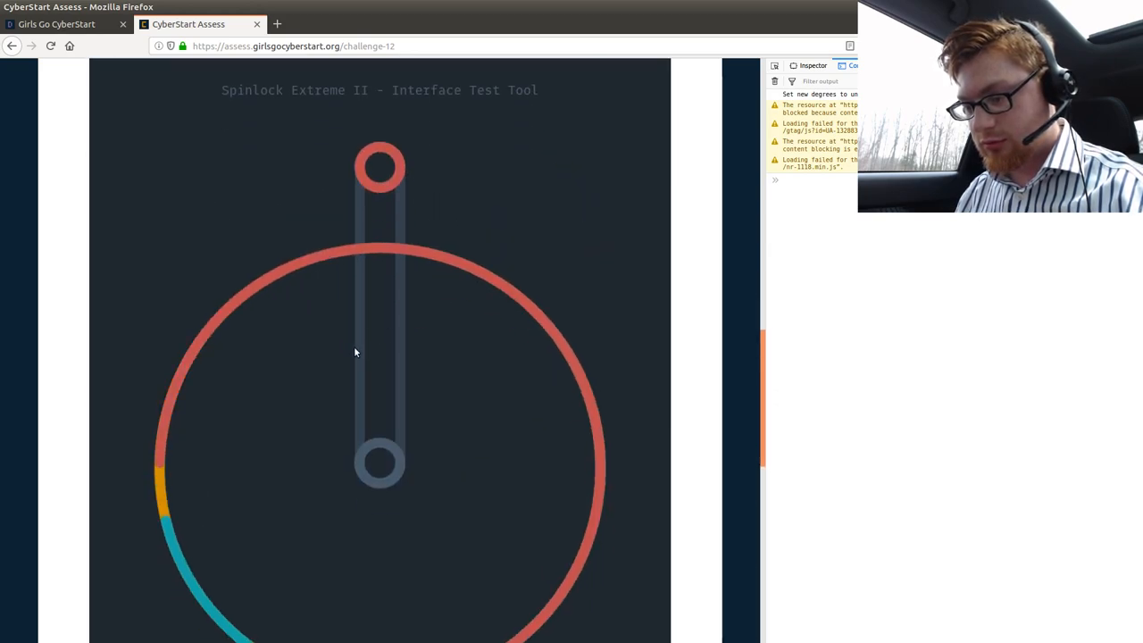
scroll("down", 3)
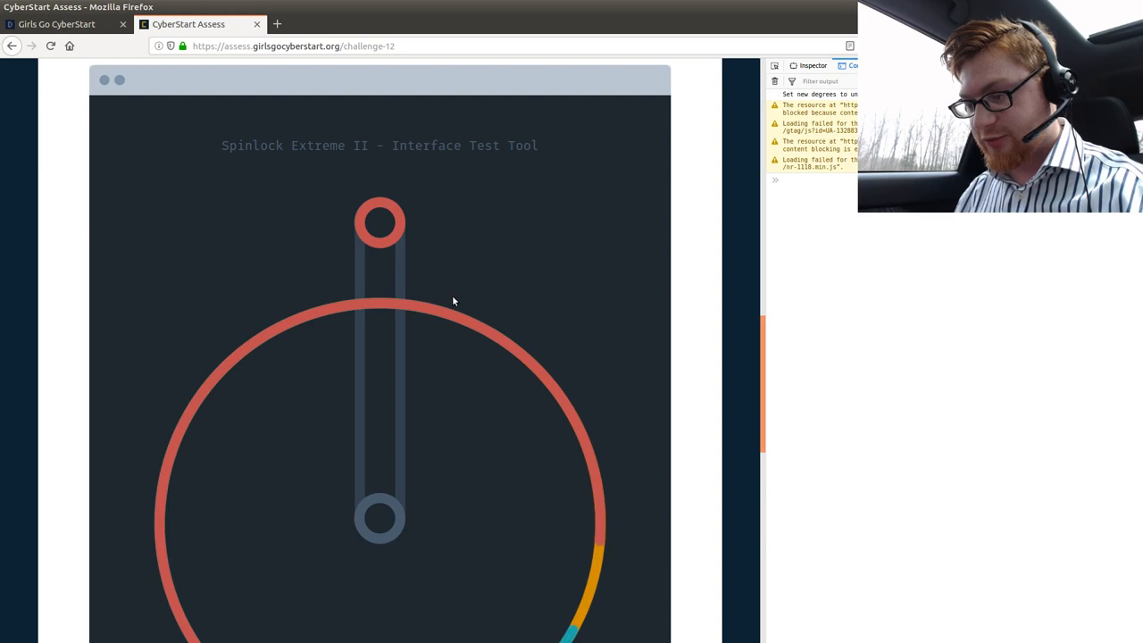
scroll("up", 3)
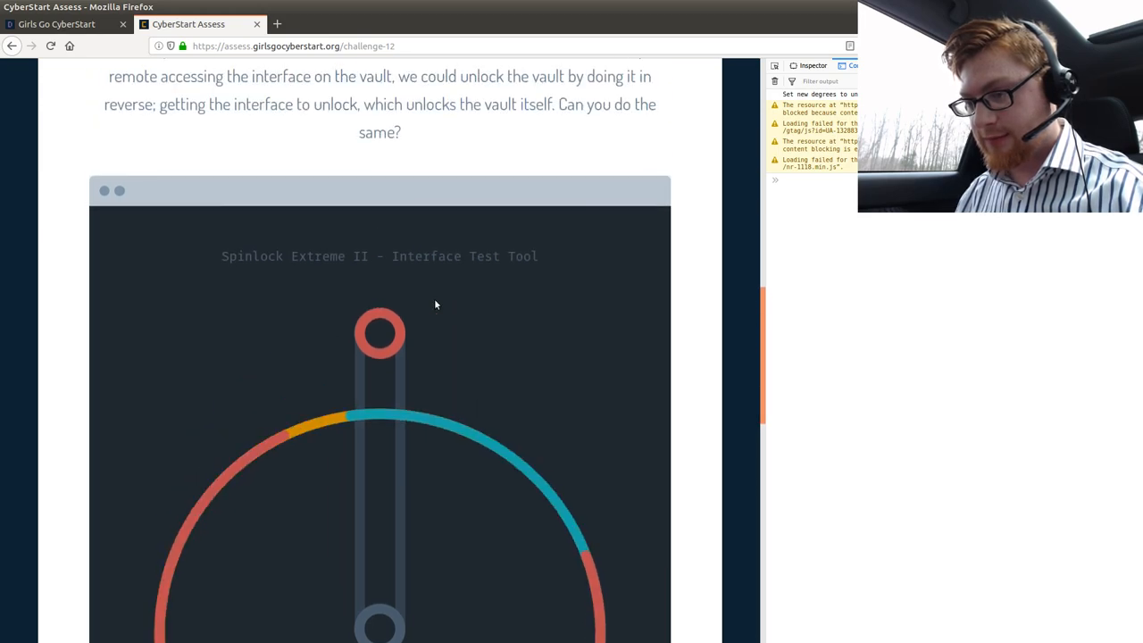
scroll("up", 3)
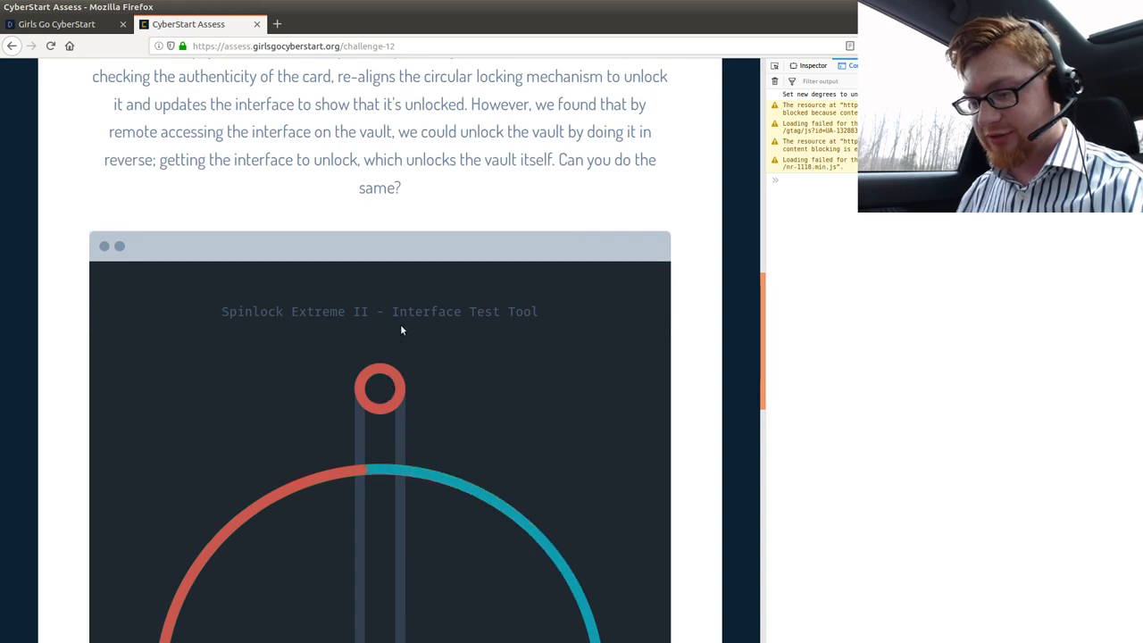
scroll("up", 3)
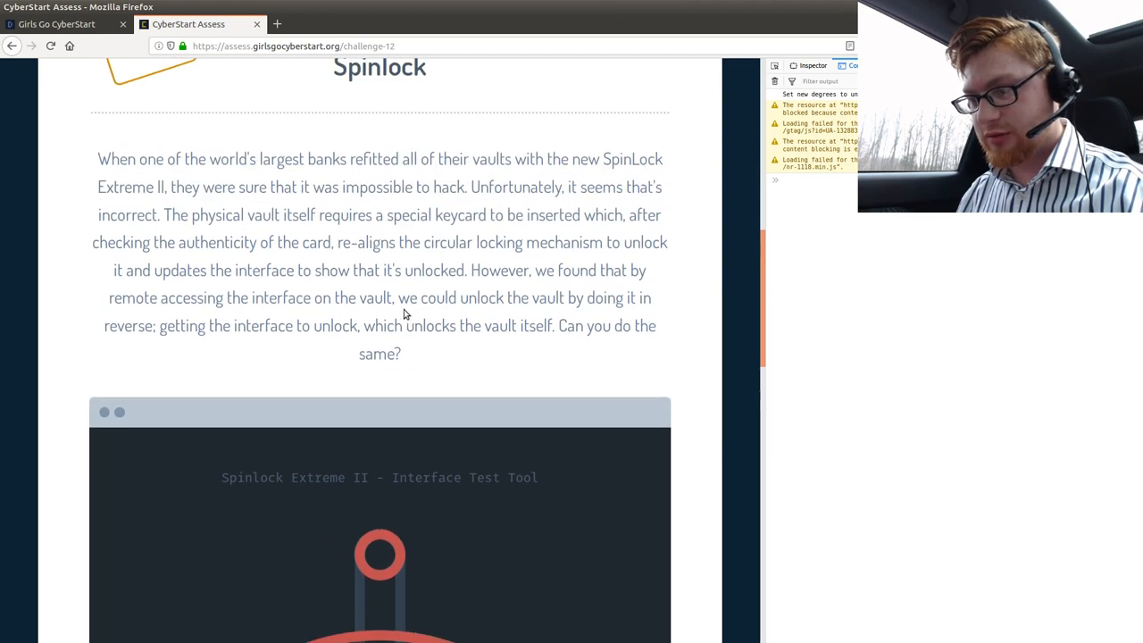
scroll("down", 3)
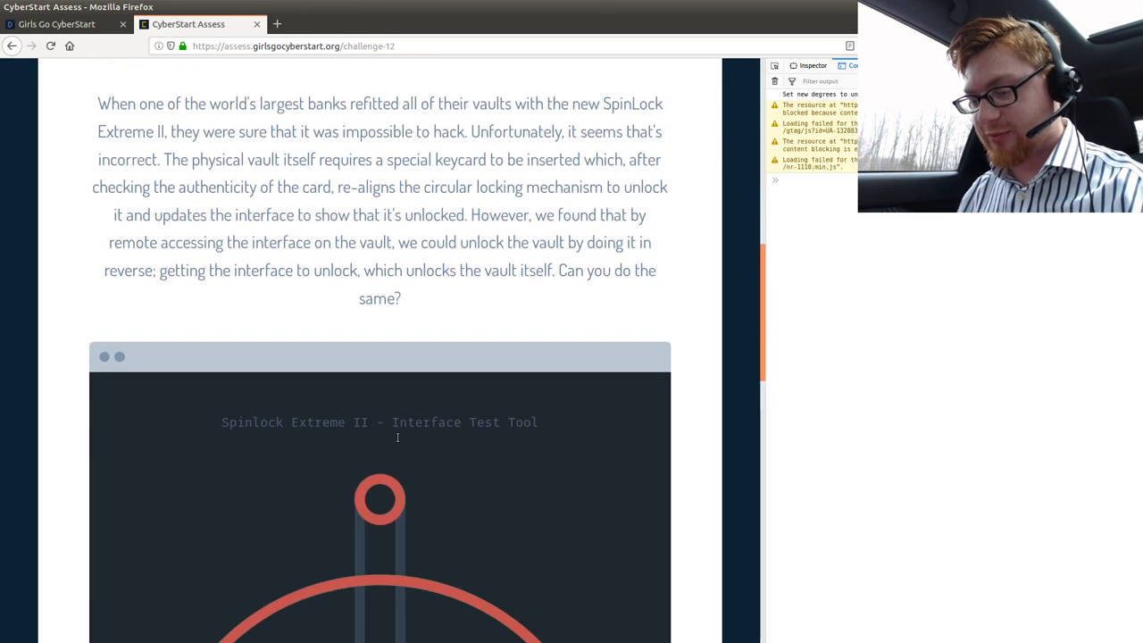
scroll("down", 3)
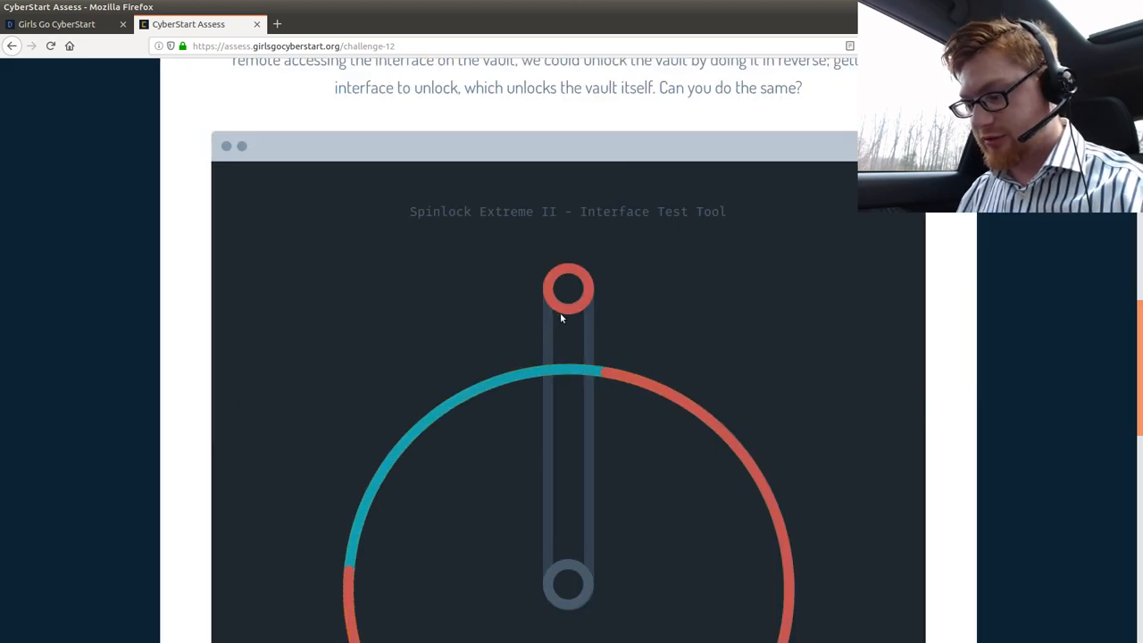
scroll("down", 3)
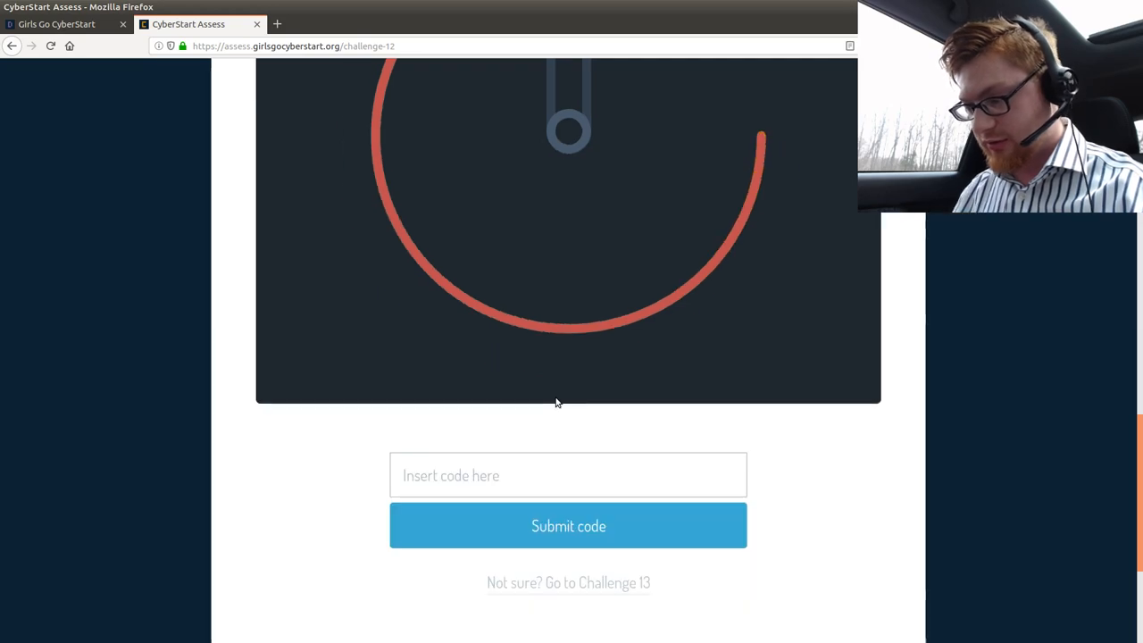
scroll("up", 3)
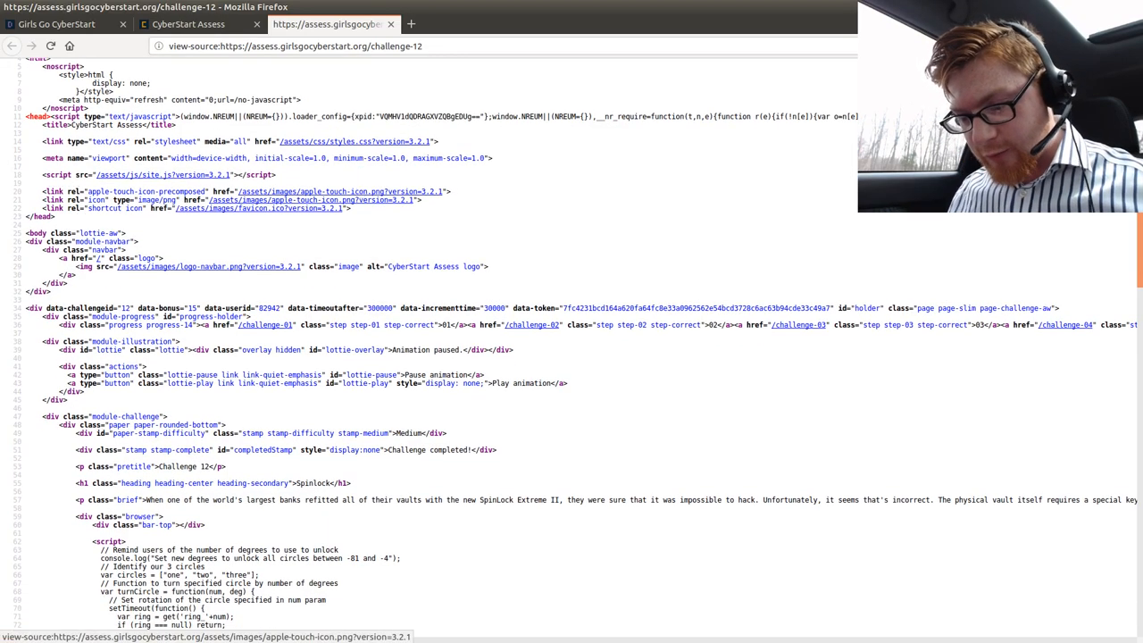
- Scroll through the view-source markup and form, then back up to the rotation script
scroll("down", 3)
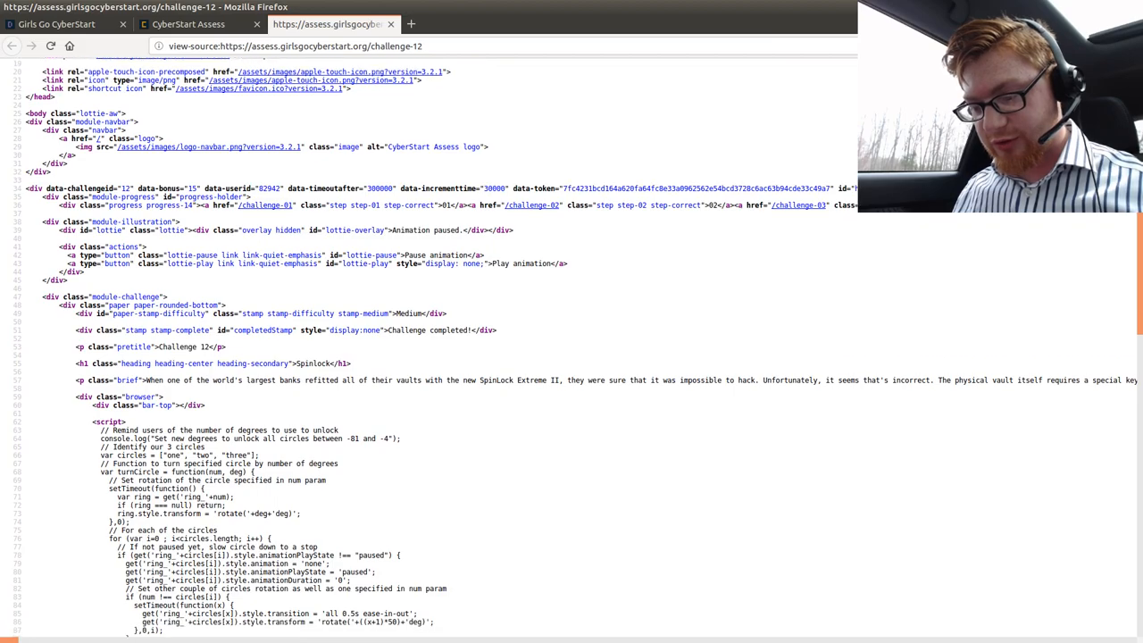
scroll("down", 3)
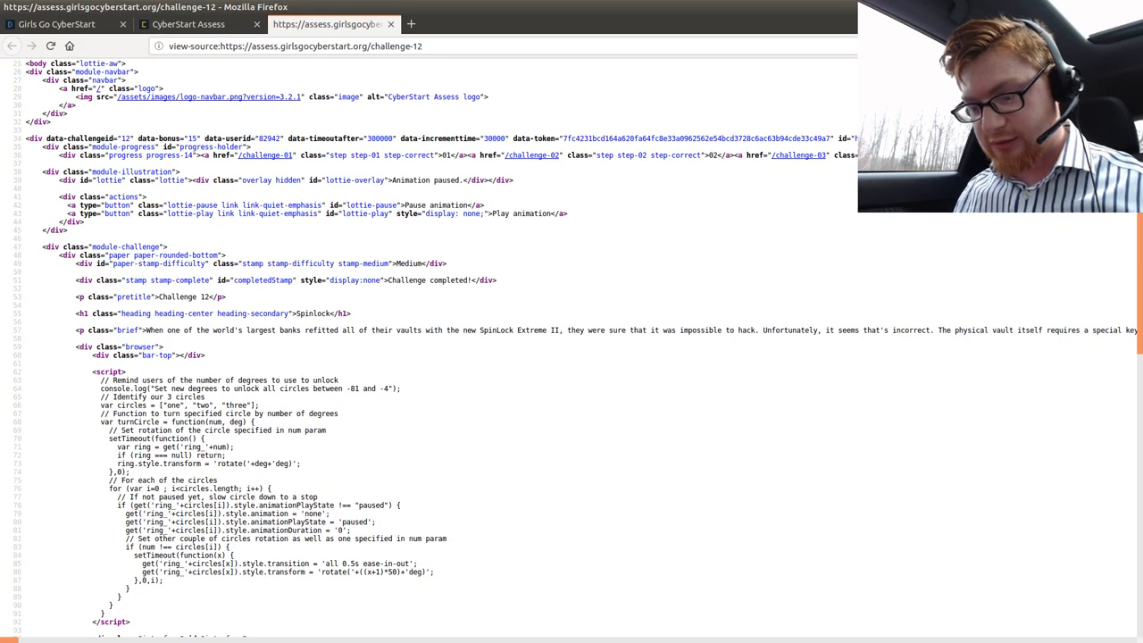
scroll("down", 3)
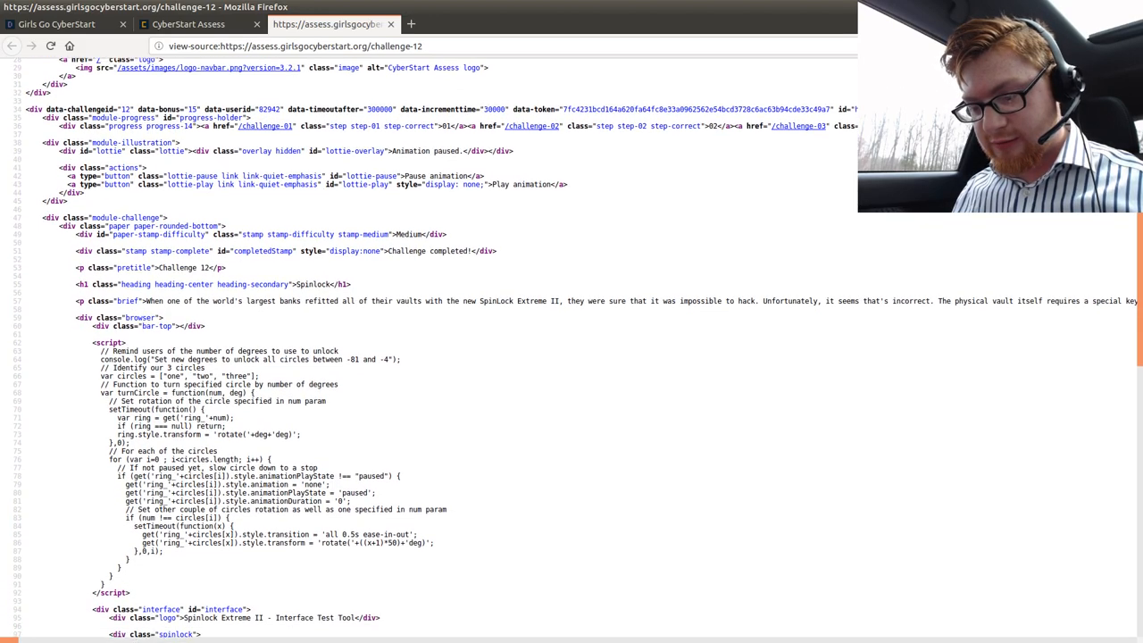
scroll("down", 3)
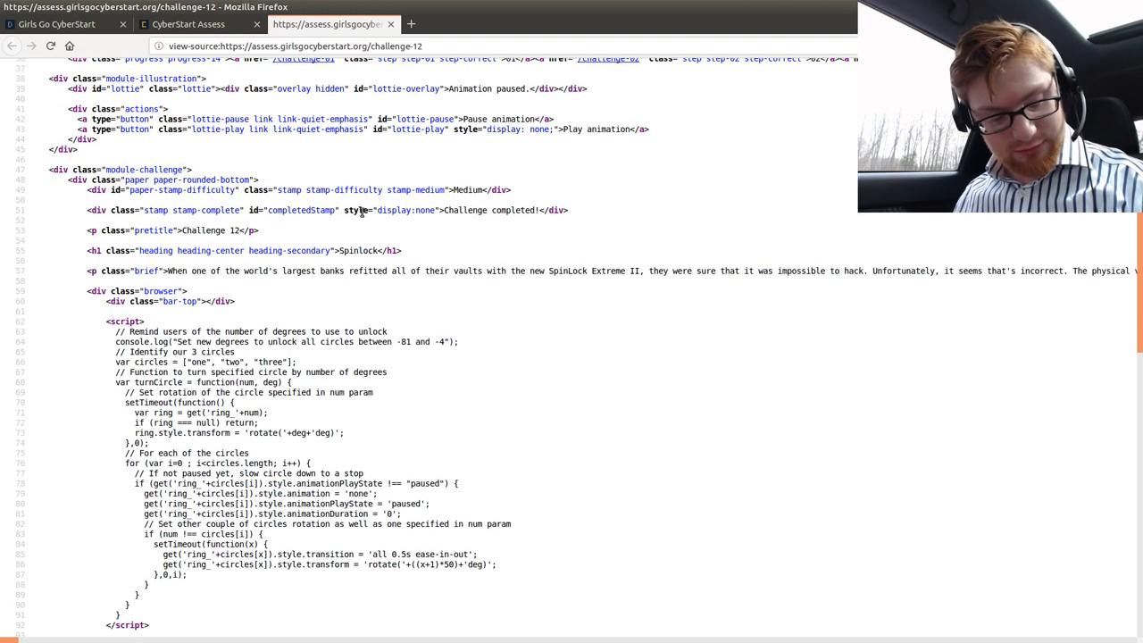
scroll("down", 3)
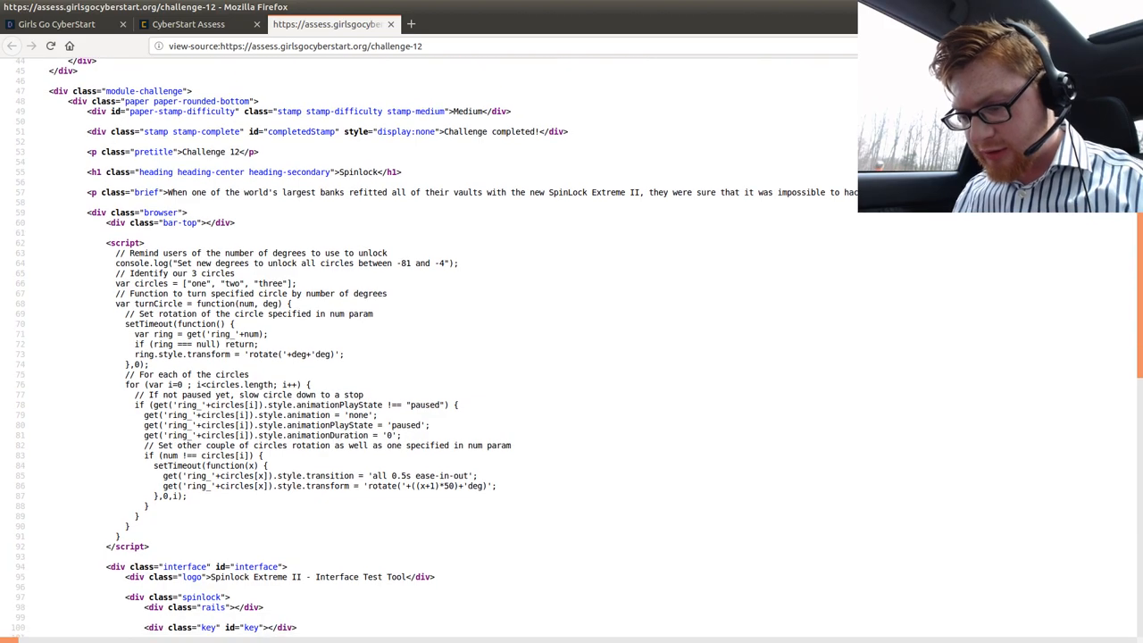
scroll("down", 3)
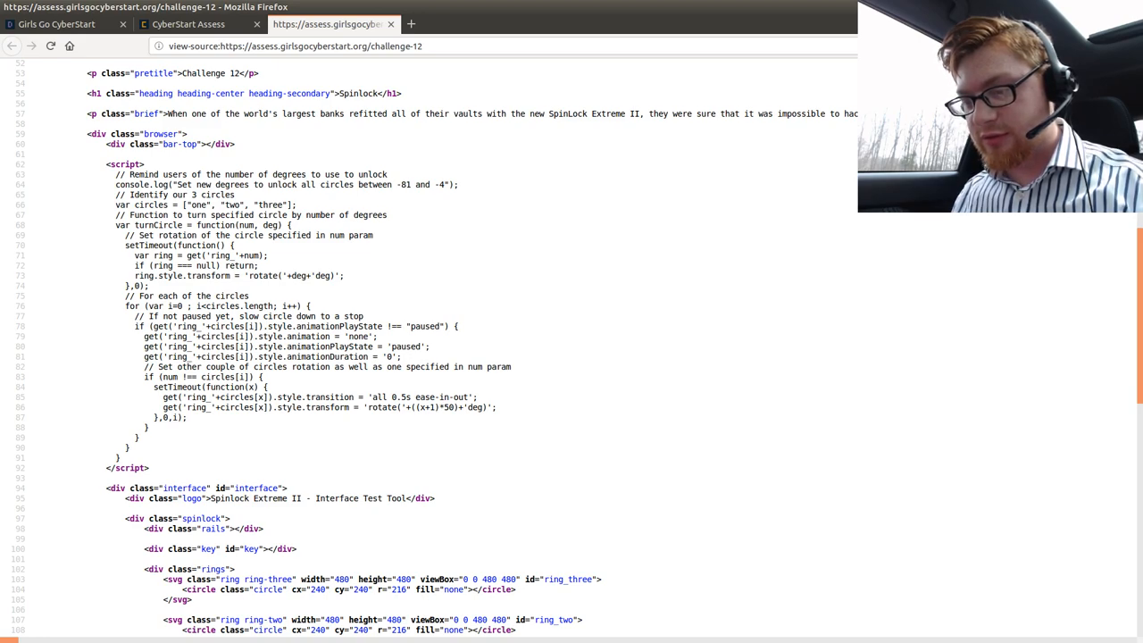
mouse_move(673, 250)
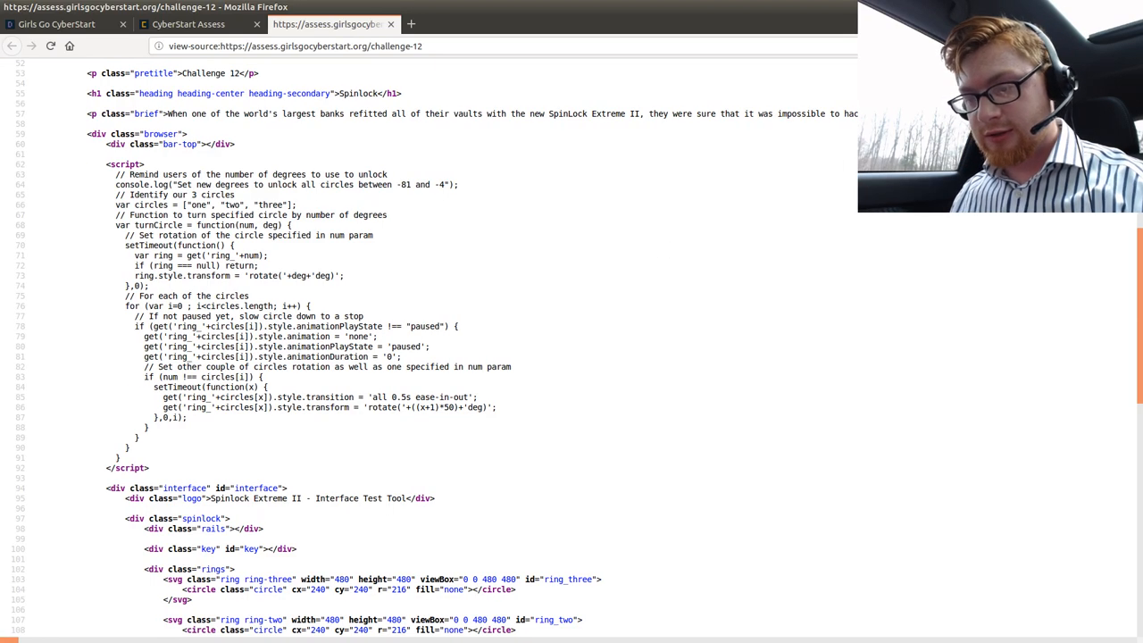
scroll("down", 3)
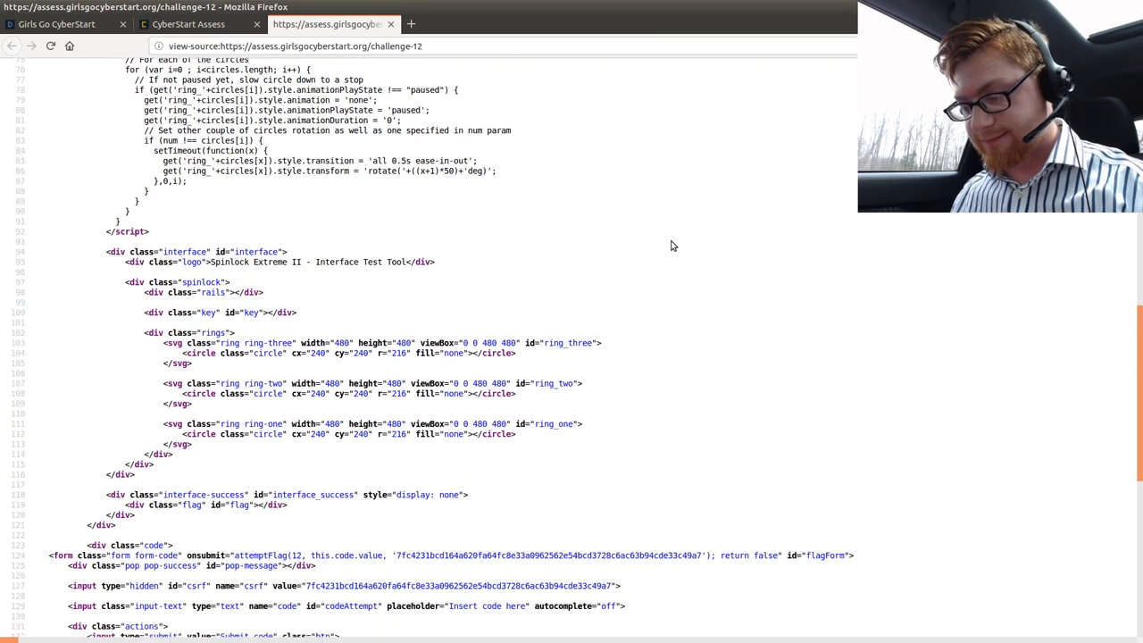
scroll("down", 3)
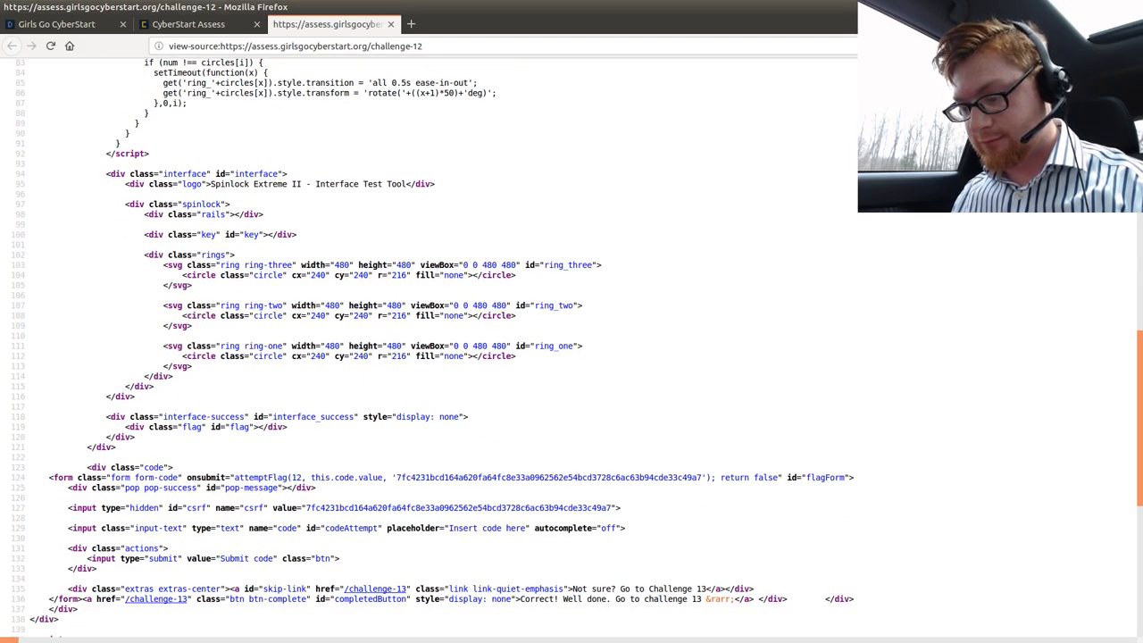
scroll("up", 3)
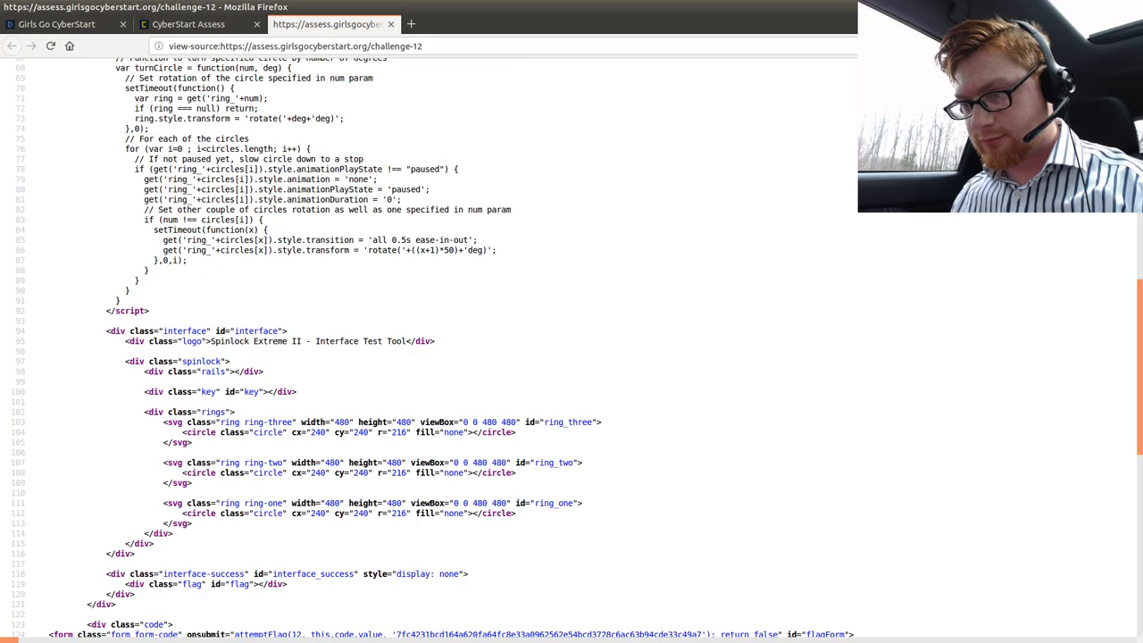
scroll("up", 3)
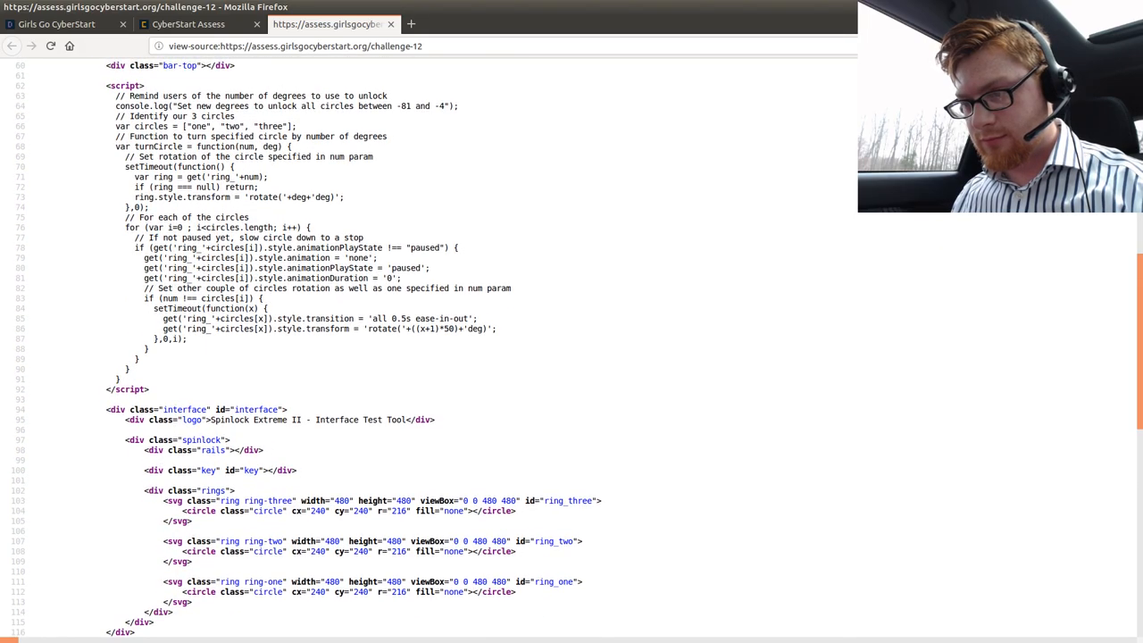
scroll("up", 3)
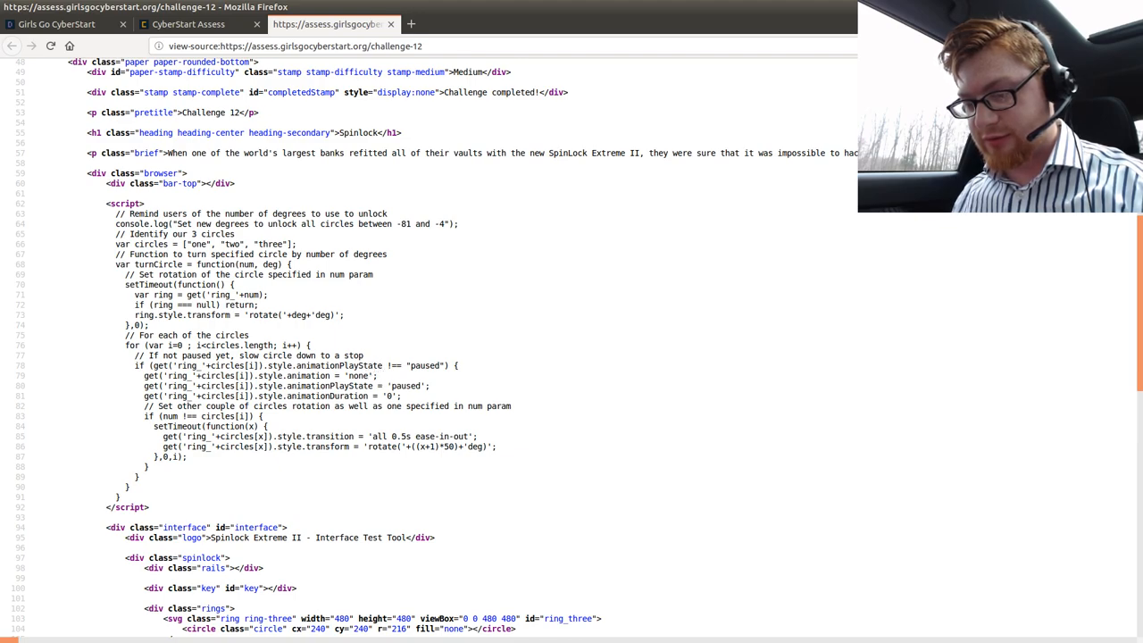
mouse_move(430, 400)
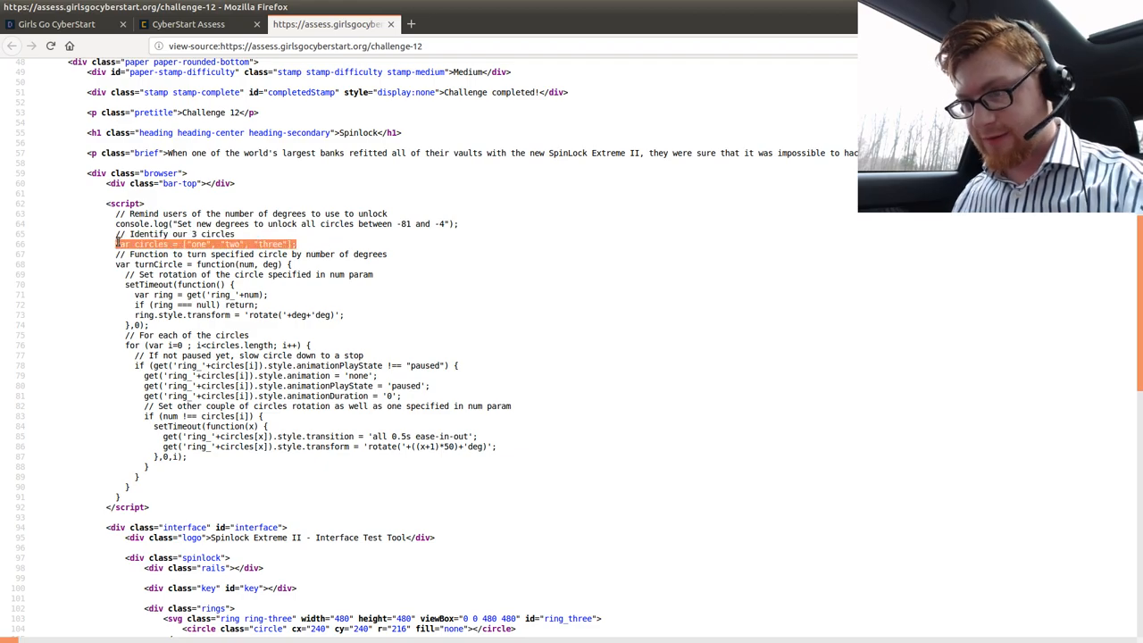
- Copy source lines 79–81 that pause a ring and run them in the challenge console
left_click(188, 25)
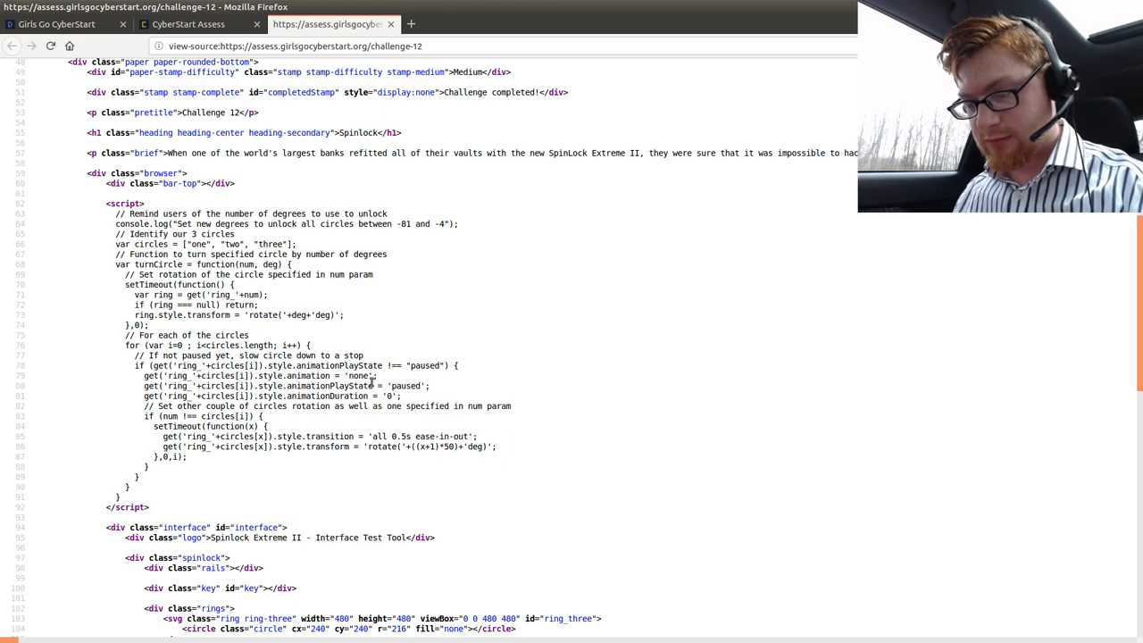
left_click_drag(146, 375, 402, 396)
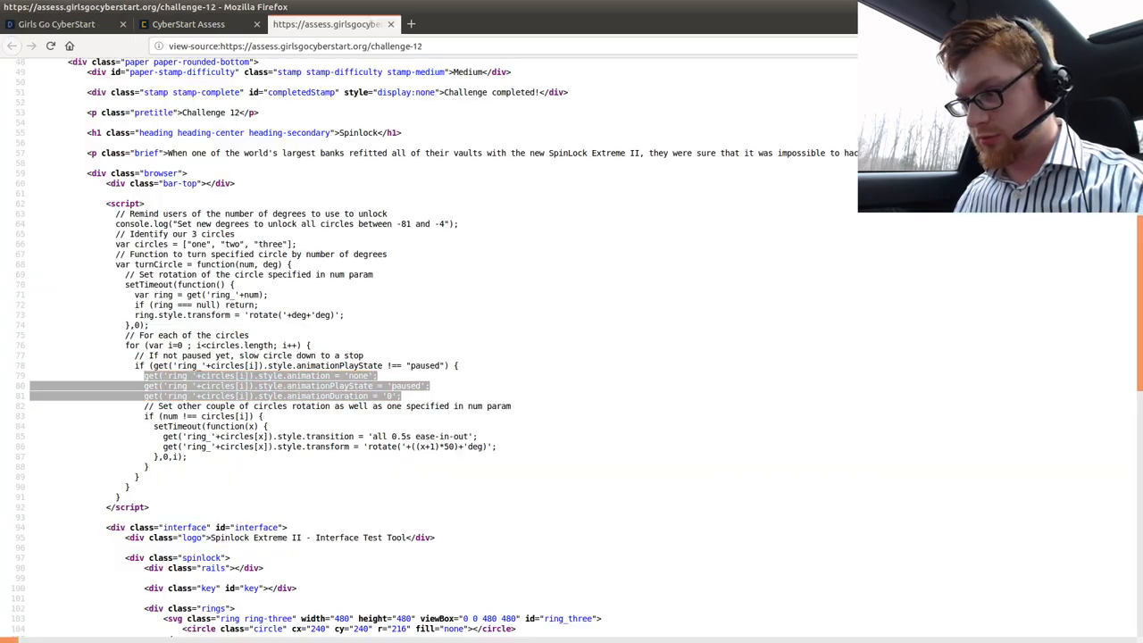
left_click(187, 24)
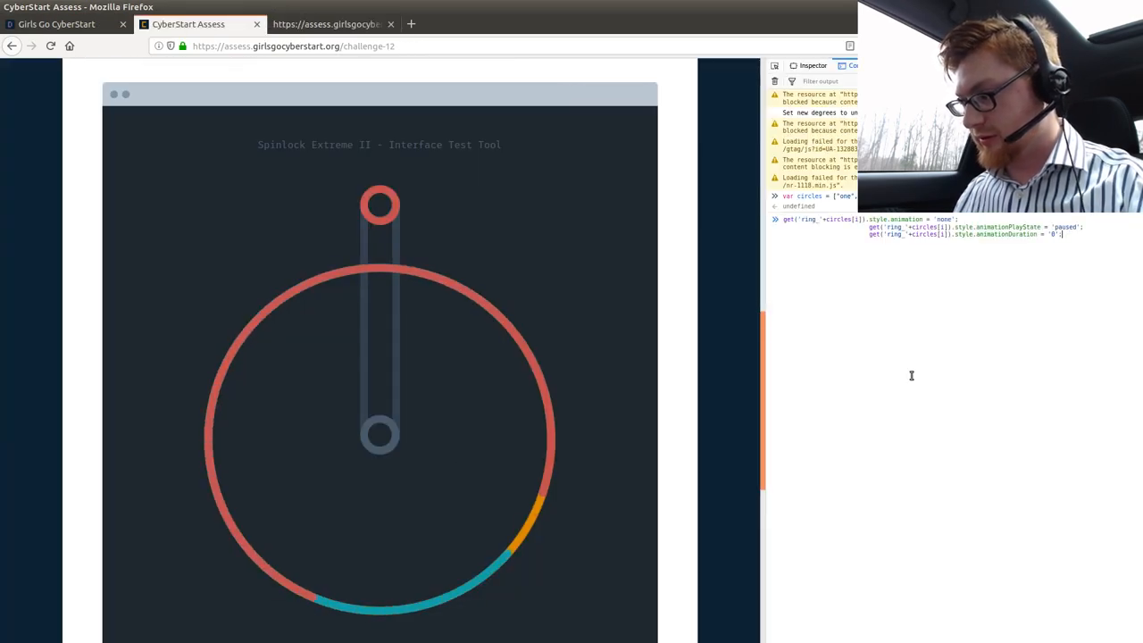
key("Return")
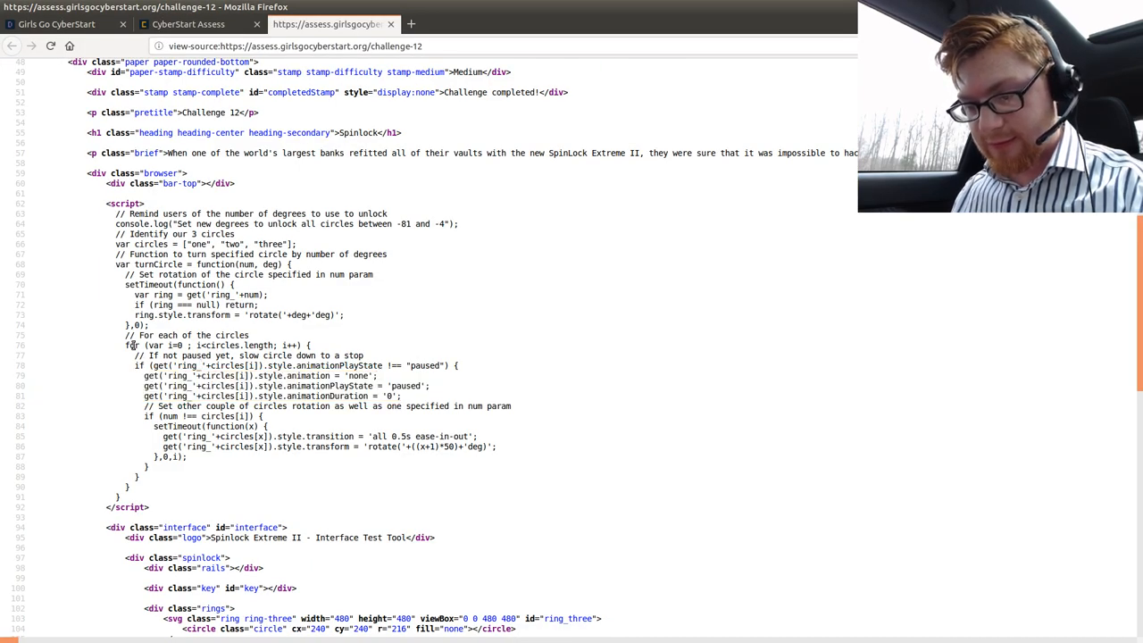
triple_click(214, 345)
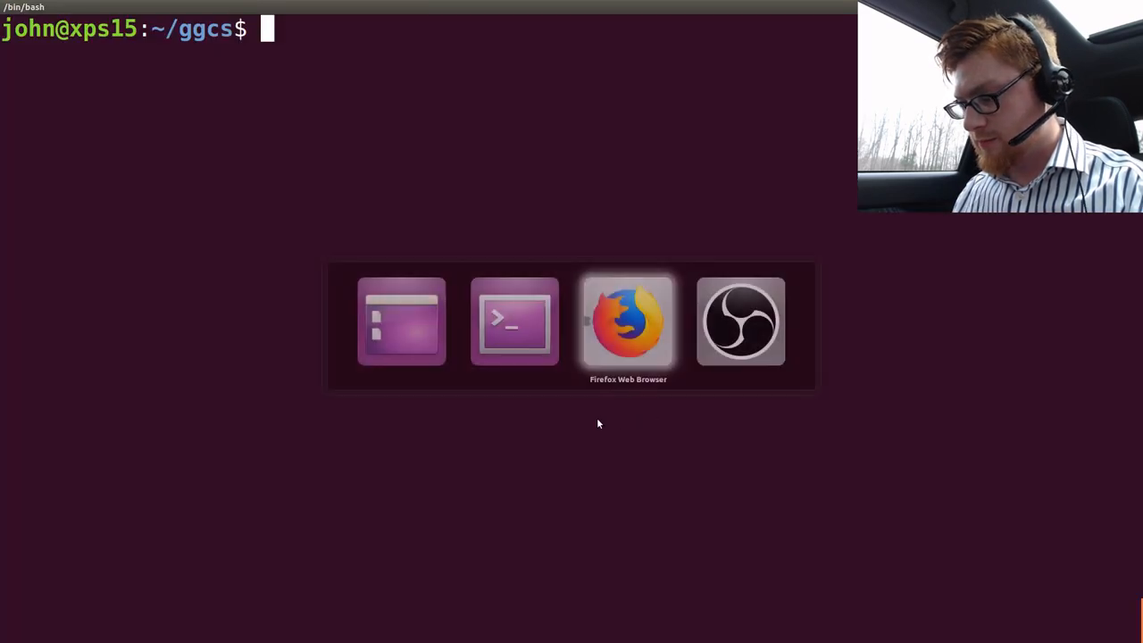
left_click(627, 319)
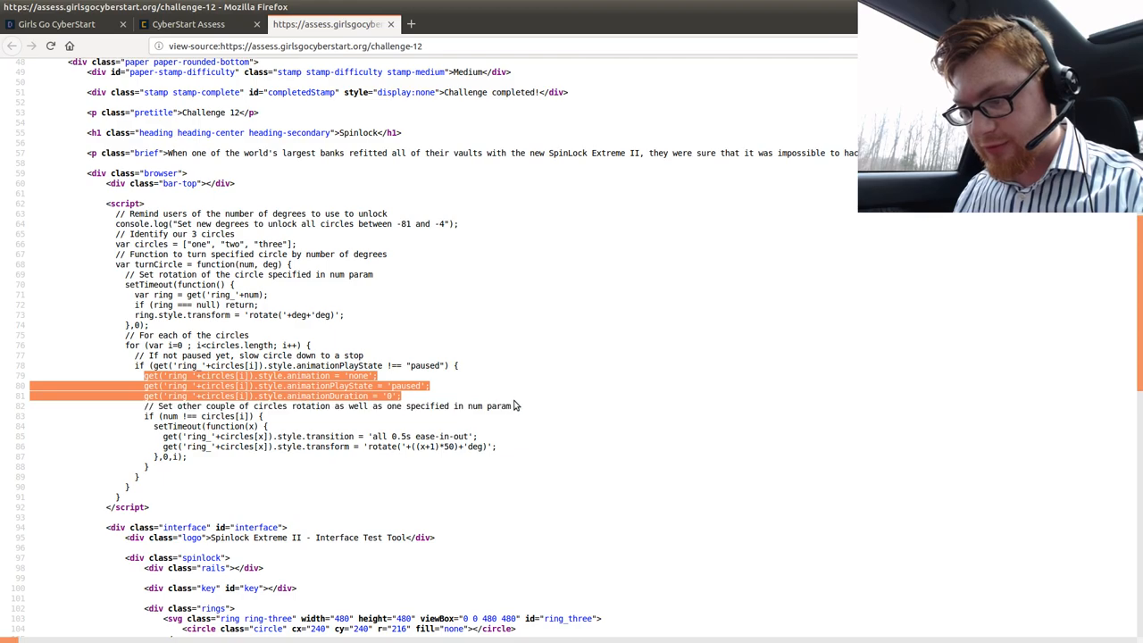
mouse_move(516, 406)
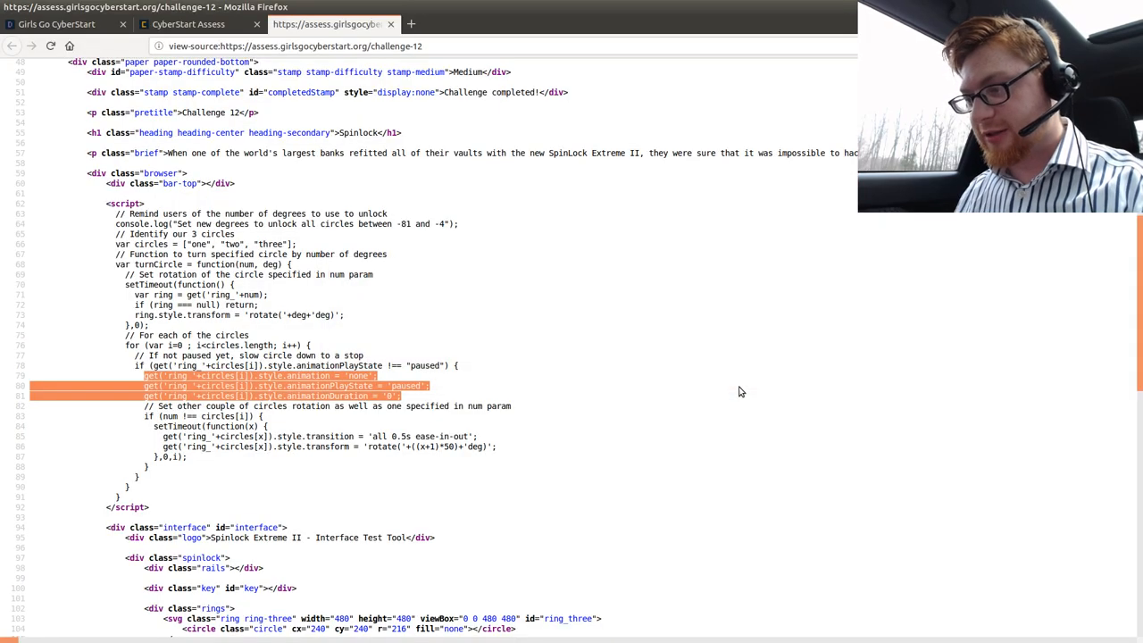
- Run the for loop over all three circles in the console, pausing every ring
left_click(188, 24)
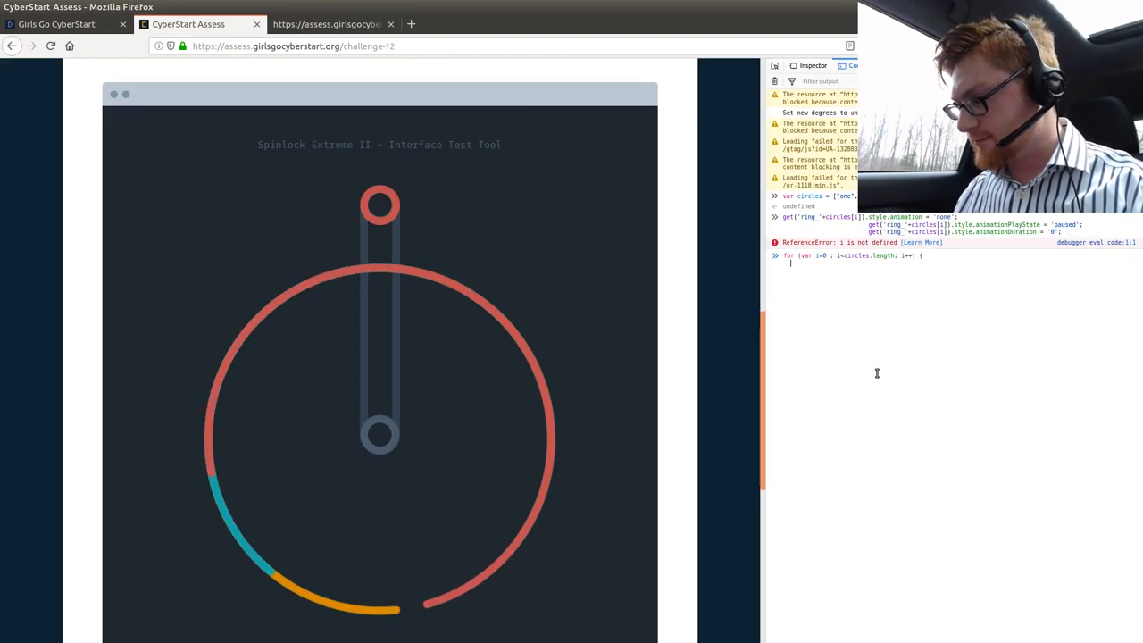
key("Return")
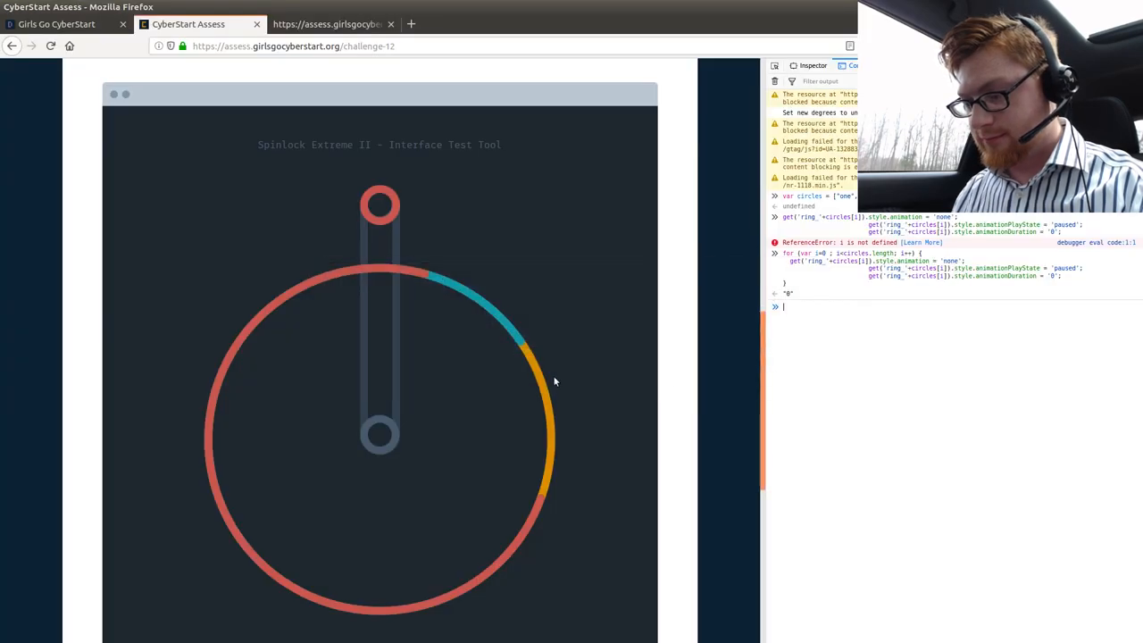
scroll("up", 3)
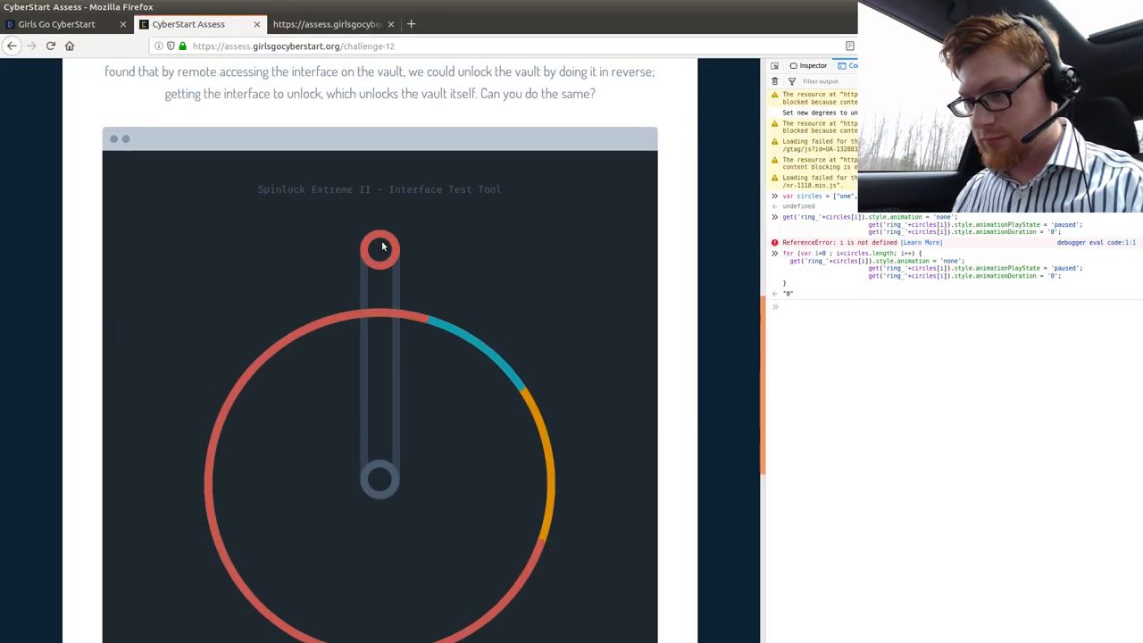
scroll("up", 3)
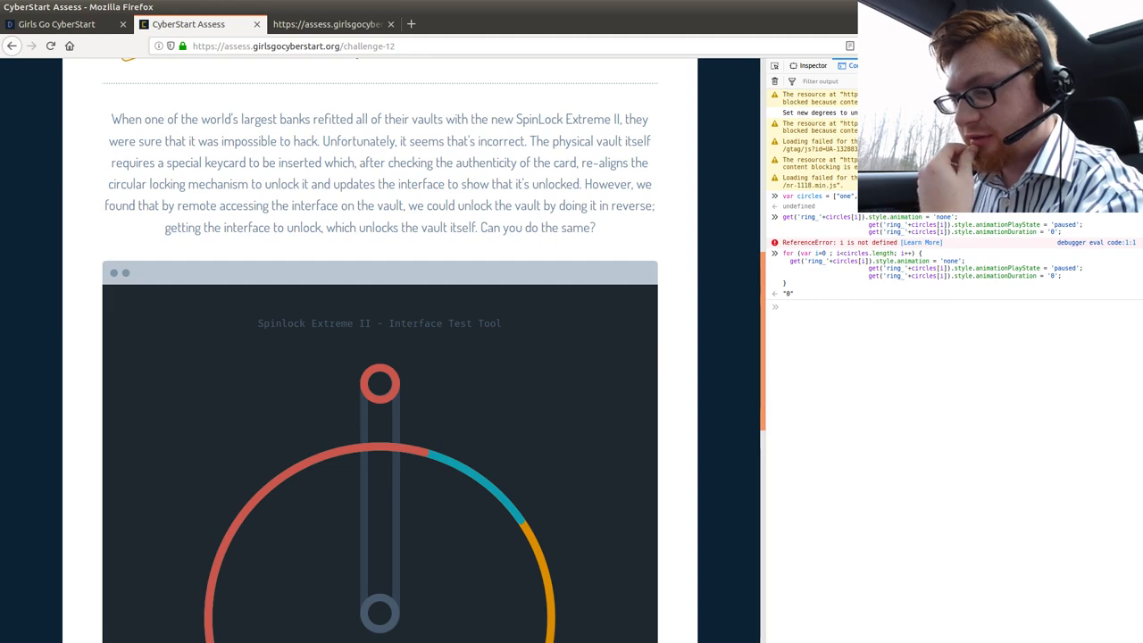
scroll("down", 3)
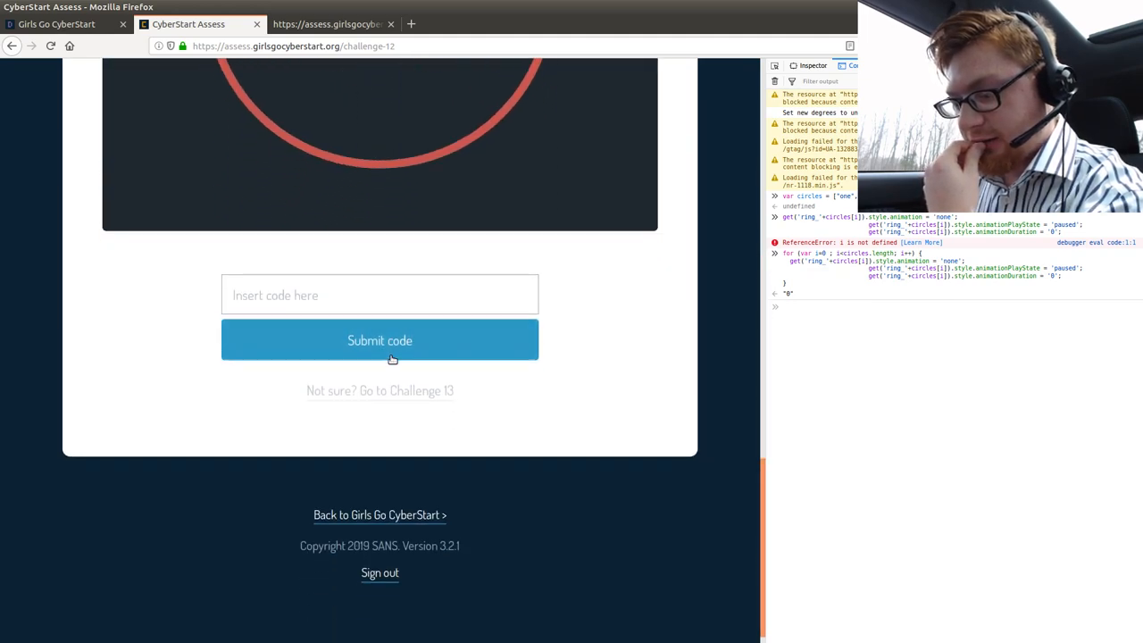
scroll("up", 3)
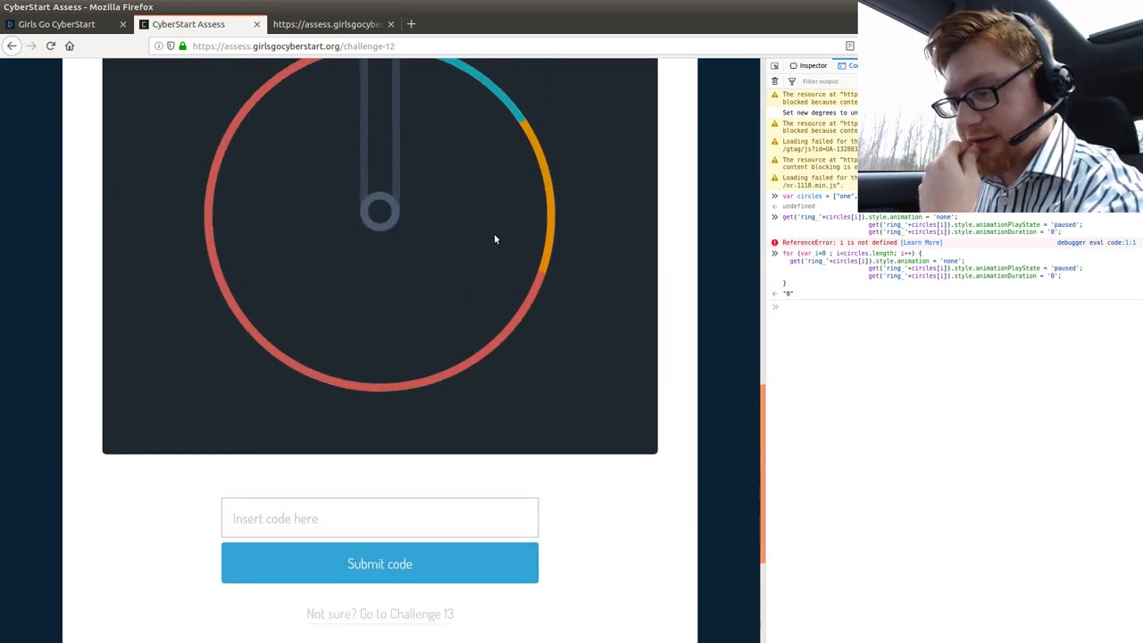
scroll("up", 3)
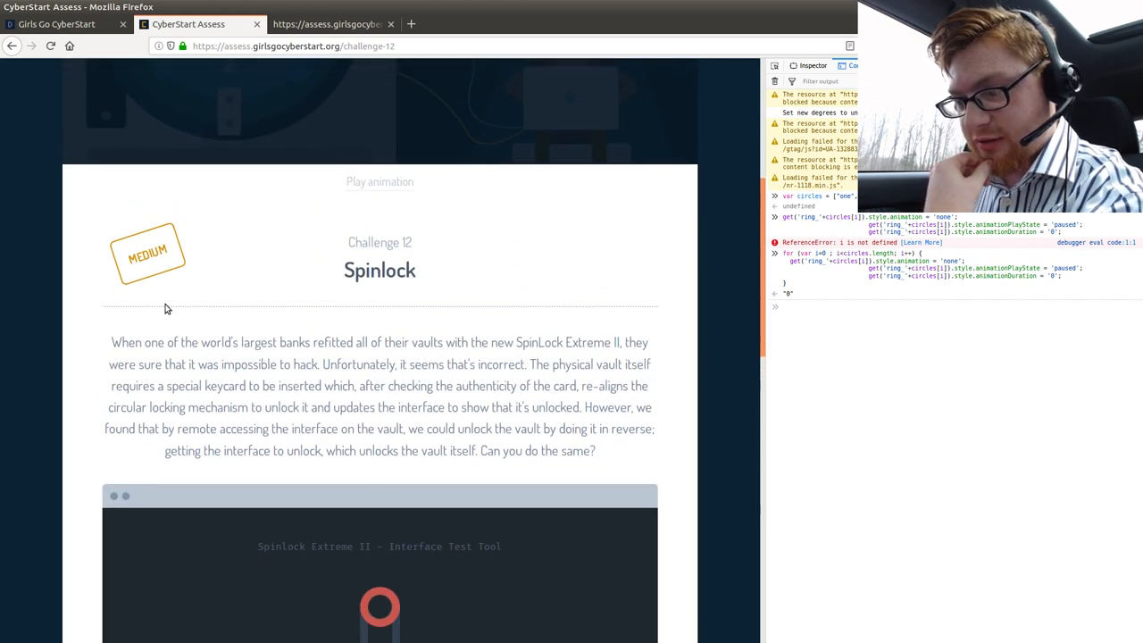
mouse_move(267, 321)
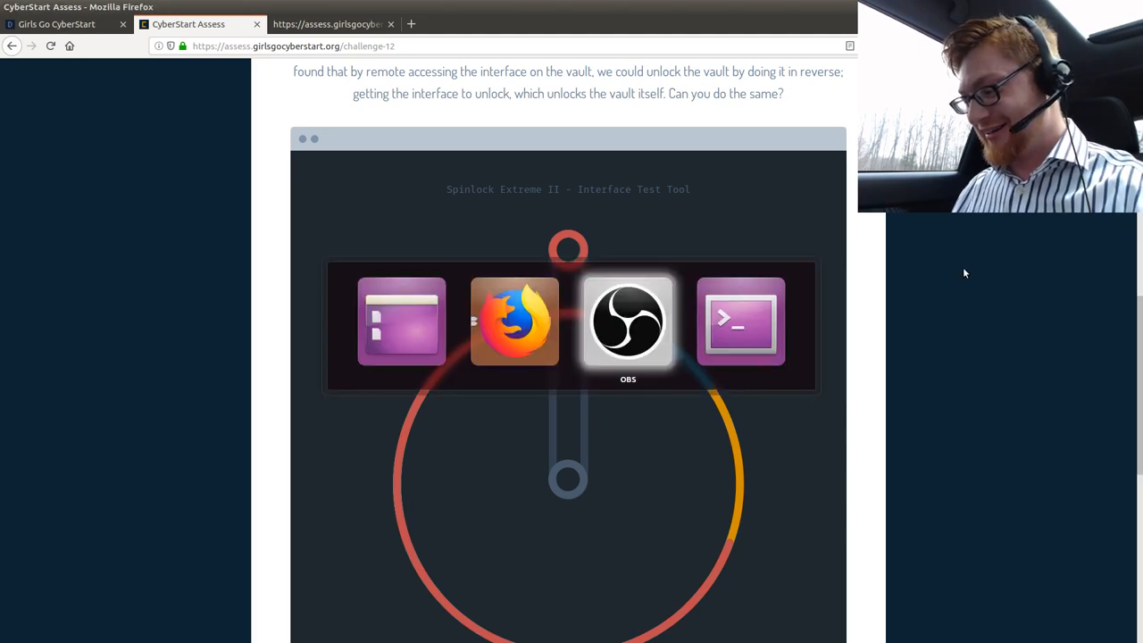
- Bring the OBS recording window to the front
left_click(627, 321)
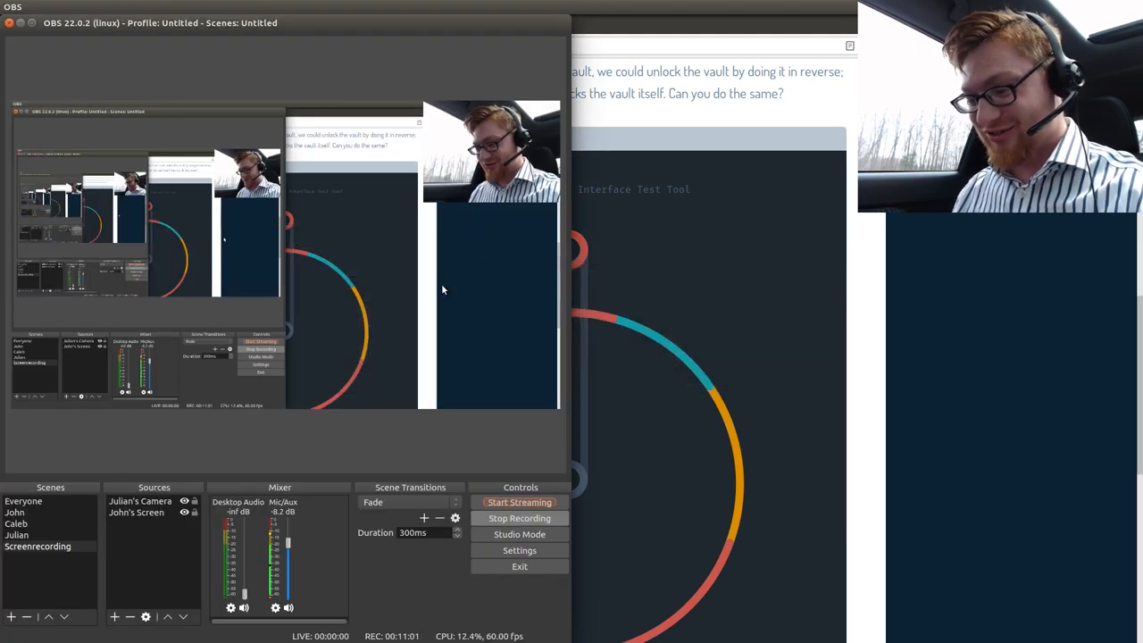